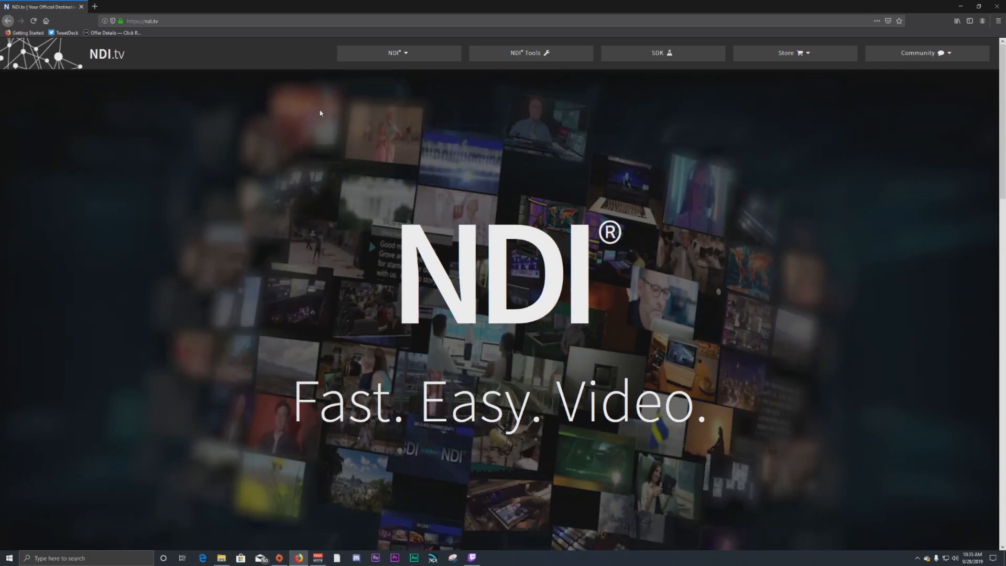
{"action": "mouse_move", "coordinate": [361, 172]}
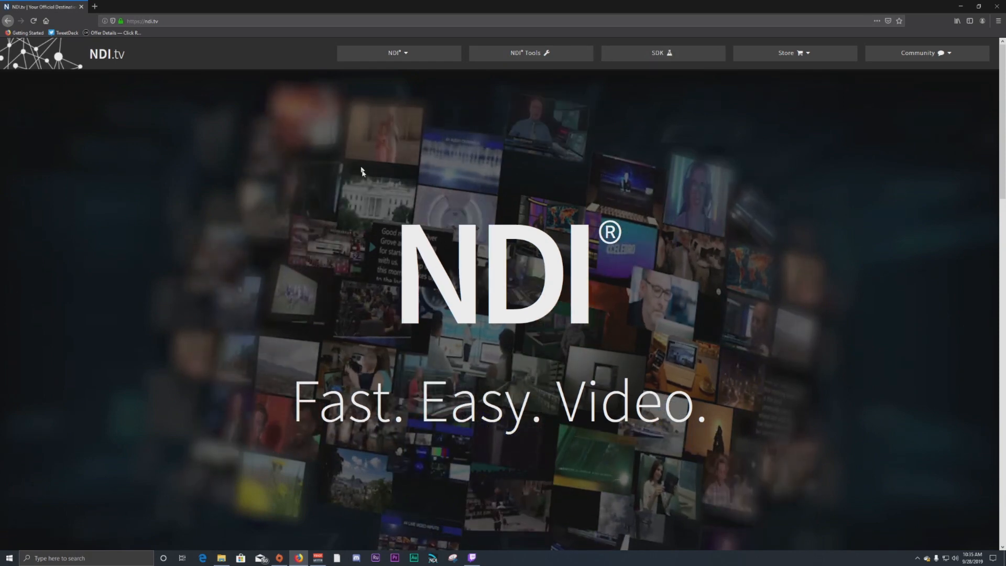
- Go to NDI.tv's NDI Tools page from the top navigation and scroll down it
{"action": "scroll", "scroll_direction": "down", "scroll_amount": 3}
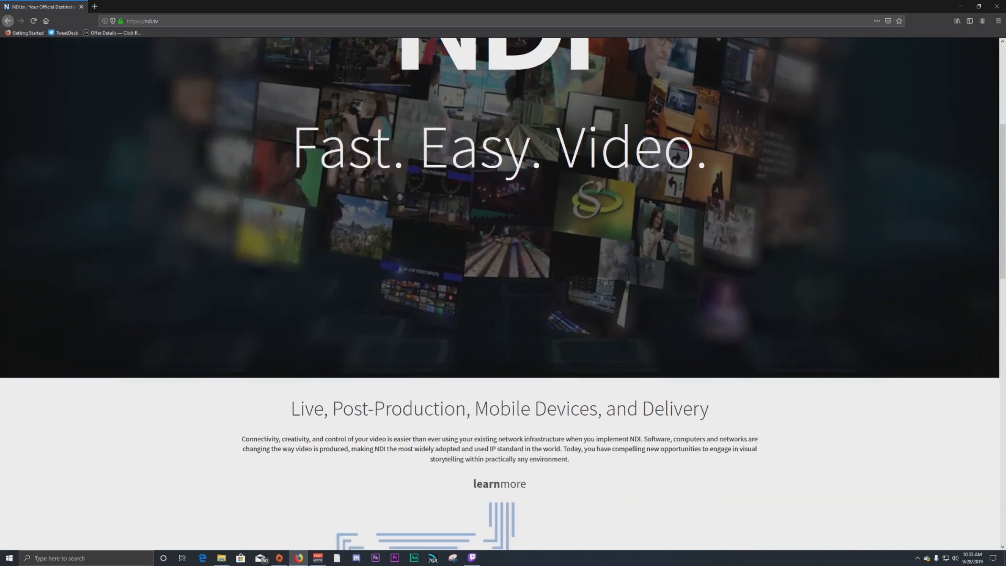
{"action": "scroll", "scroll_direction": "up", "scroll_amount": 3}
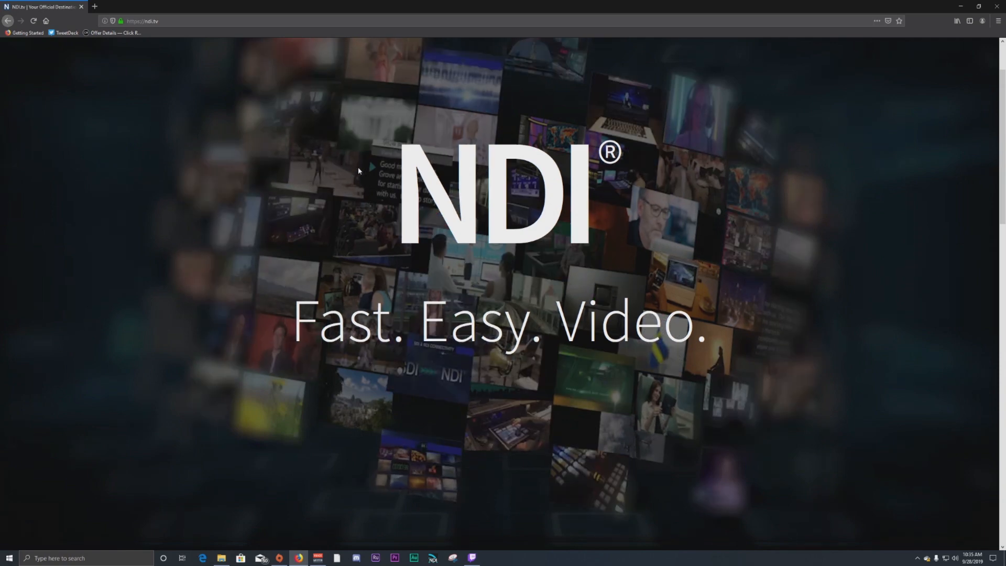
{"action": "scroll", "scroll_direction": "down", "scroll_amount": 3}
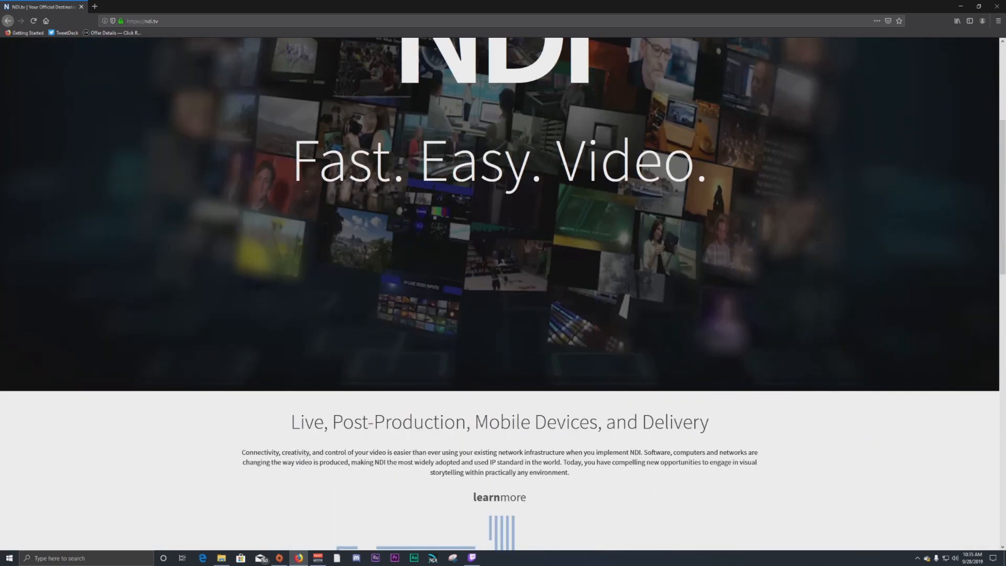
{"action": "scroll", "scroll_direction": "up", "scroll_amount": 3}
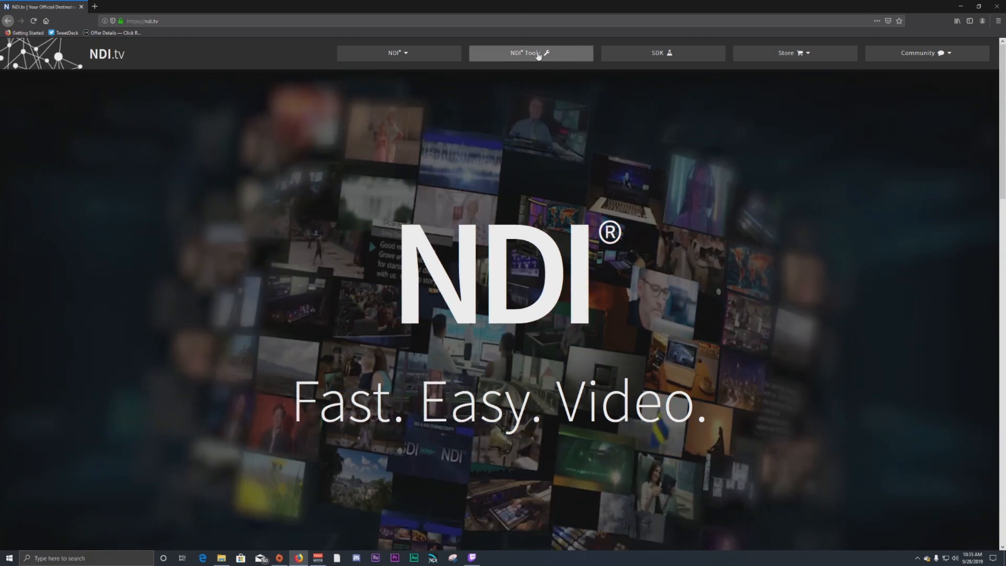
{"action": "left_click", "coordinate": [527, 52]}
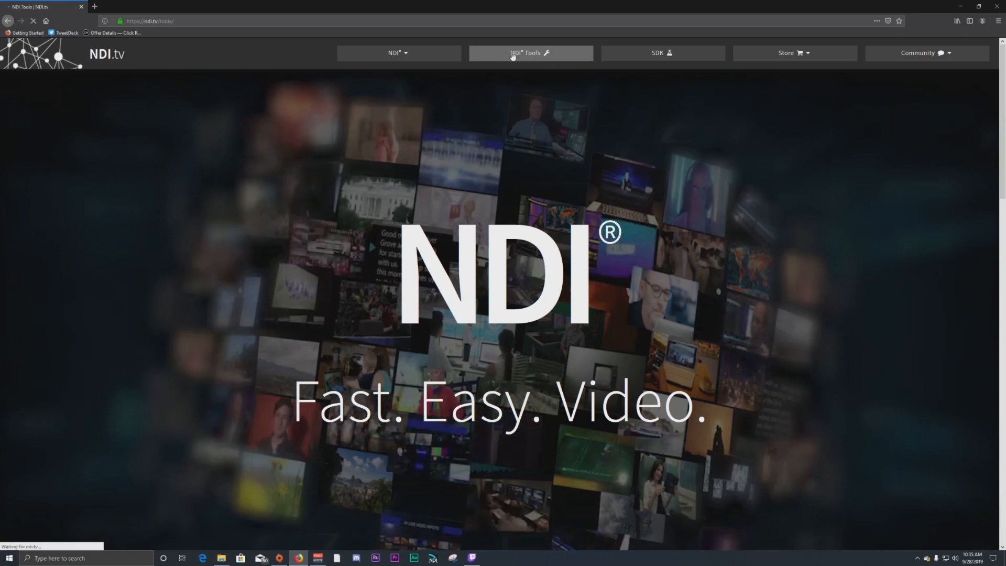
{"action": "left_click", "coordinate": [529, 52]}
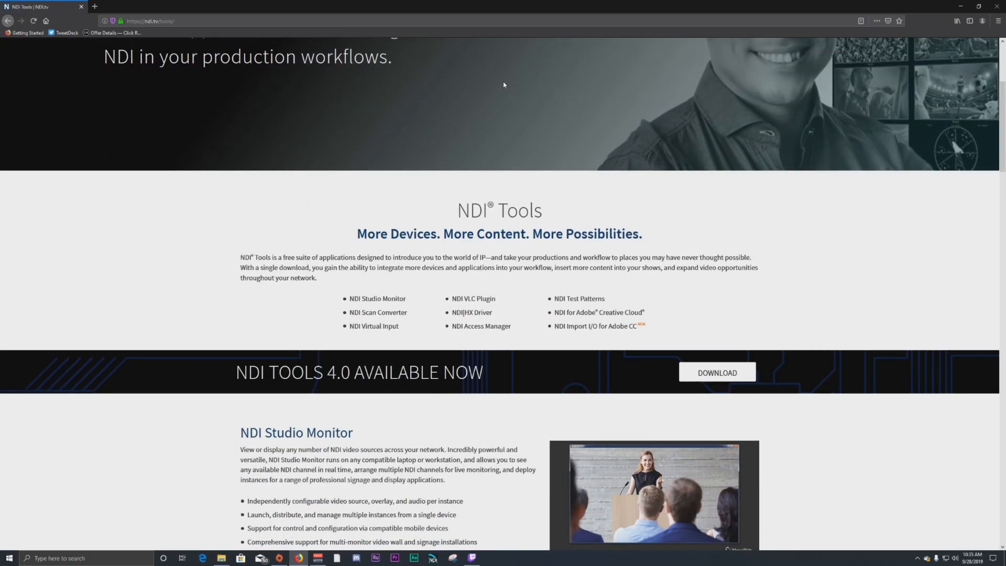
{"action": "scroll", "scroll_direction": "down", "scroll_amount": 3}
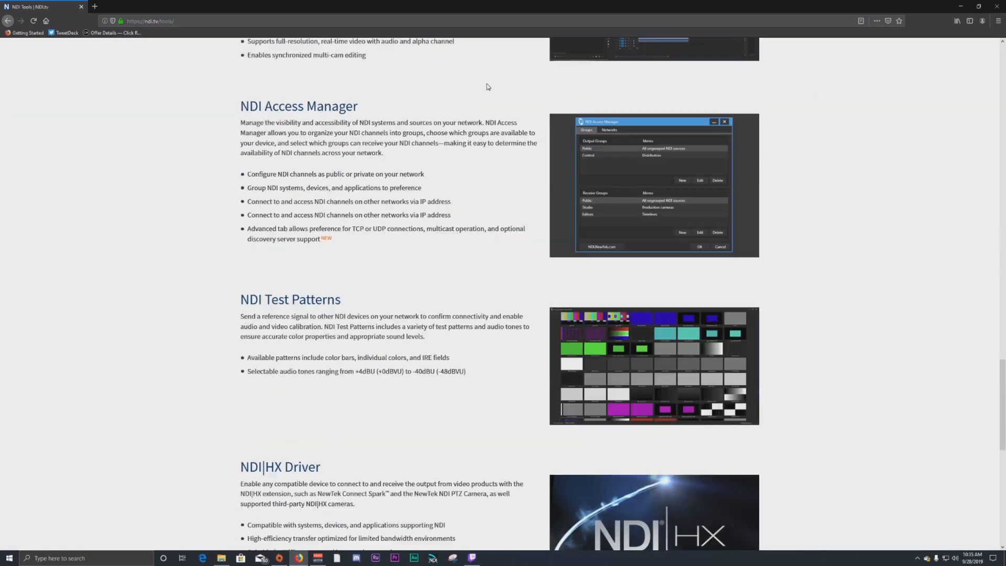
{"action": "scroll", "scroll_direction": "down", "scroll_amount": 3}
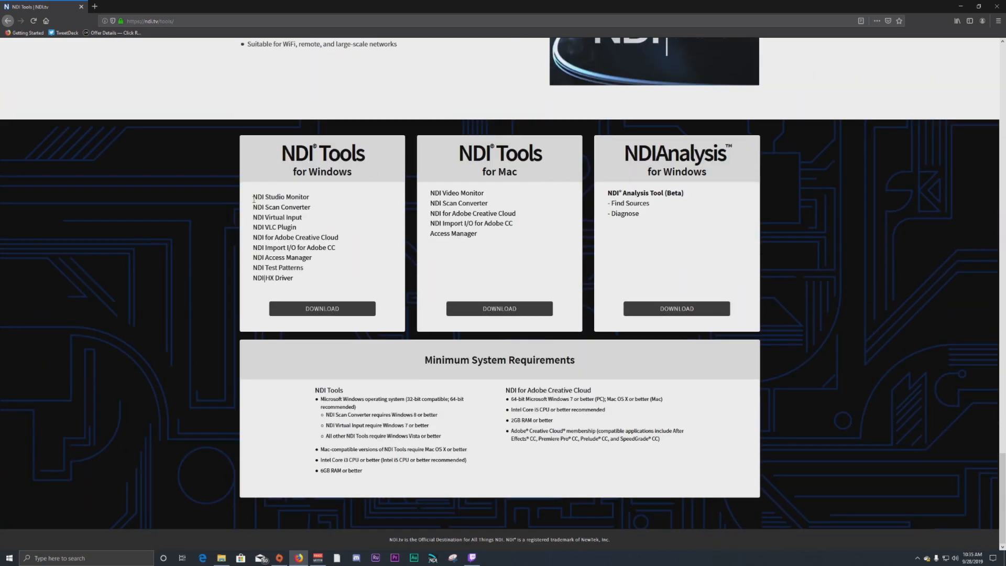
{"action": "mouse_move", "coordinate": [323, 291]}
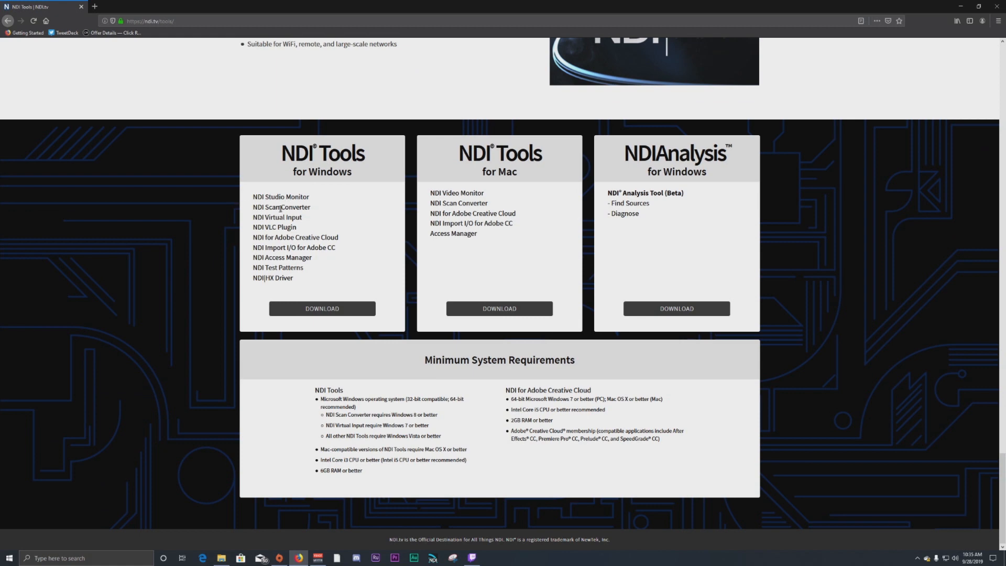
- Highlight tool entries like NDI for Adobe Creative Cloud, then scroll to the download cards
{"action": "double_click", "coordinate": [280, 206]}
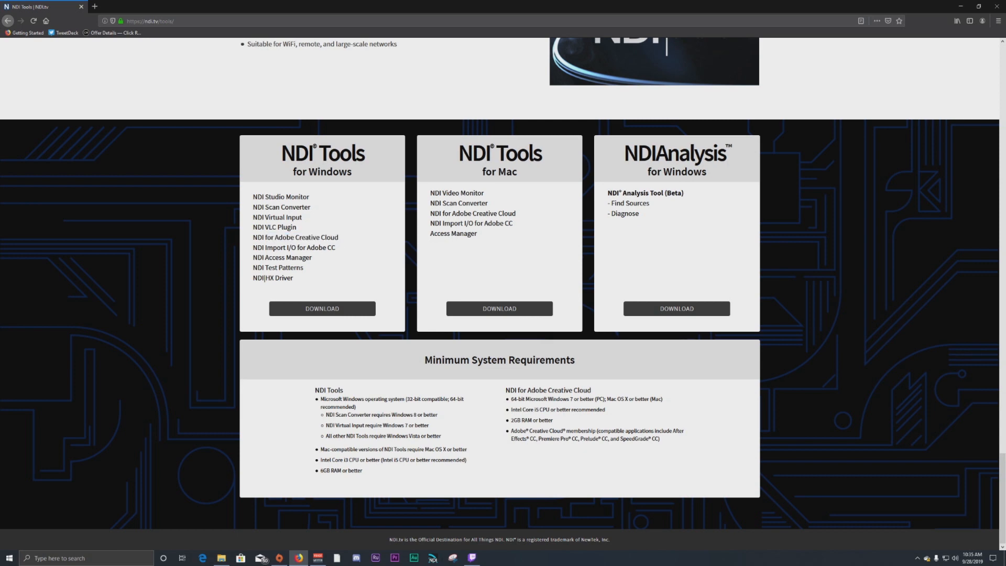
{"action": "double_click", "coordinate": [294, 237]}
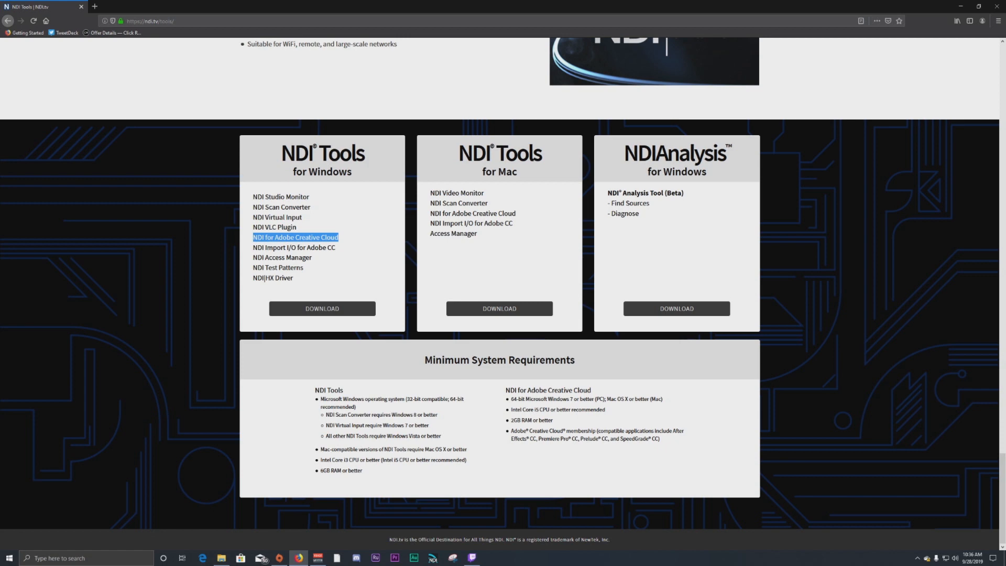
{"action": "mouse_move", "coordinate": [332, 205]}
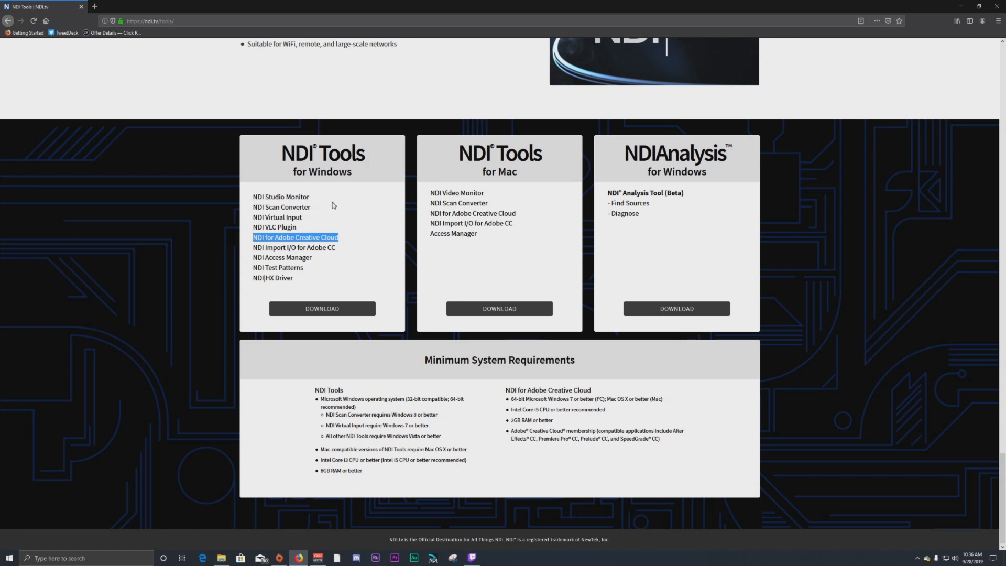
{"action": "mouse_move", "coordinate": [340, 214]}
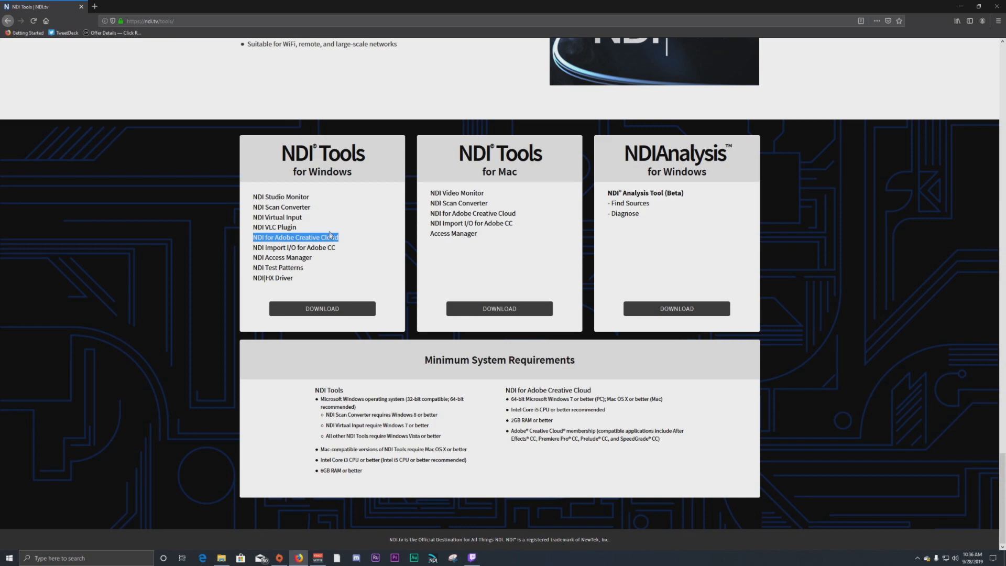
{"action": "mouse_move", "coordinate": [319, 264]}
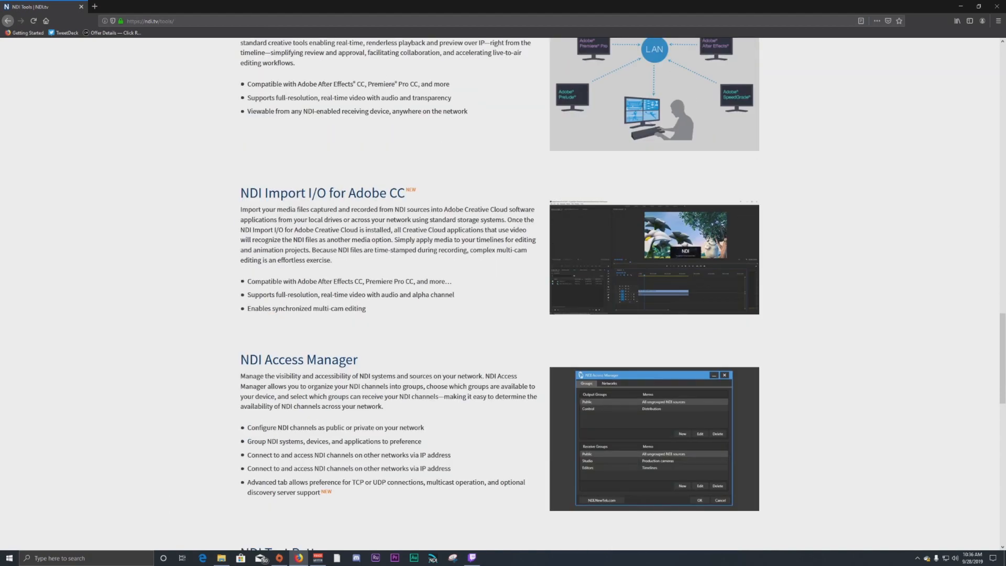
{"action": "scroll", "scroll_direction": "down", "scroll_amount": 3}
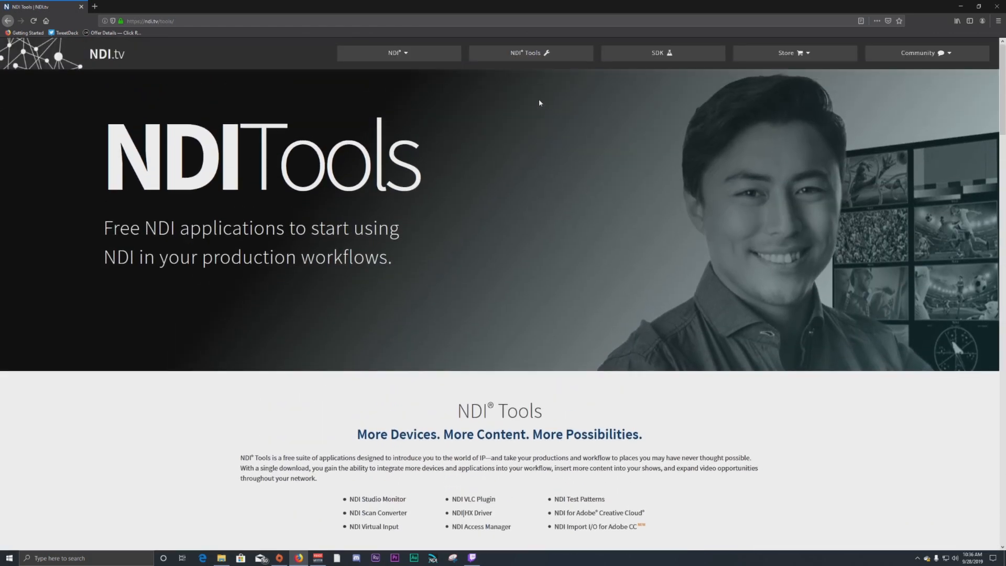
{"action": "scroll", "scroll_direction": "down", "scroll_amount": 3}
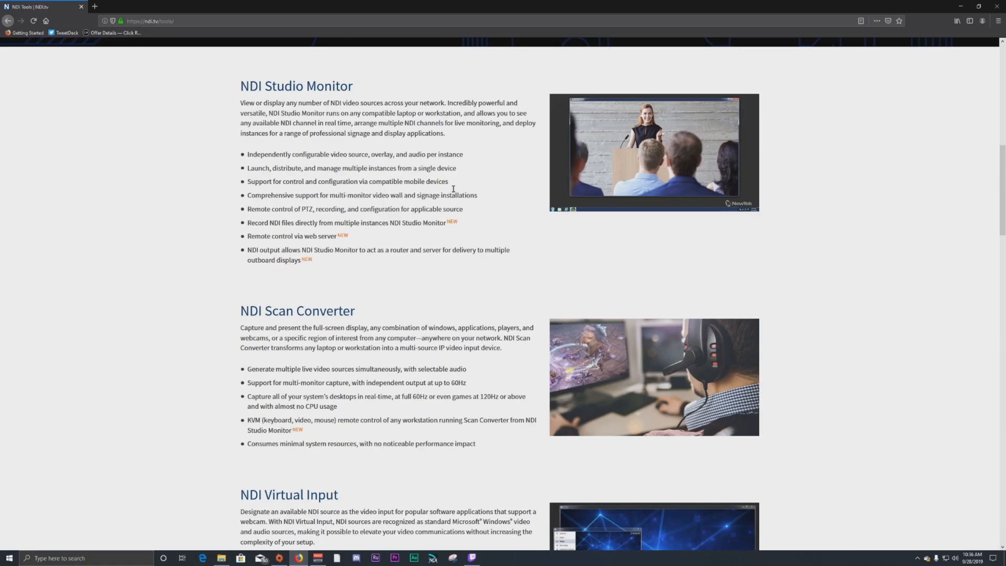
{"action": "scroll", "scroll_direction": "down", "scroll_amount": 3}
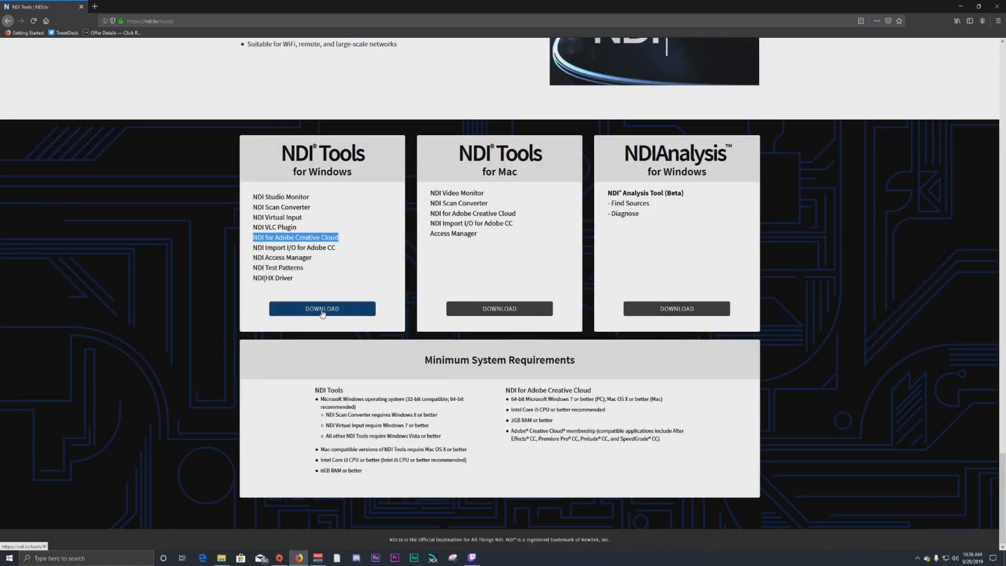
{"action": "left_click", "coordinate": [321, 308]}
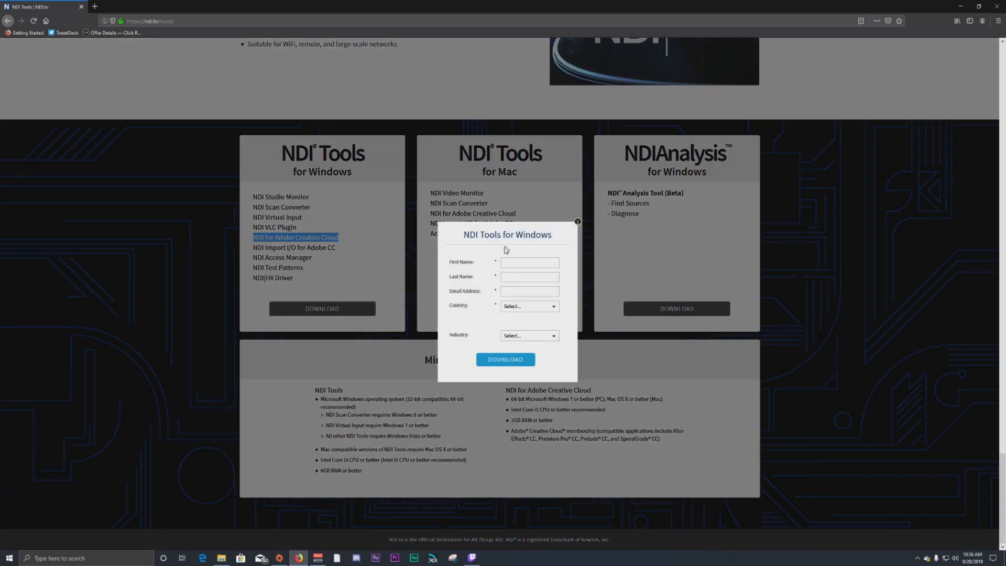
{"action": "left_click", "coordinate": [504, 359]}
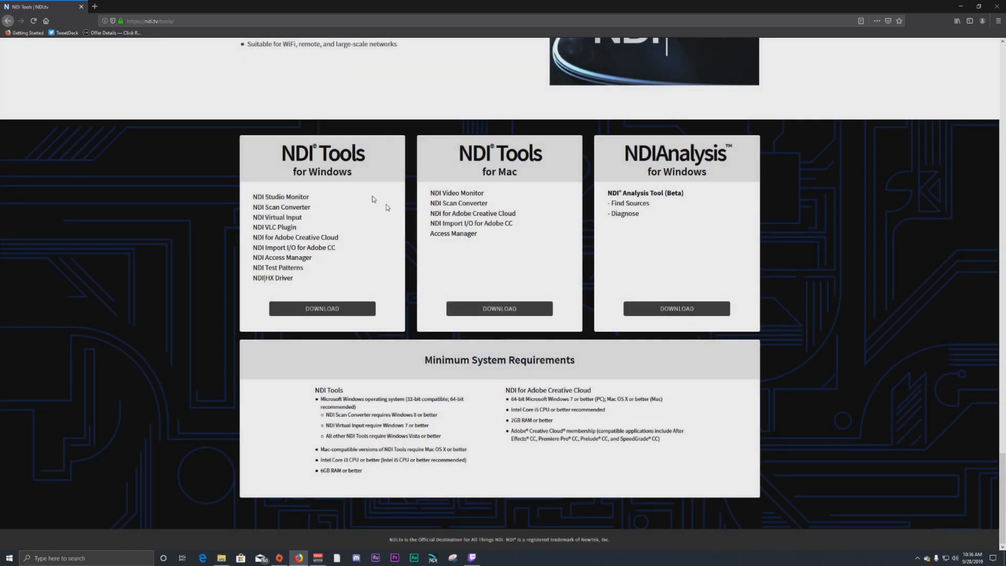
{"action": "mouse_move", "coordinate": [336, 229]}
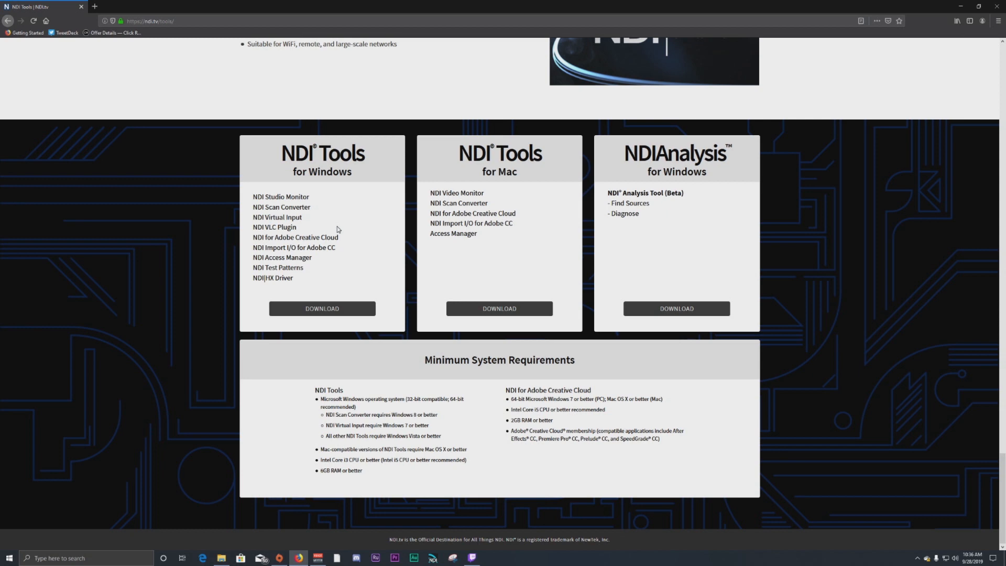
{"action": "mouse_move", "coordinate": [541, 41]}
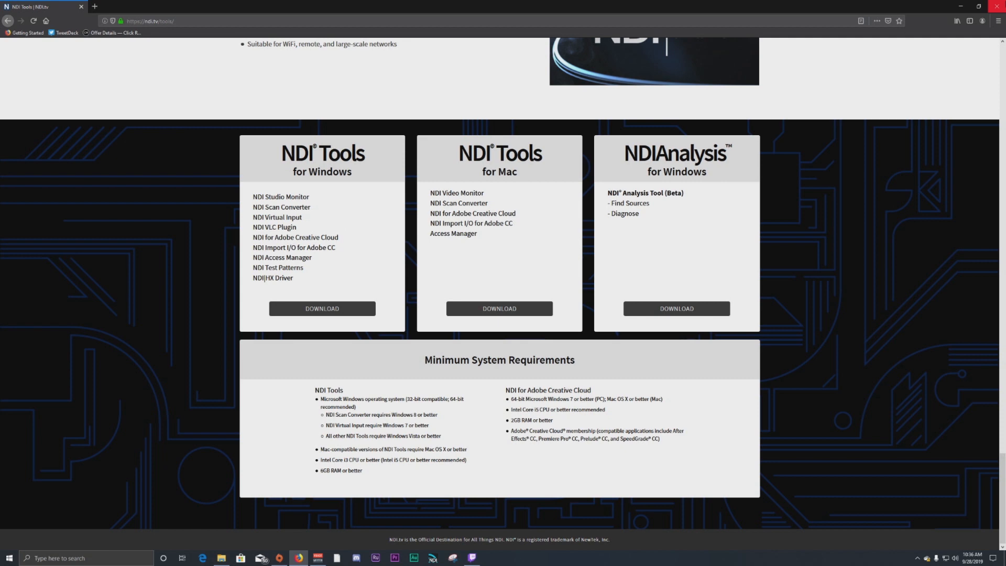
{"action": "mouse_move", "coordinate": [471, 179]}
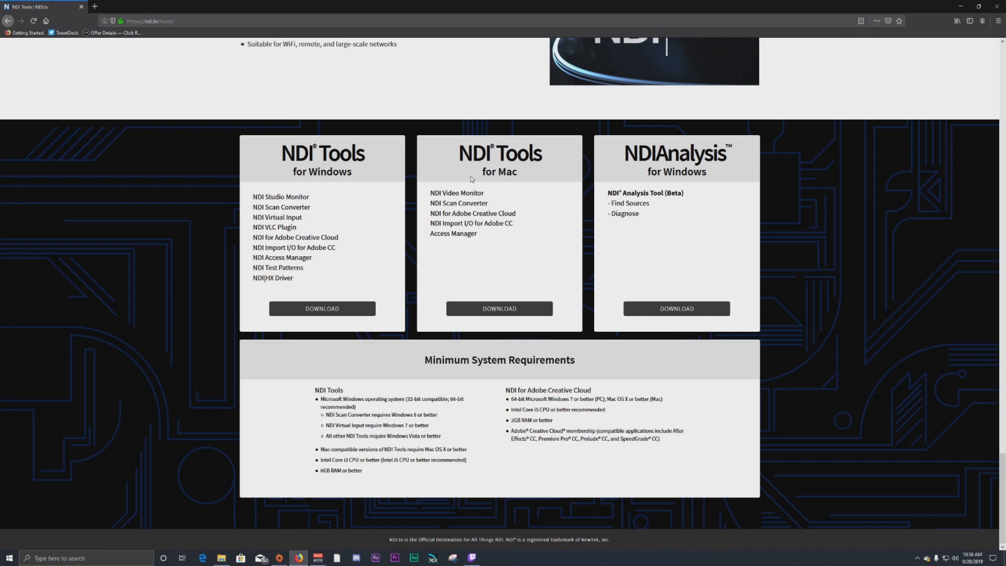
{"action": "mouse_move", "coordinate": [391, 231]}
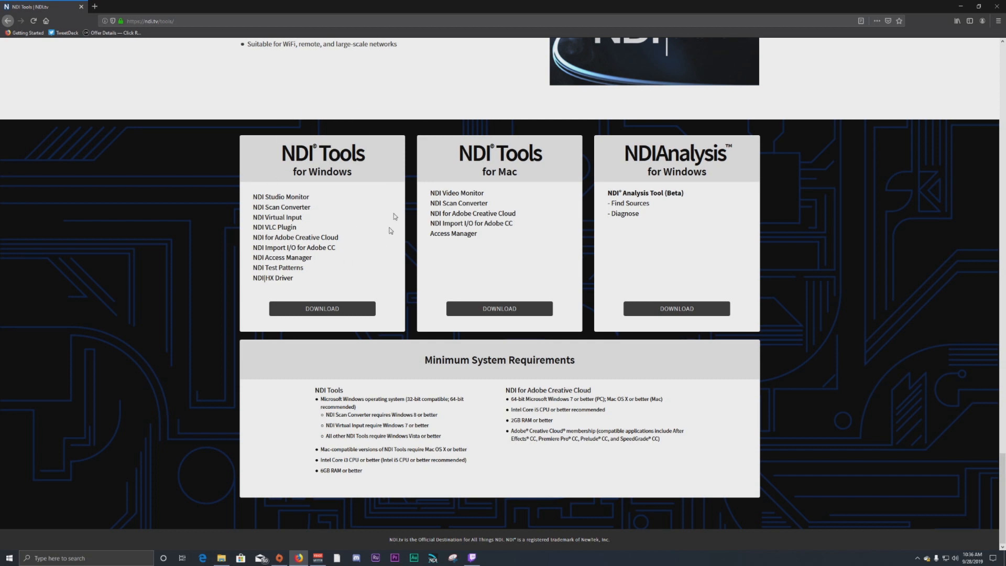
{"action": "mouse_move", "coordinate": [607, 142]}
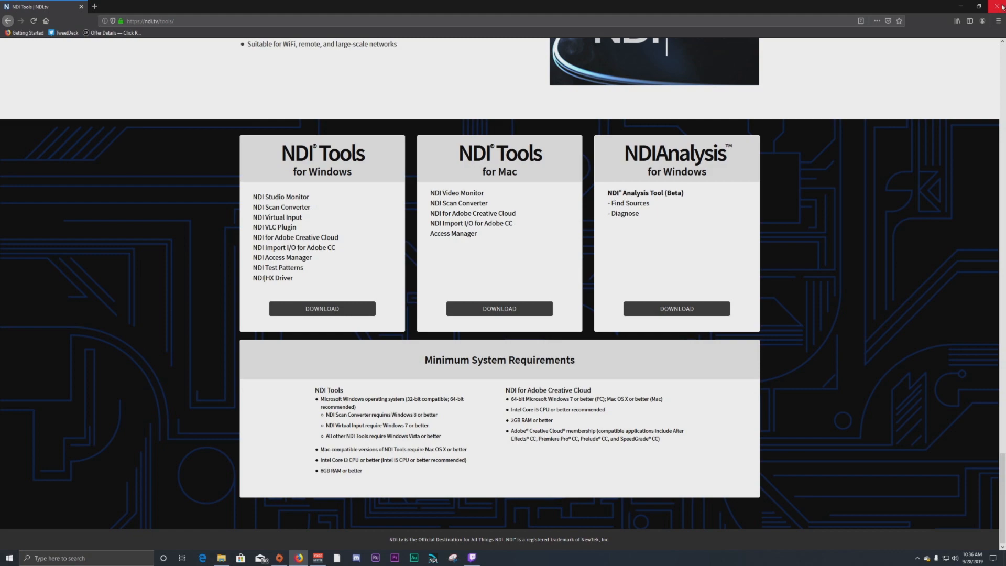
- Minimize Firefox and expand the NDI 4 Runtime folder in the Start menu's app list
{"action": "left_click", "coordinate": [999, 6]}
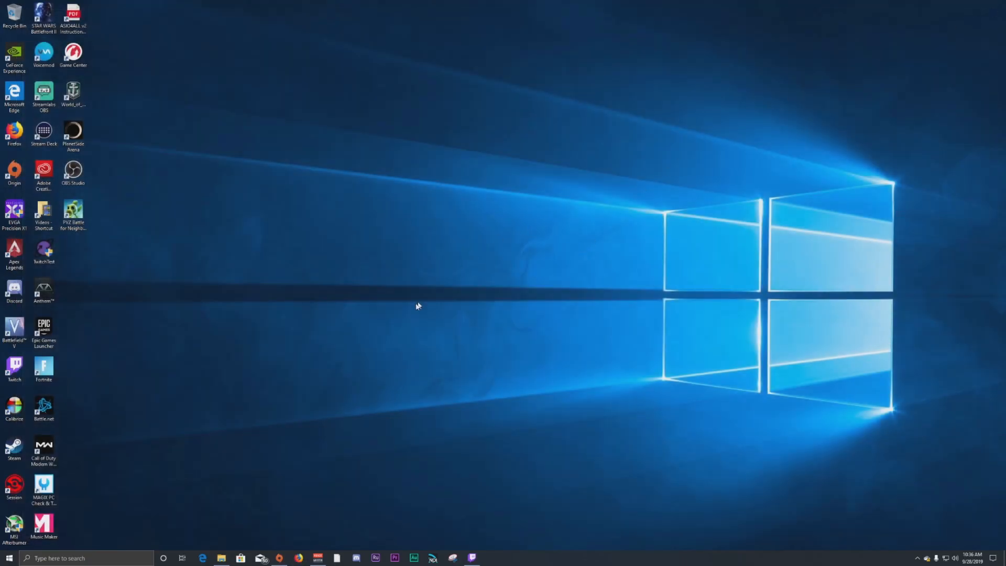
{"action": "mouse_move", "coordinate": [792, 525]}
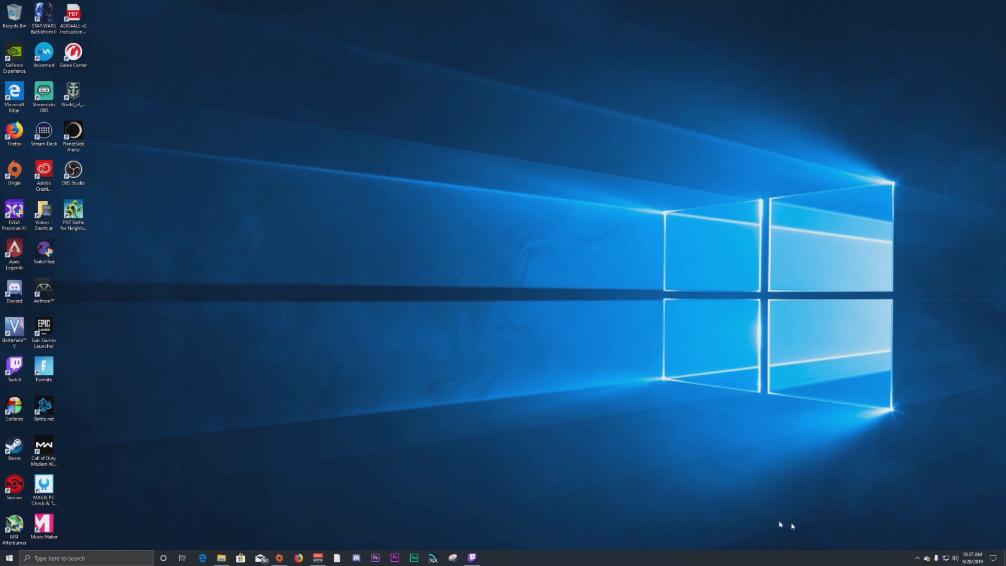
{"action": "mouse_move", "coordinate": [374, 474]}
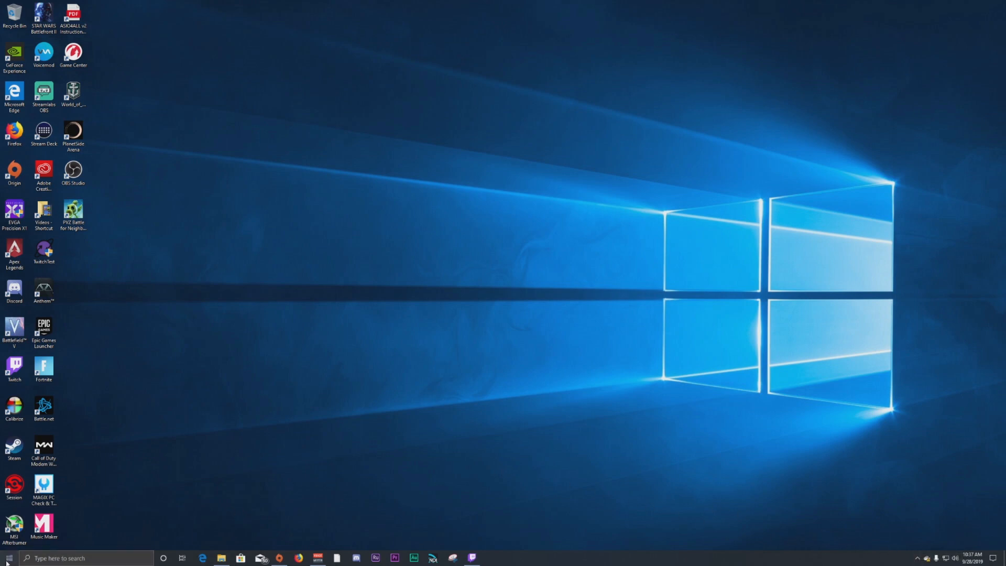
{"action": "left_click", "coordinate": [9, 557]}
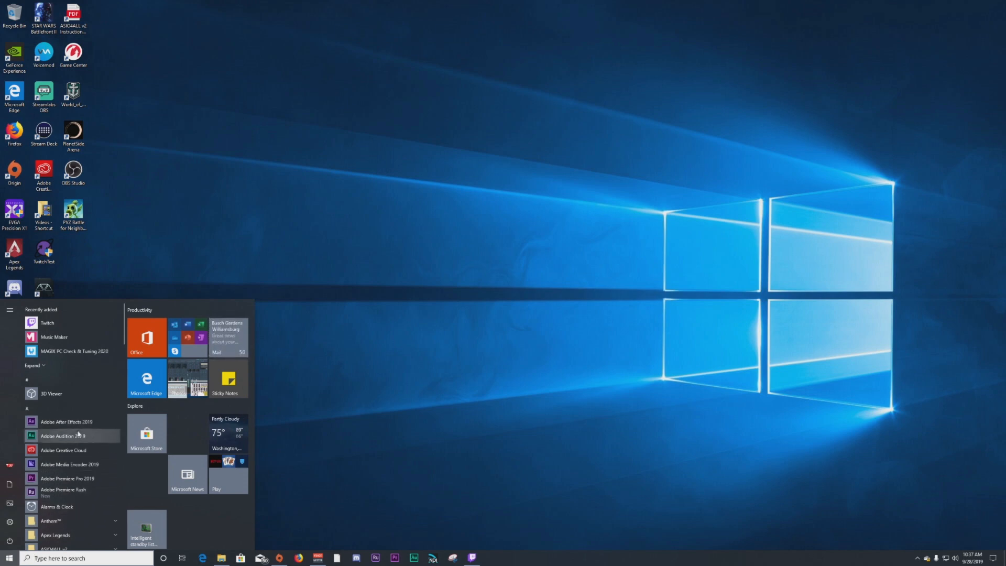
{"action": "scroll", "scroll_direction": "down", "scroll_amount": 3}
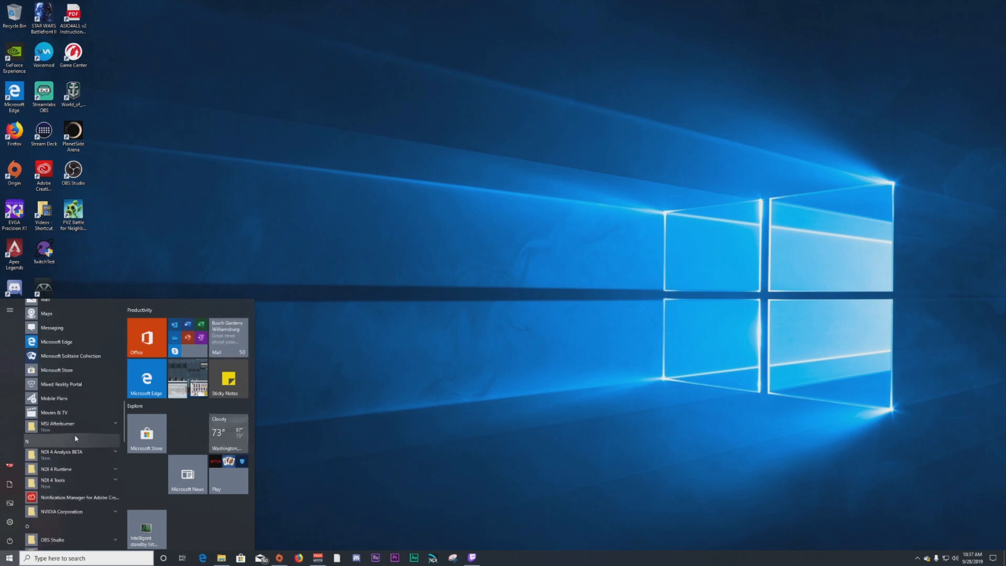
{"action": "scroll", "scroll_direction": "down", "scroll_amount": 3}
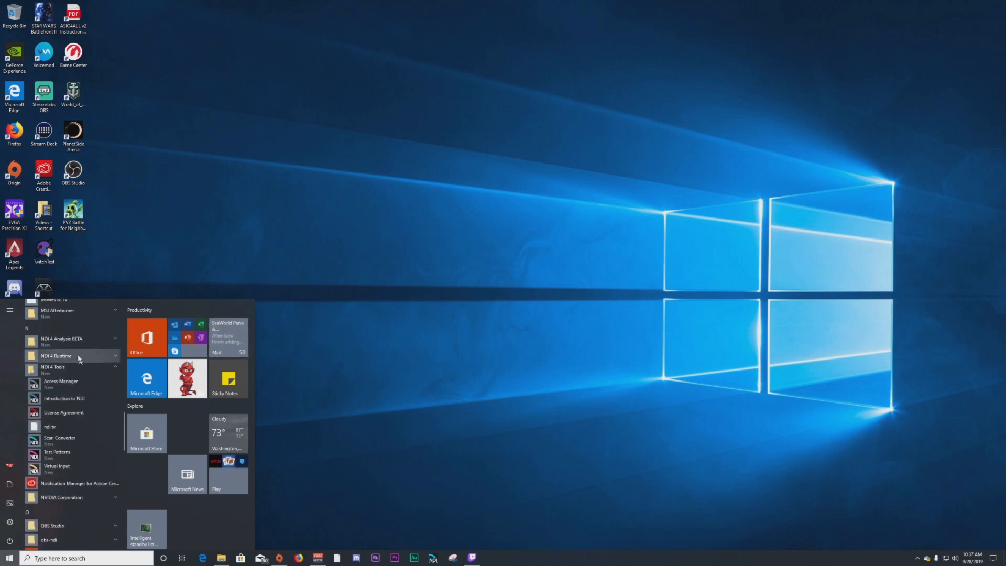
{"action": "left_click", "coordinate": [57, 355]}
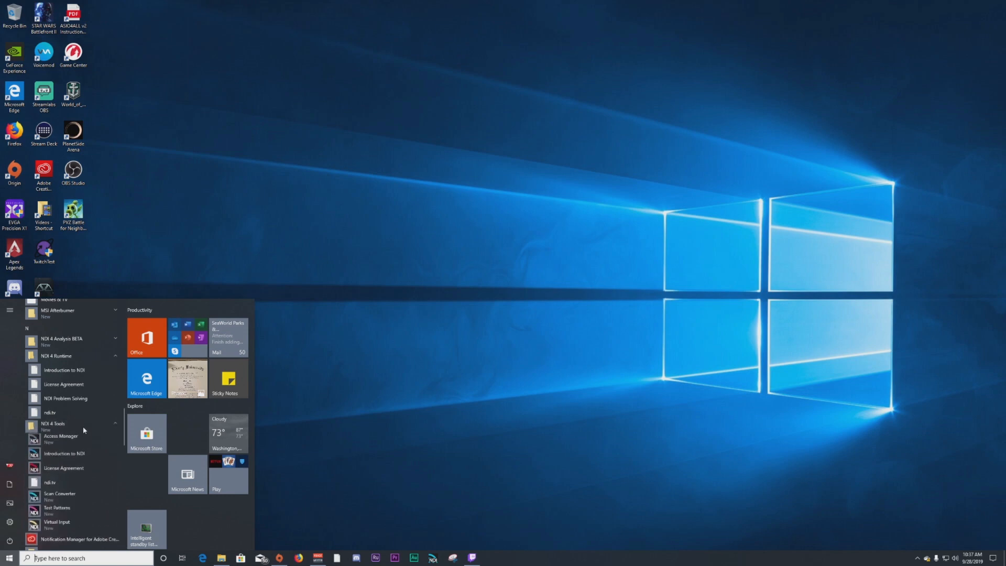
{"action": "scroll", "scroll_direction": "down", "scroll_amount": 3}
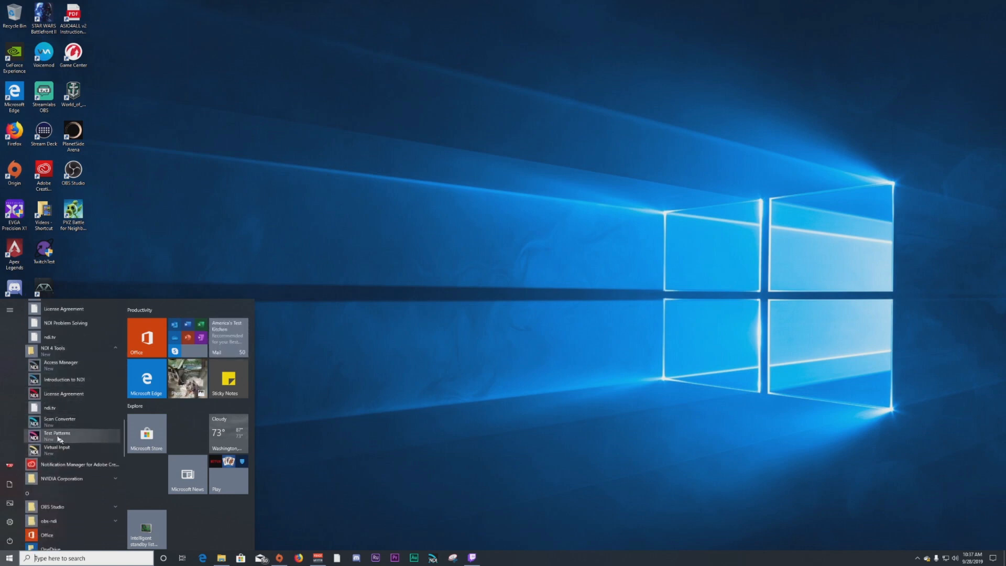
{"action": "mouse_move", "coordinate": [59, 421]}
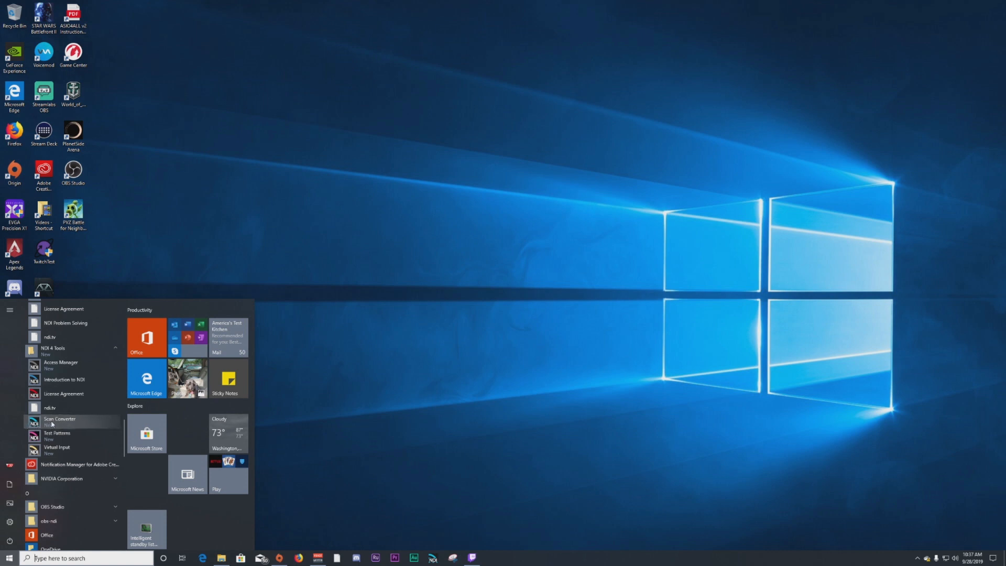
{"action": "mouse_move", "coordinate": [310, 425]}
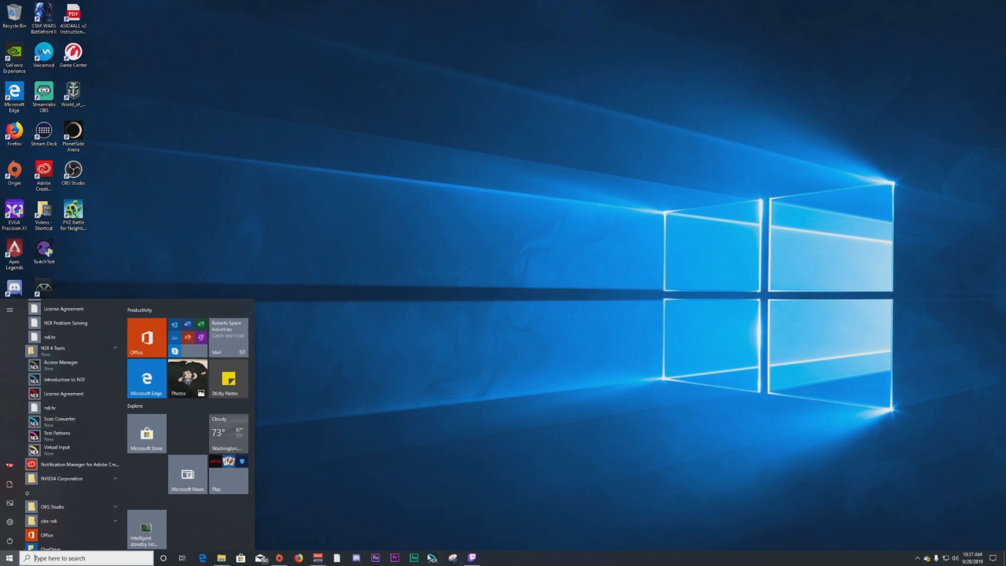
- Launch NDI Scan Converter and keep System Audio as its audio source via the tray icon
{"action": "left_click", "coordinate": [431, 557]}
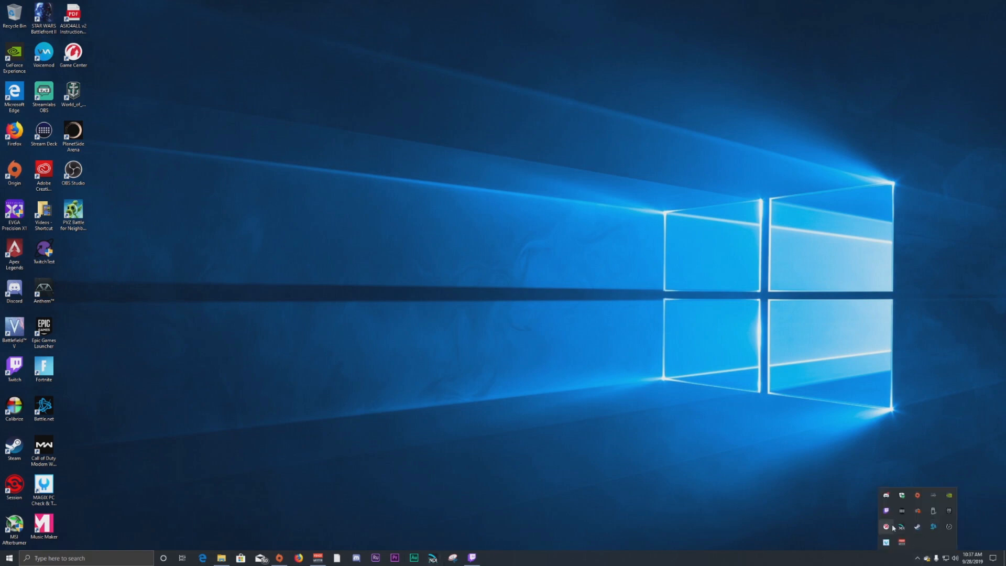
{"action": "mouse_move", "coordinate": [901, 526]}
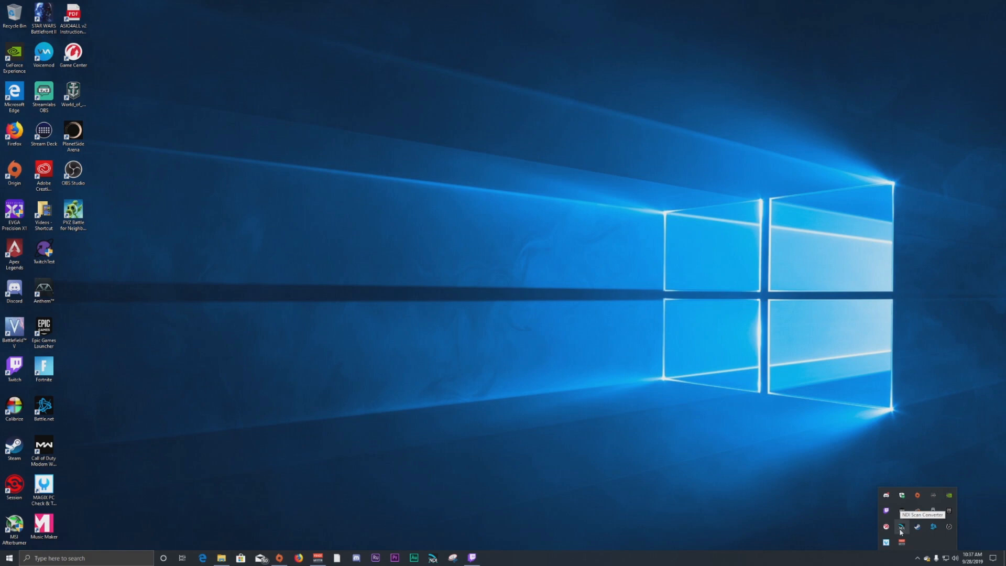
{"action": "right_click", "coordinate": [901, 527]}
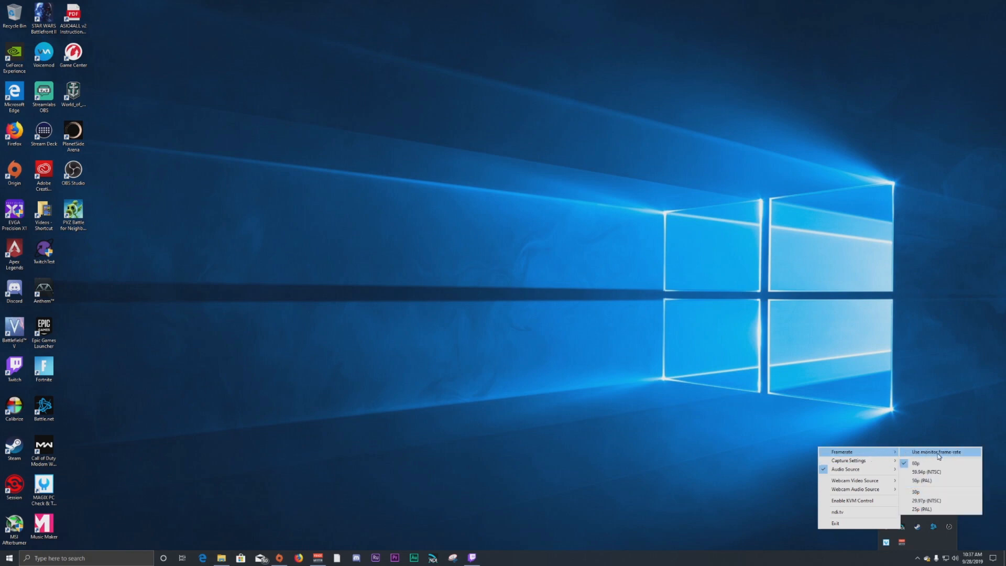
{"action": "mouse_move", "coordinate": [923, 463]}
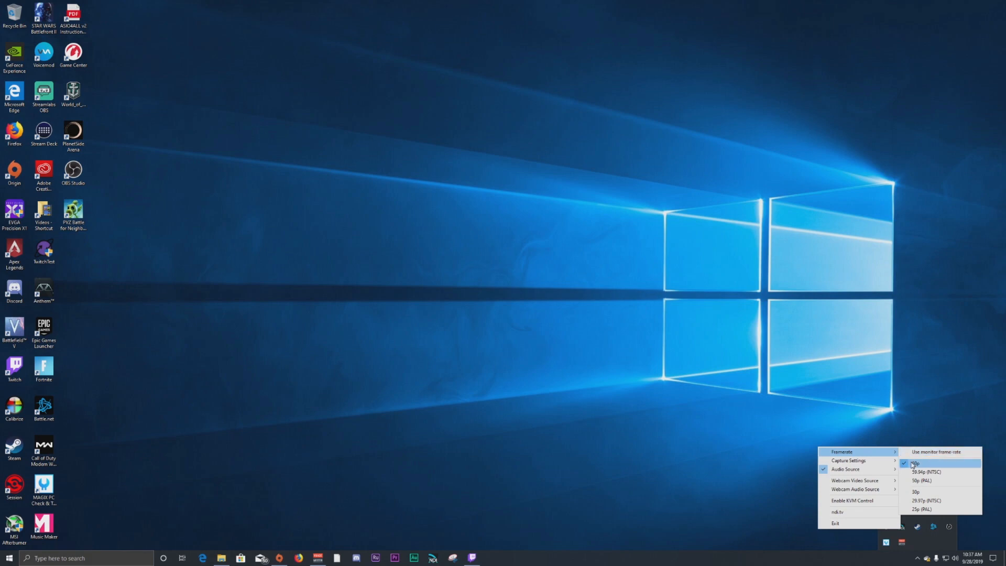
{"action": "mouse_move", "coordinate": [932, 472]}
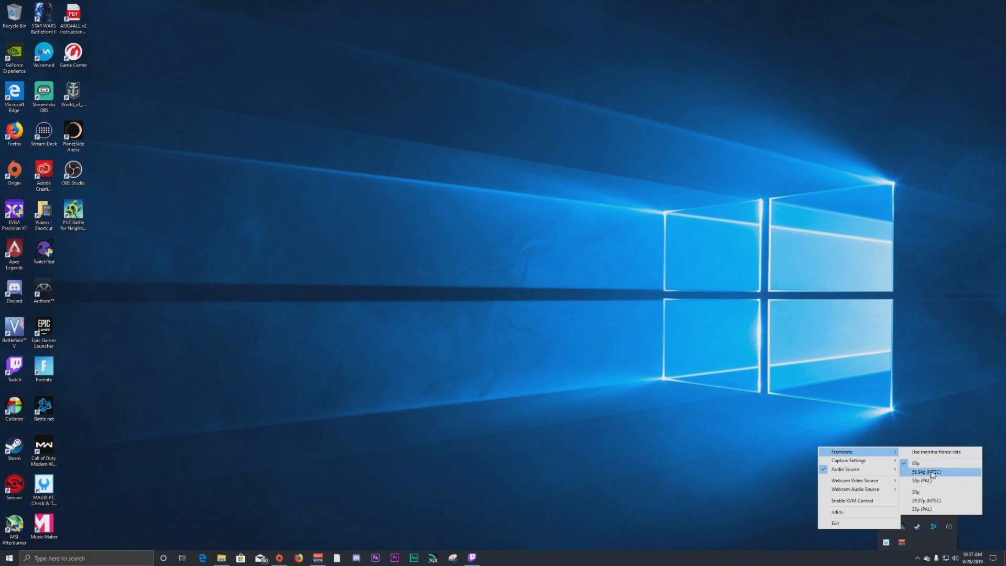
{"action": "mouse_move", "coordinate": [937, 481]}
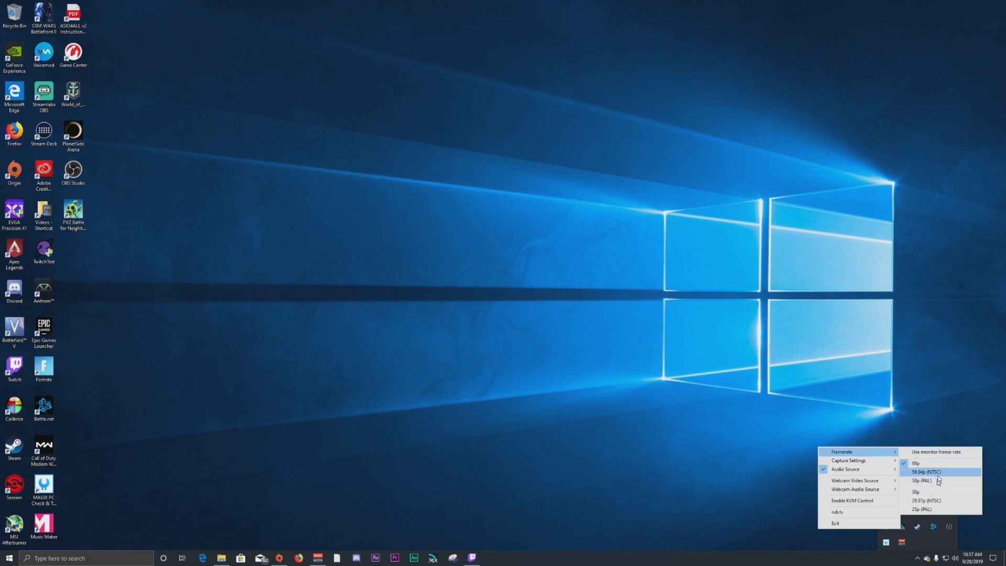
{"action": "mouse_move", "coordinate": [932, 508]}
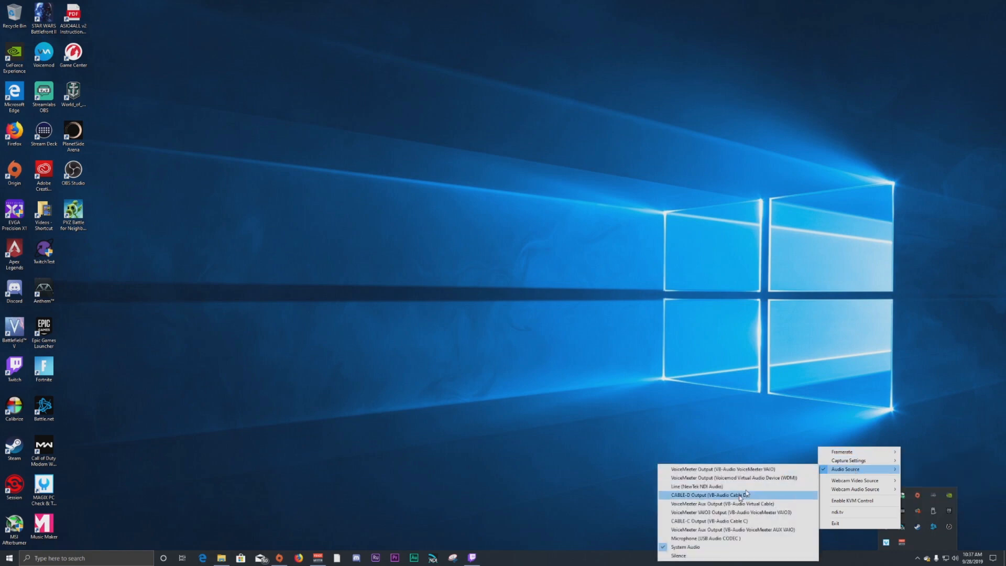
{"action": "mouse_move", "coordinate": [725, 555]}
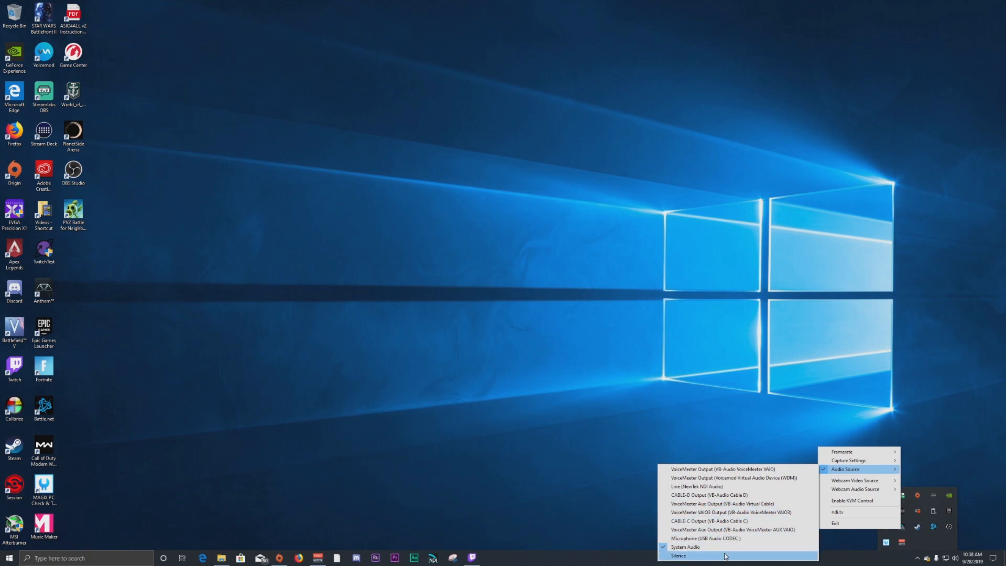
{"action": "mouse_move", "coordinate": [685, 547]}
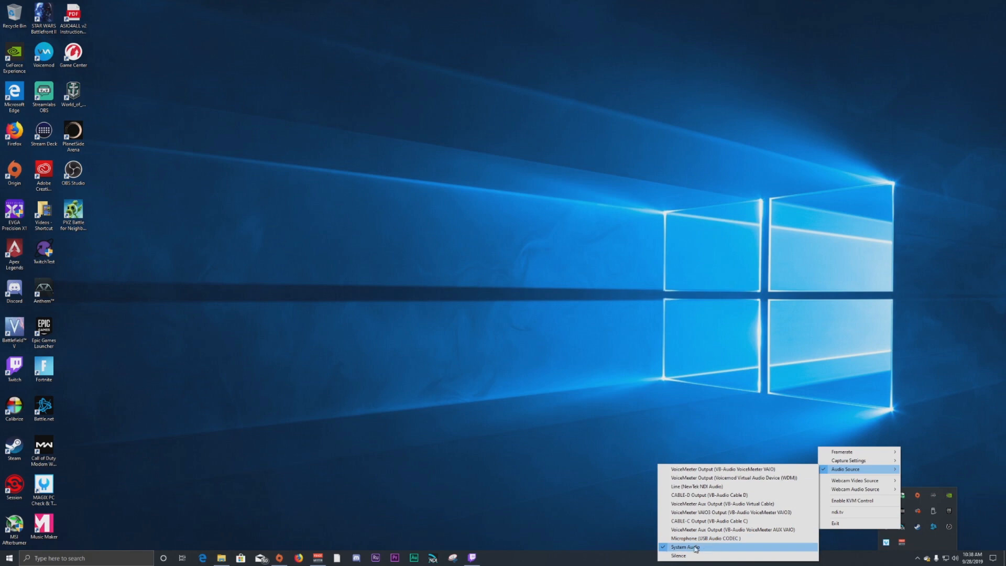
{"action": "left_click", "coordinate": [693, 546]}
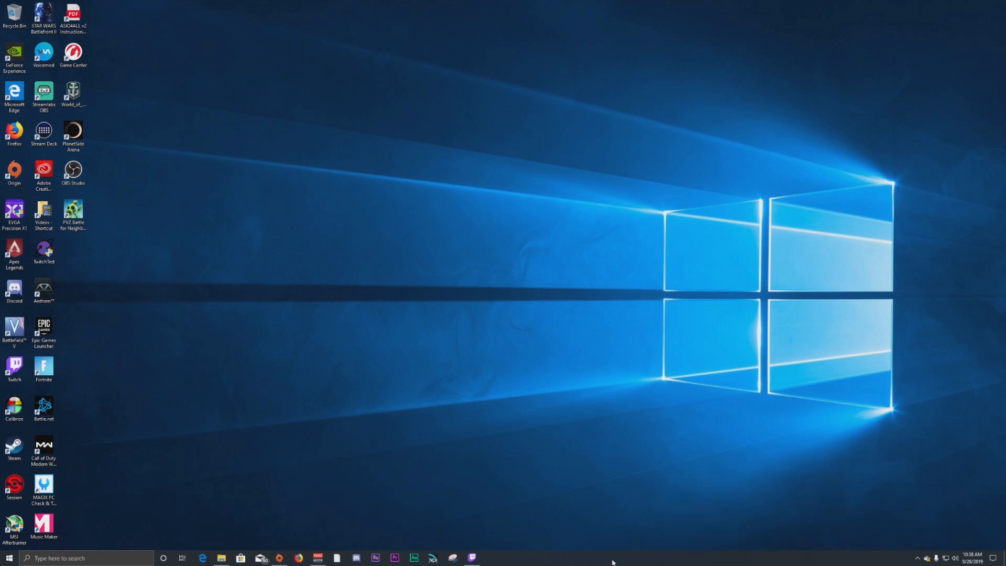
- Reopen the Scan Converter tray menu to review webcam, KVM and 60p framerate options
{"action": "left_click", "coordinate": [917, 557]}
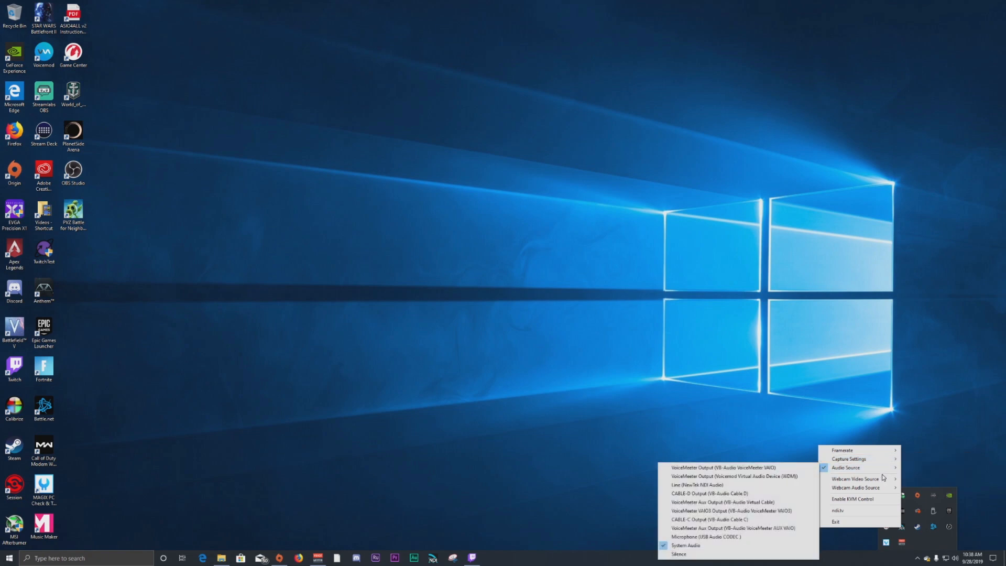
{"action": "mouse_move", "coordinate": [854, 478]}
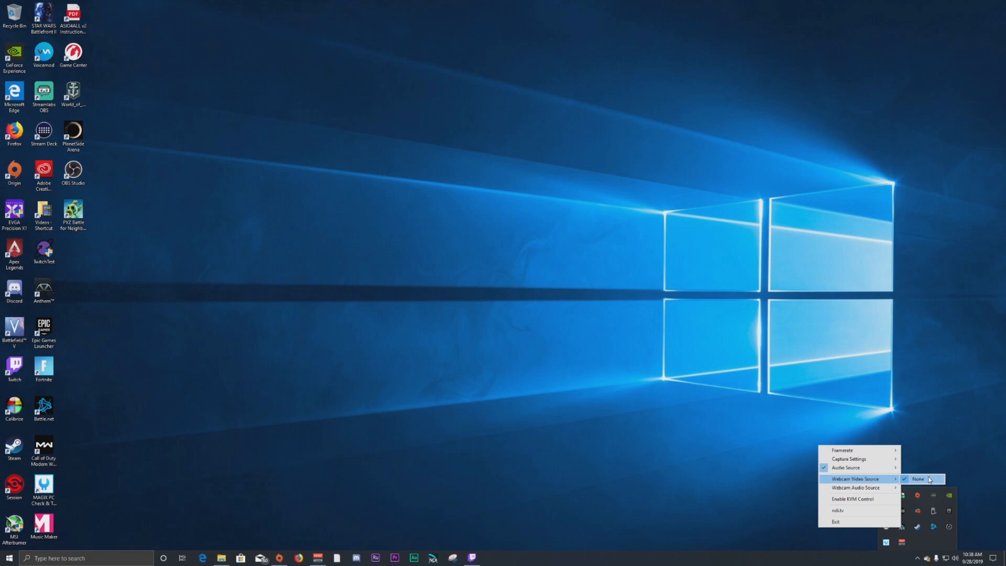
{"action": "mouse_move", "coordinate": [855, 487]}
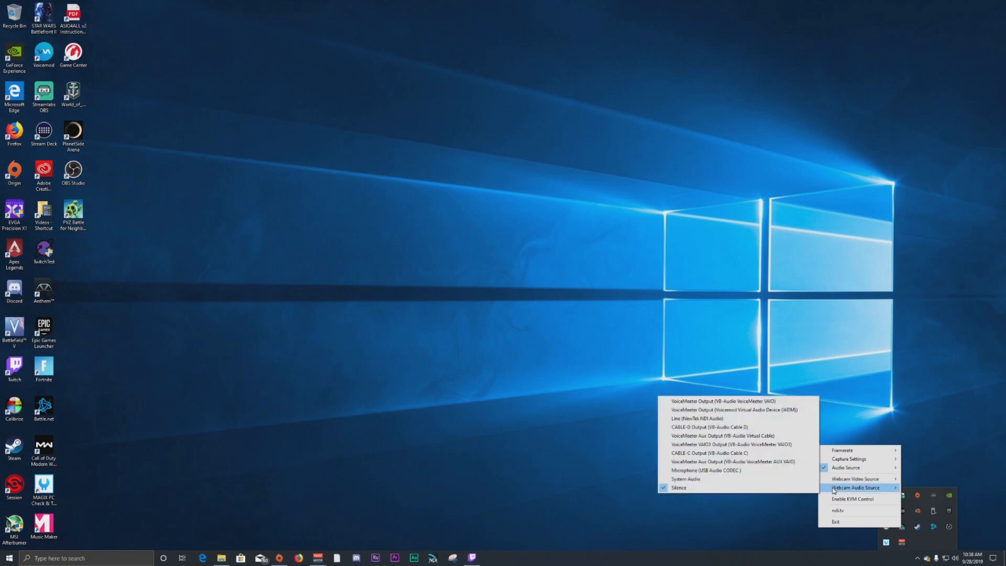
{"action": "mouse_move", "coordinate": [869, 492]}
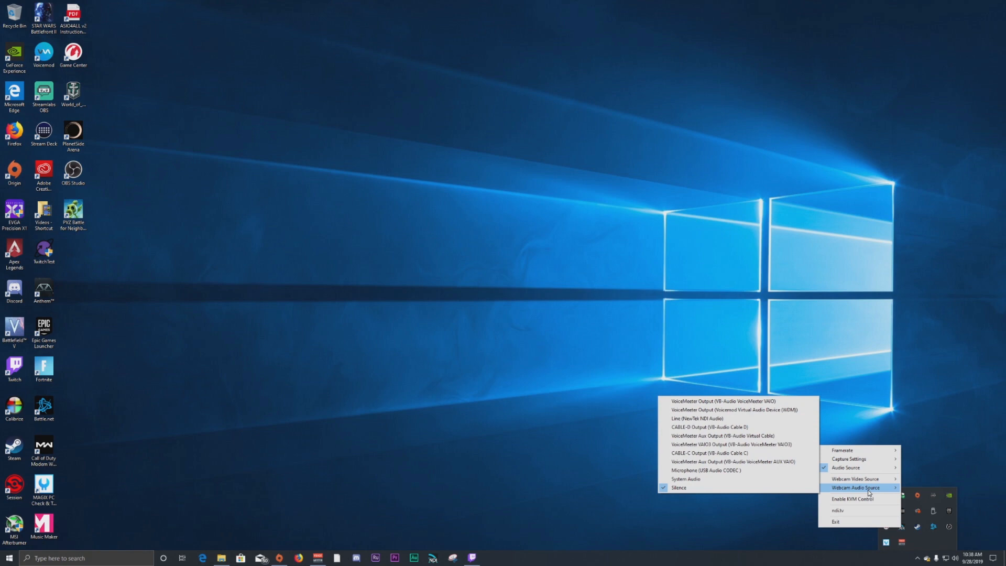
{"action": "mouse_move", "coordinate": [869, 493]}
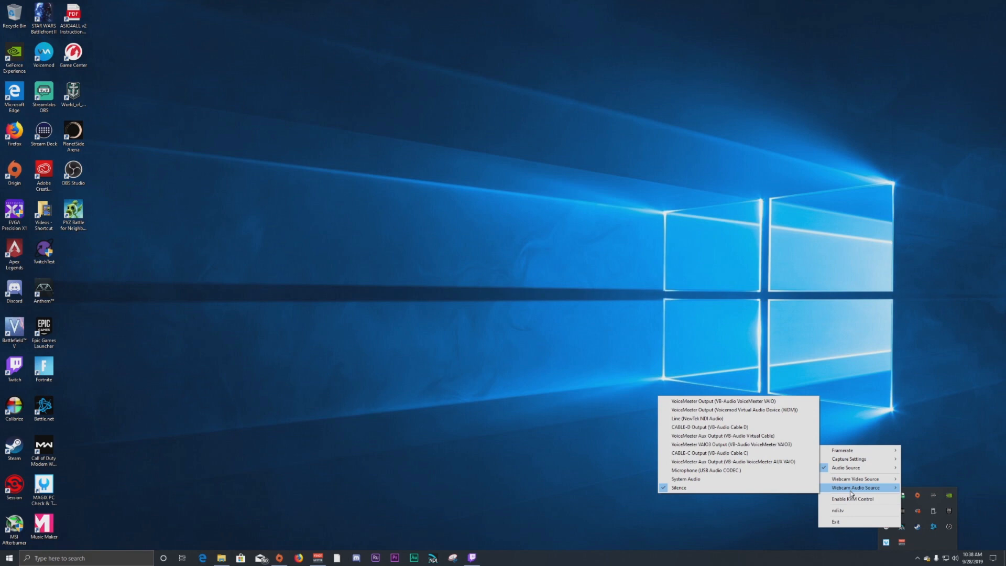
{"action": "mouse_move", "coordinate": [737, 462]}
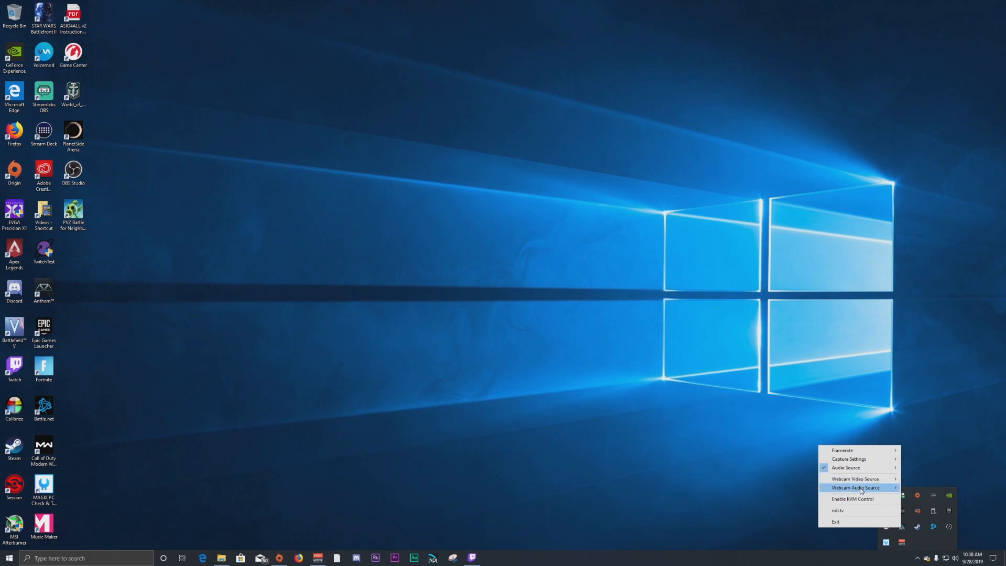
{"action": "mouse_move", "coordinate": [877, 499]}
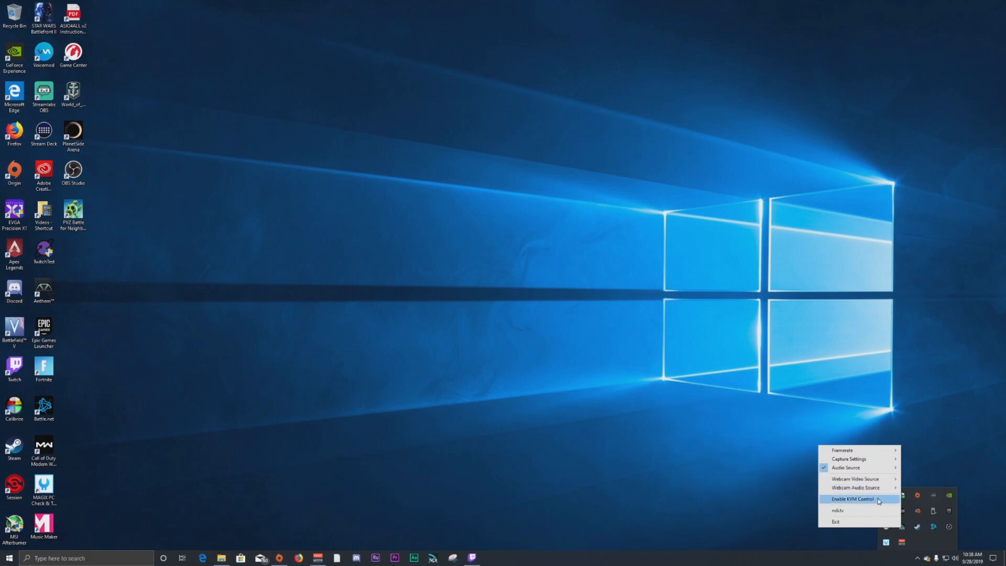
{"action": "mouse_move", "coordinate": [845, 500]}
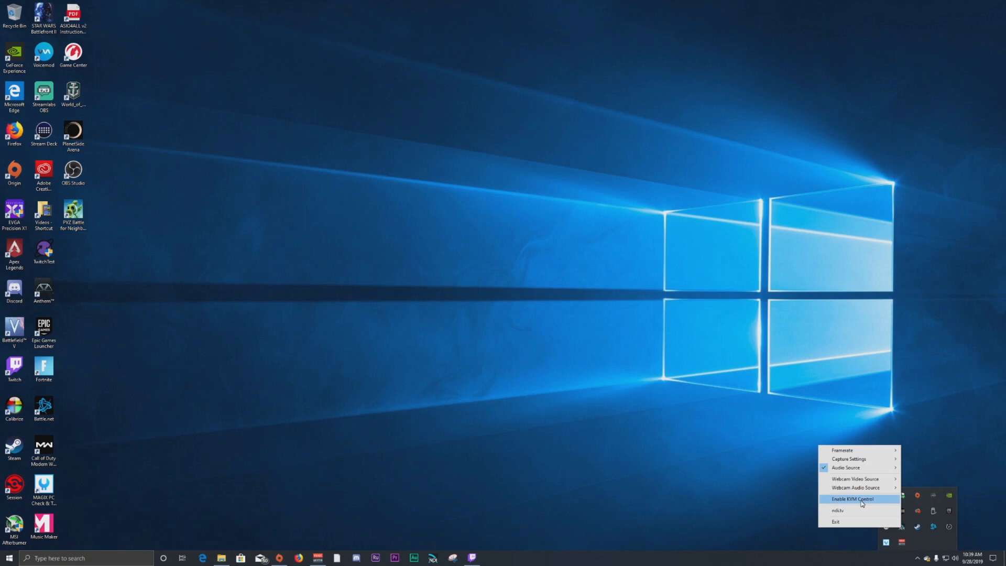
{"action": "mouse_move", "coordinate": [842, 450]}
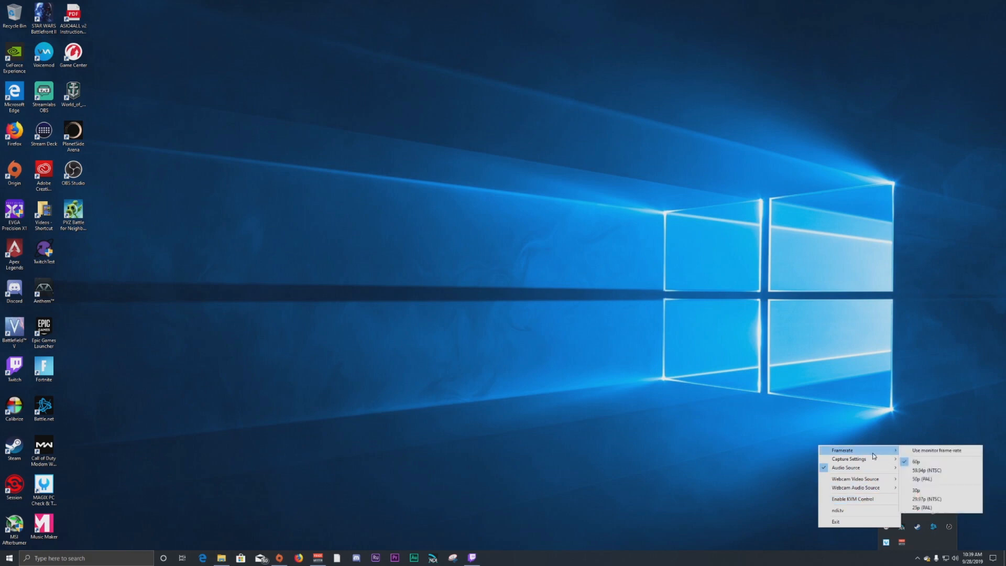
{"action": "mouse_move", "coordinate": [848, 459]}
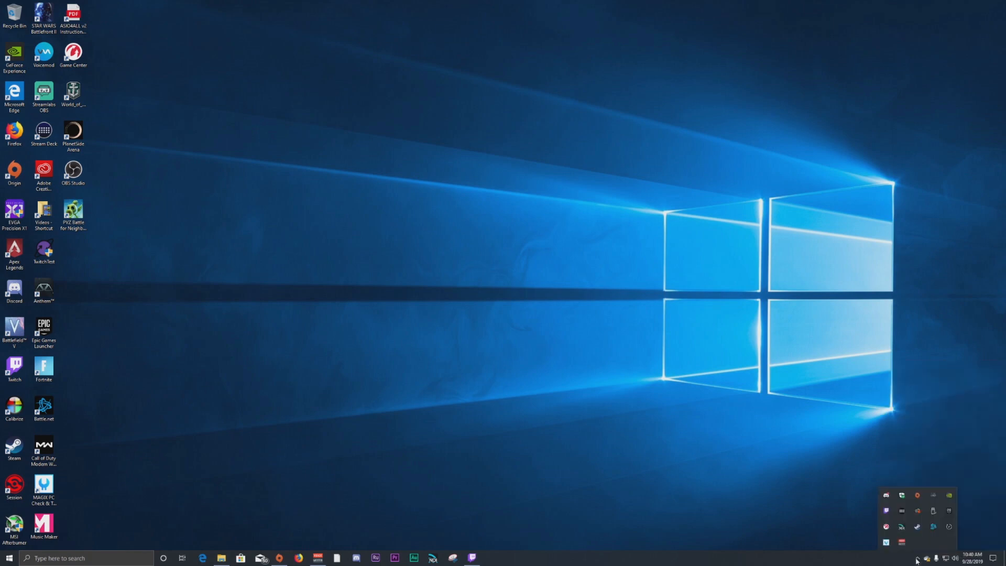
- Toggle Mouse Pointer capture in Scan Converter's Capture Settings
{"action": "right_click", "coordinate": [902, 527]}
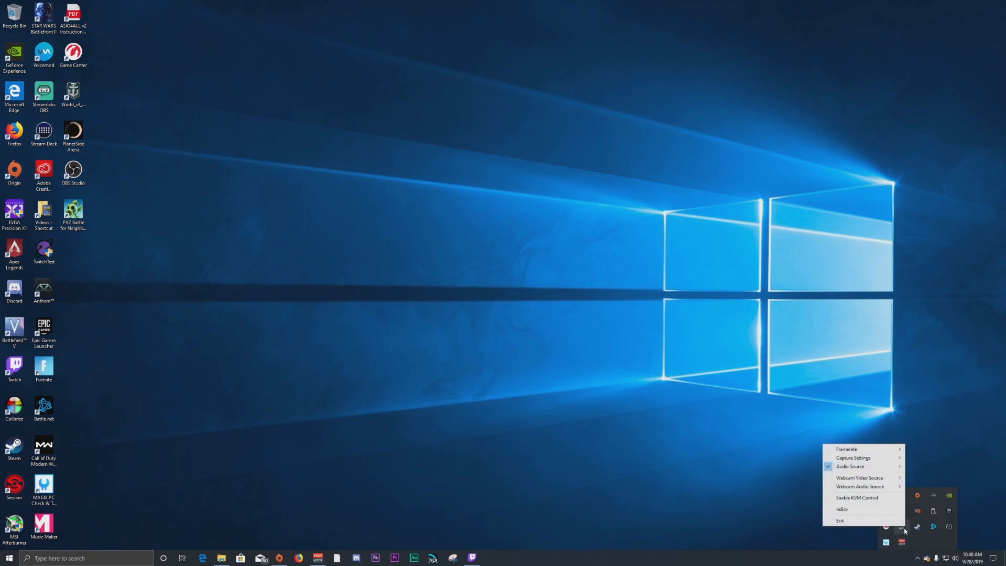
{"action": "mouse_move", "coordinate": [853, 457]}
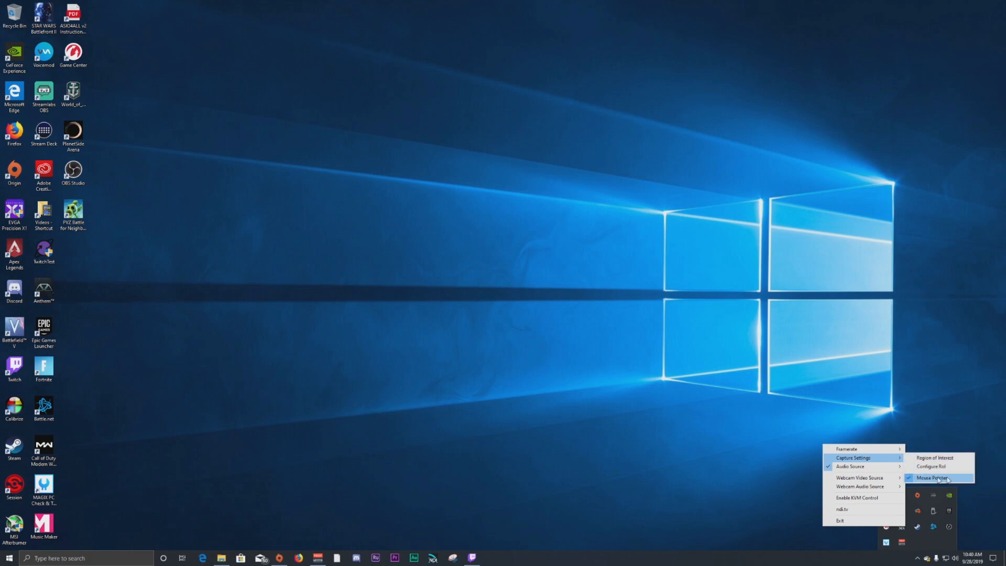
{"action": "left_click", "coordinate": [468, 276]}
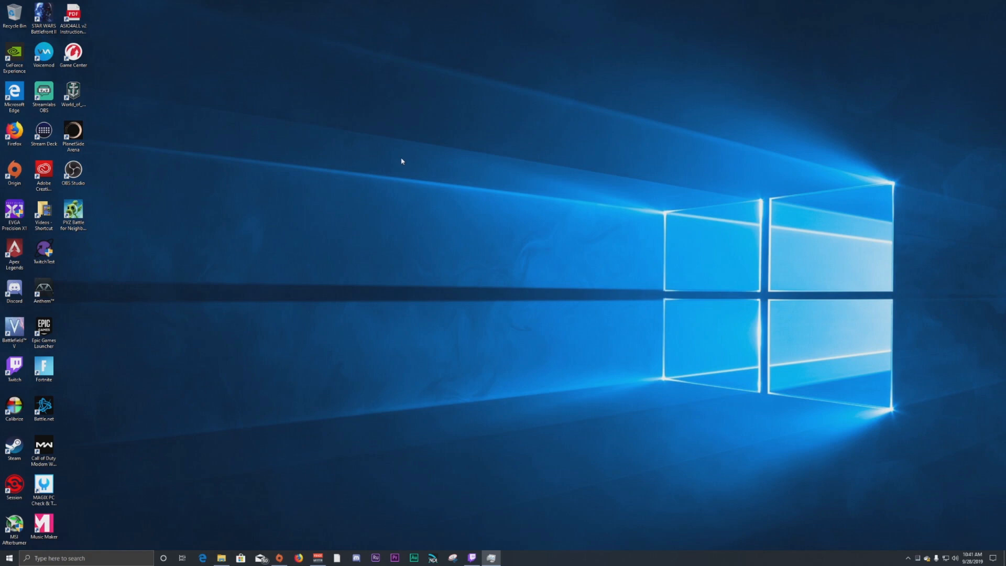
{"action": "mouse_move", "coordinate": [380, 162]}
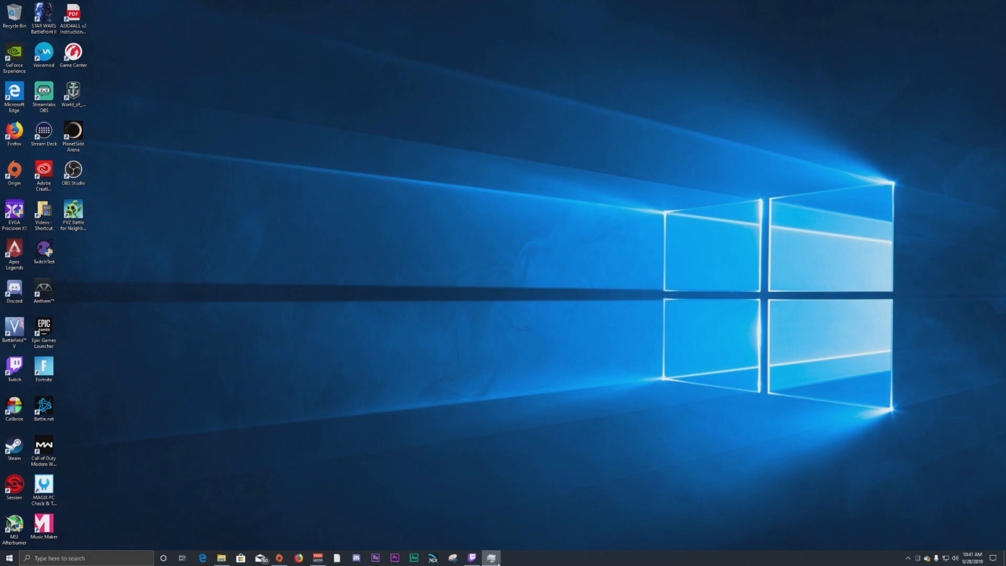
{"action": "mouse_move", "coordinate": [494, 353]}
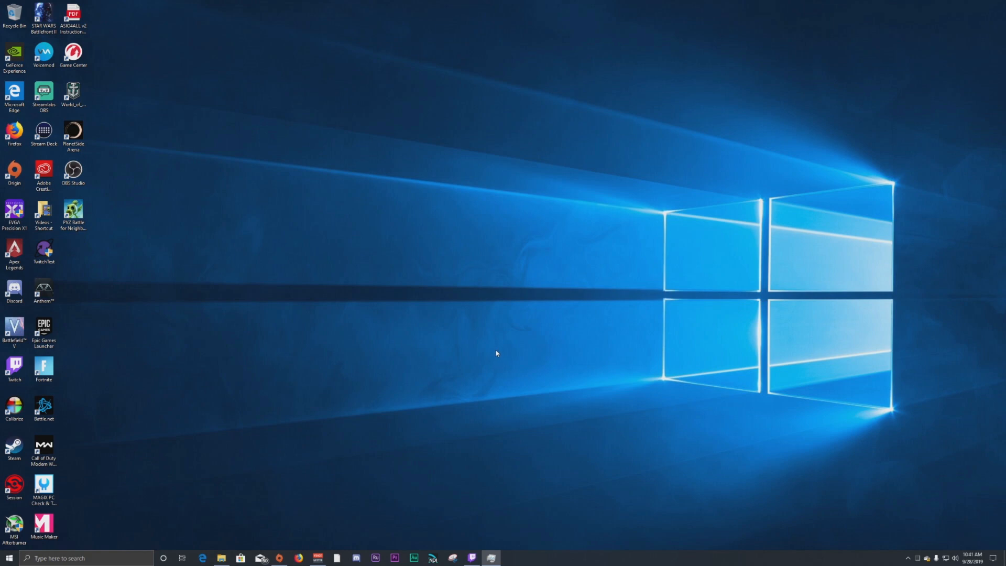
{"action": "mouse_move", "coordinate": [496, 360]}
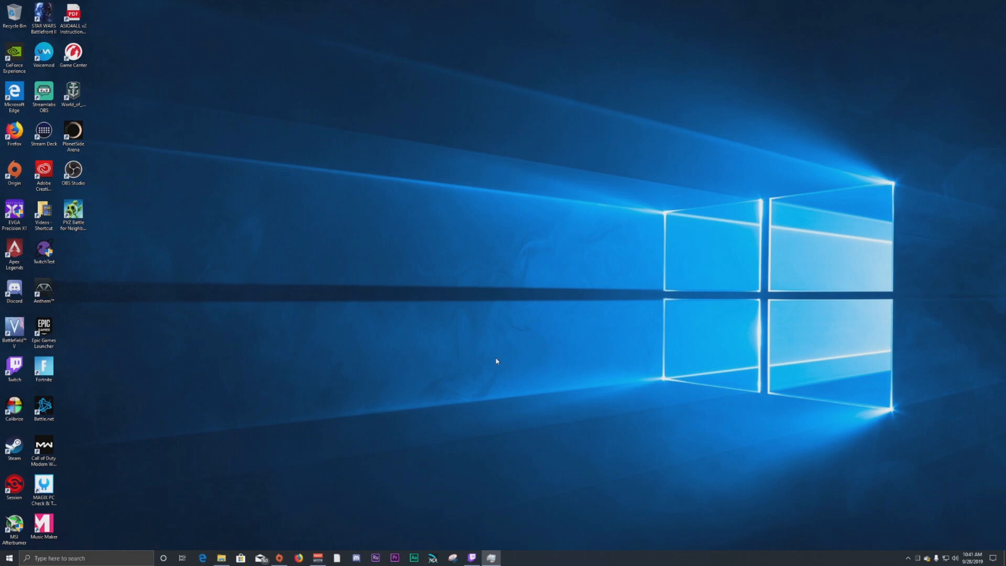
{"action": "mouse_move", "coordinate": [490, 557]}
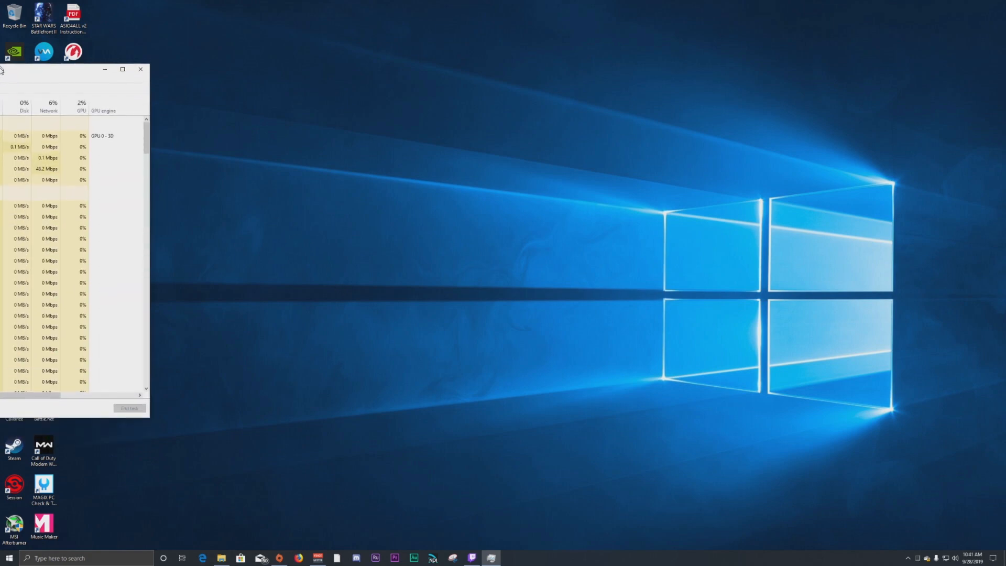
- Center and maximize Task Manager, then scroll through the running processes
{"action": "left_click", "coordinate": [140, 69]}
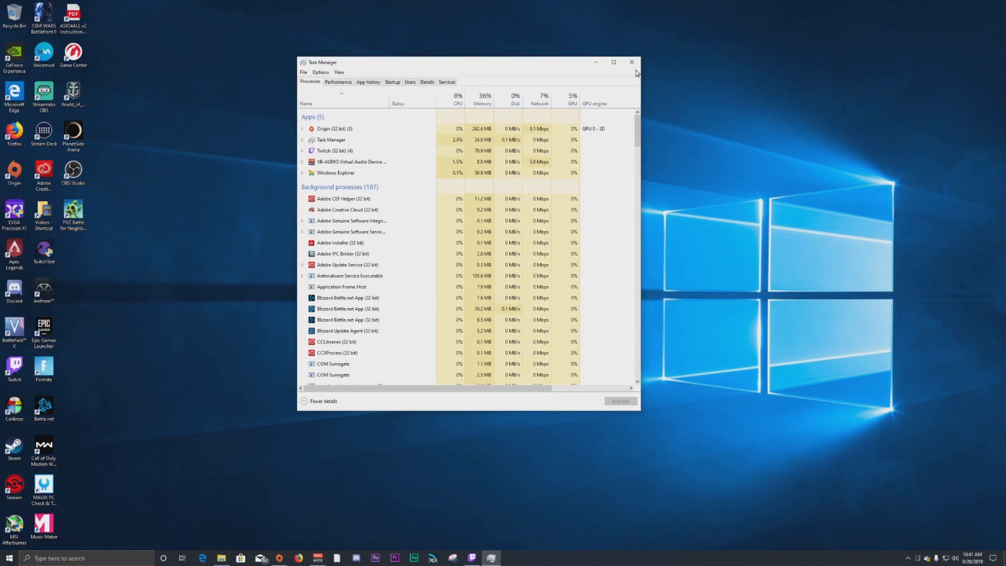
{"action": "left_click", "coordinate": [612, 63]}
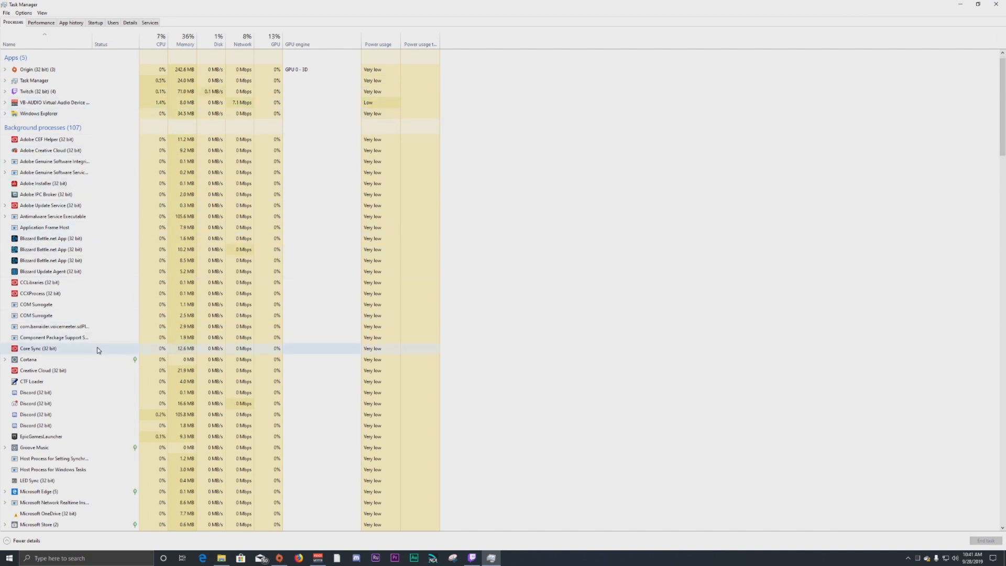
{"action": "scroll", "scroll_direction": "down", "scroll_amount": 3}
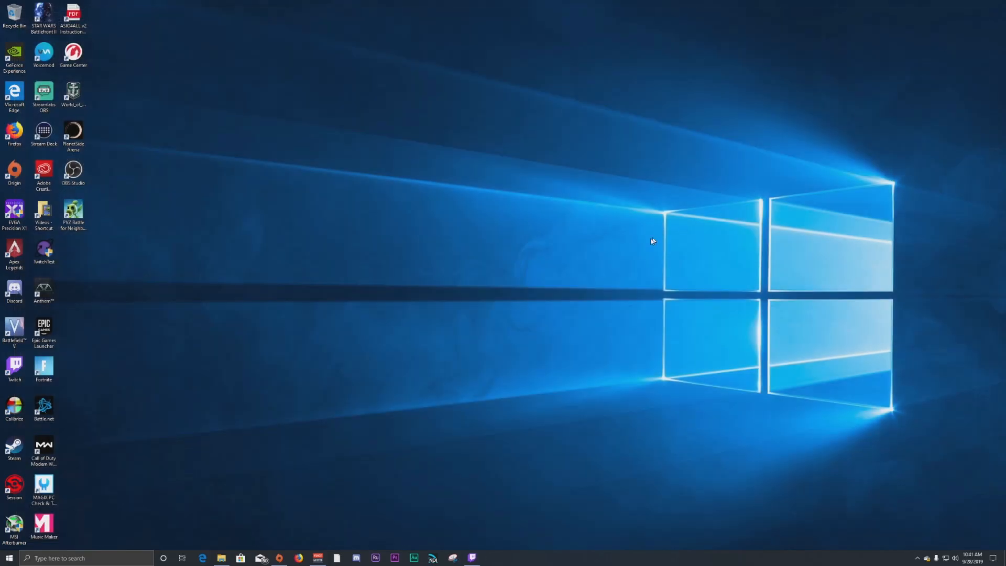
{"action": "mouse_move", "coordinate": [572, 271]}
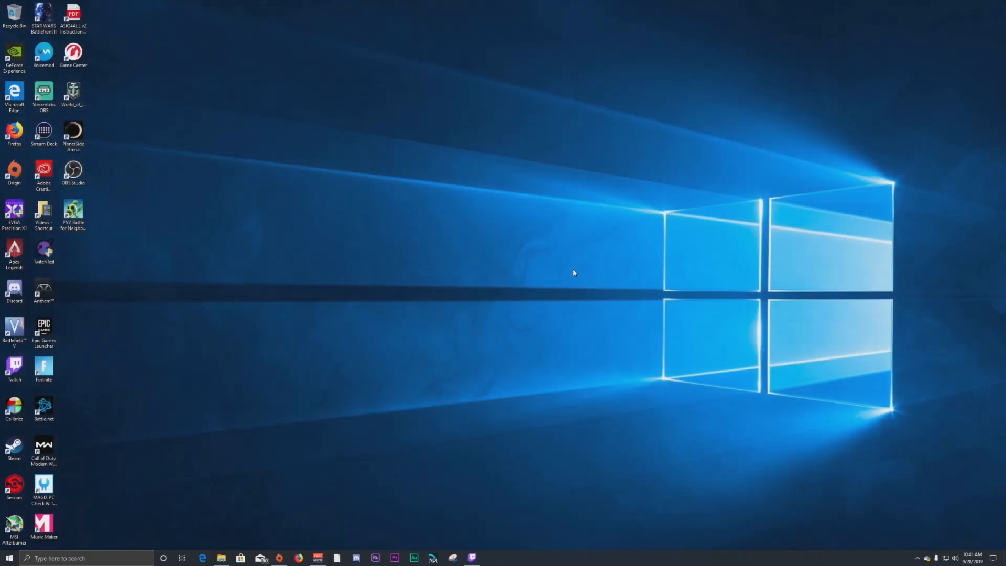
{"action": "mouse_move", "coordinate": [506, 229]}
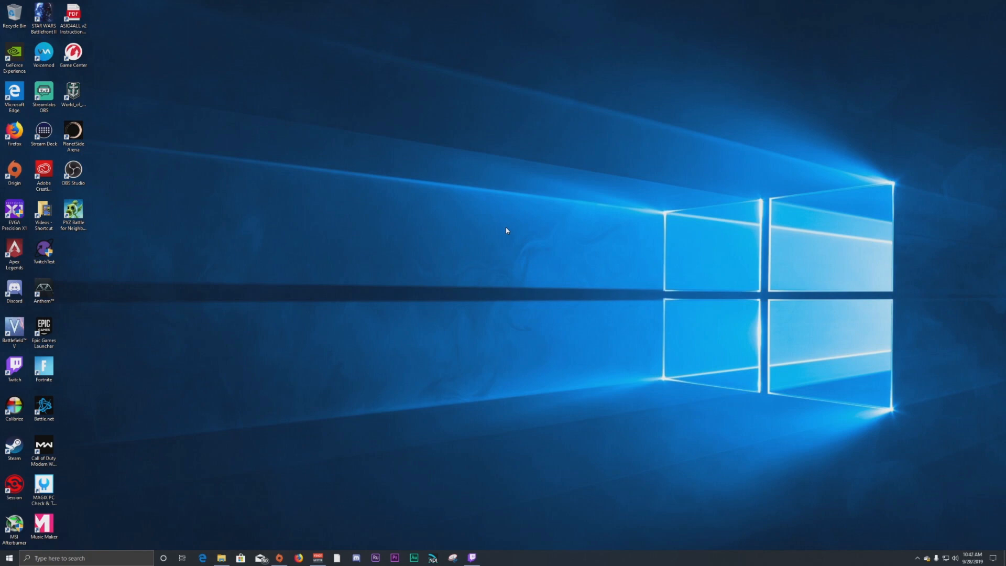
{"action": "mouse_move", "coordinate": [502, 231]}
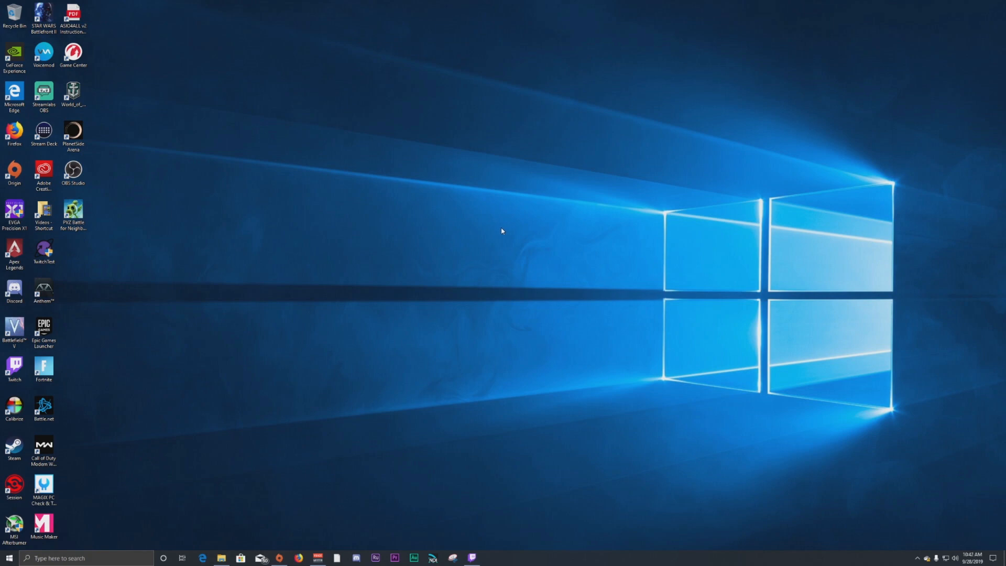
{"action": "mouse_move", "coordinate": [506, 429]}
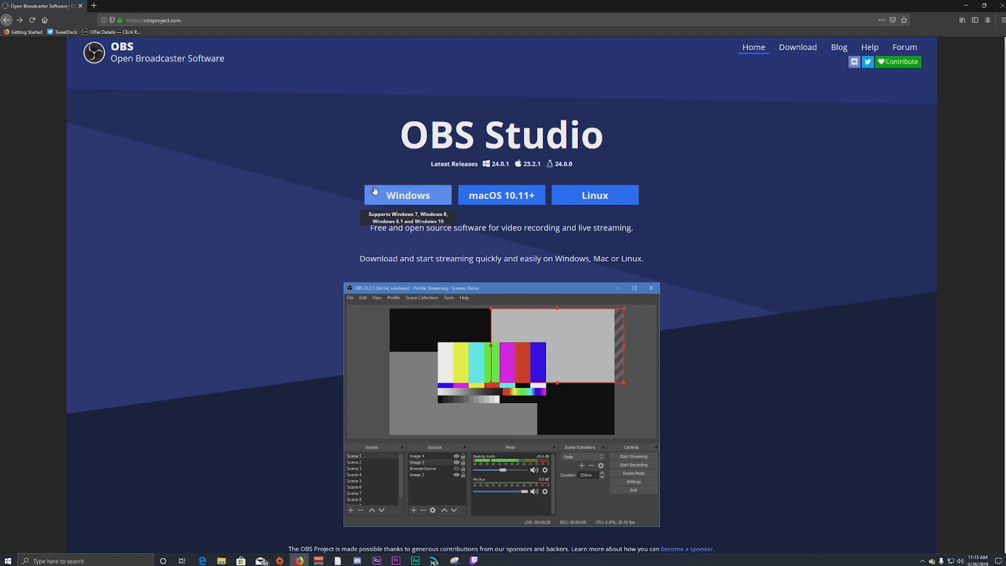
{"action": "mouse_move", "coordinate": [243, 21]}
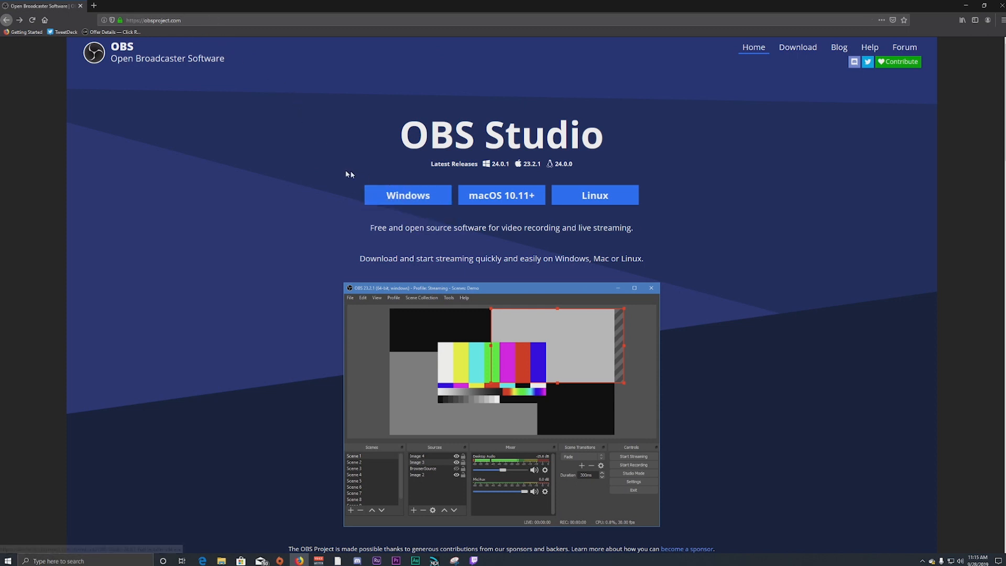
{"action": "mouse_move", "coordinate": [408, 195]}
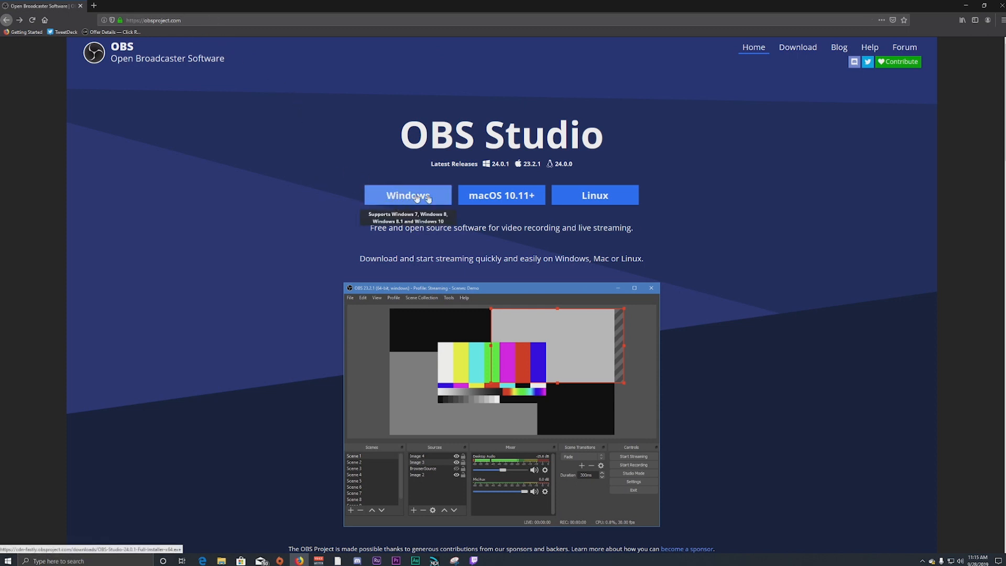
{"action": "mouse_move", "coordinate": [495, 172]}
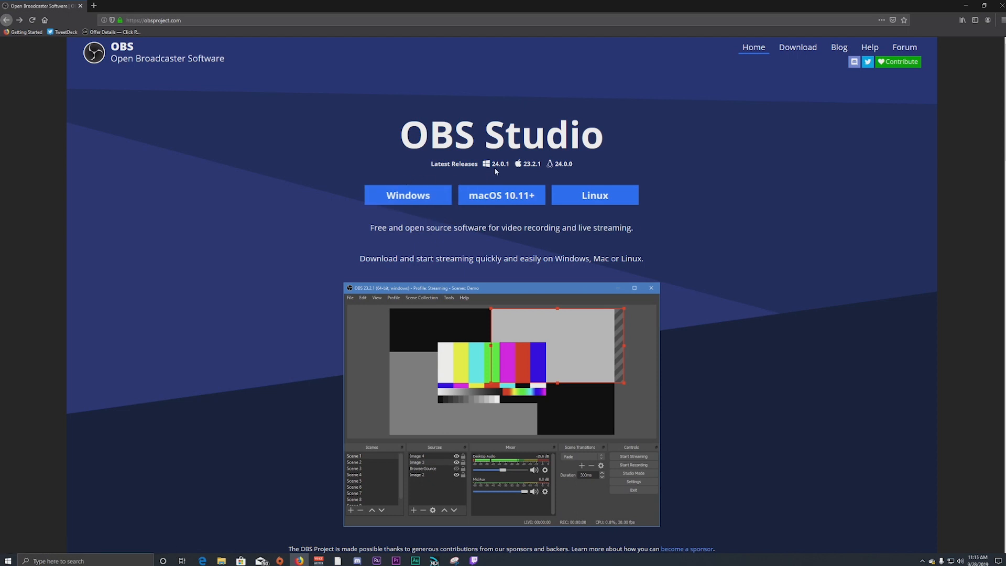
{"action": "mouse_move", "coordinate": [407, 195]}
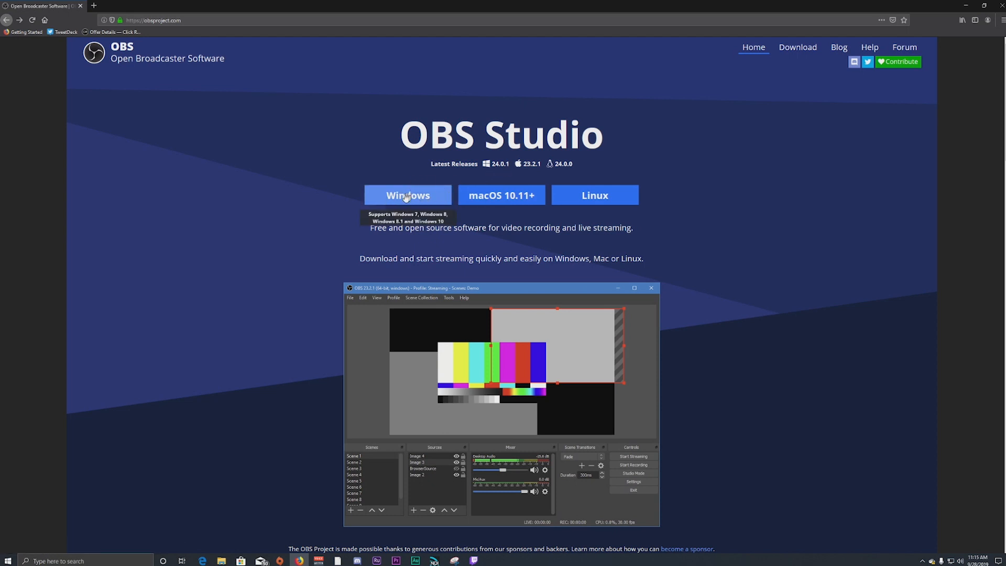
{"action": "mouse_move", "coordinate": [594, 195]}
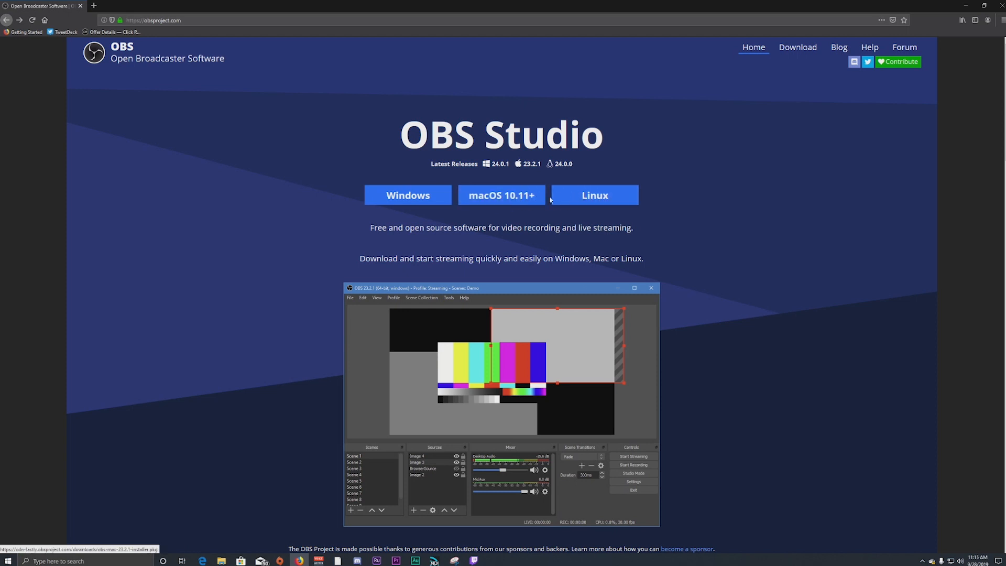
{"action": "mouse_move", "coordinate": [593, 195]}
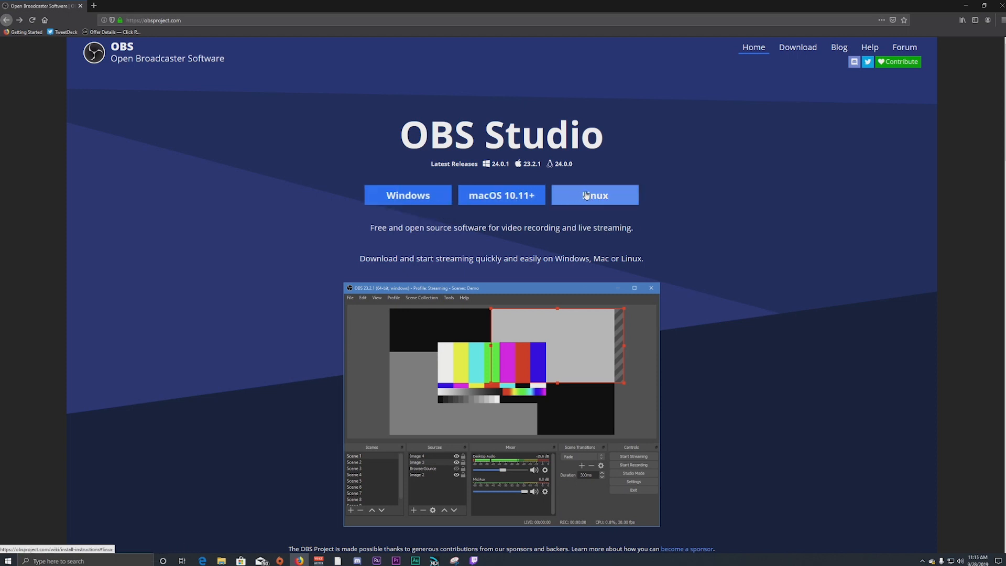
{"action": "mouse_move", "coordinate": [602, 199]}
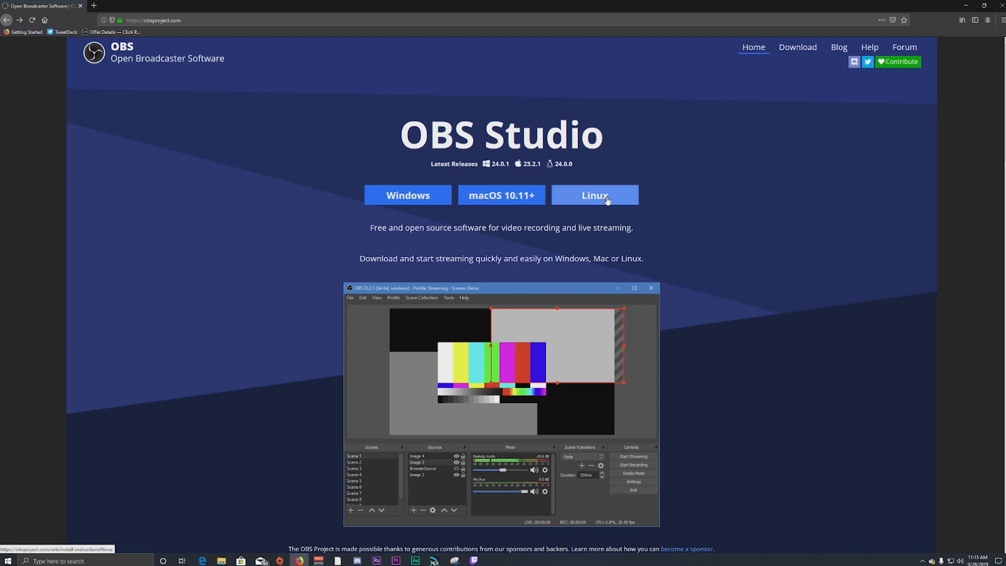
{"action": "mouse_move", "coordinate": [408, 195]}
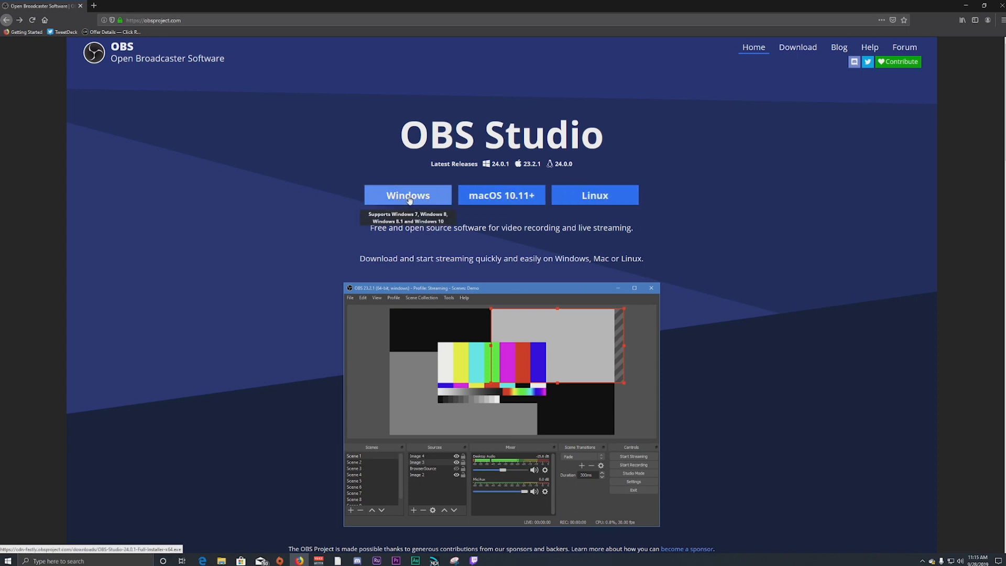
{"action": "mouse_move", "coordinate": [408, 197]}
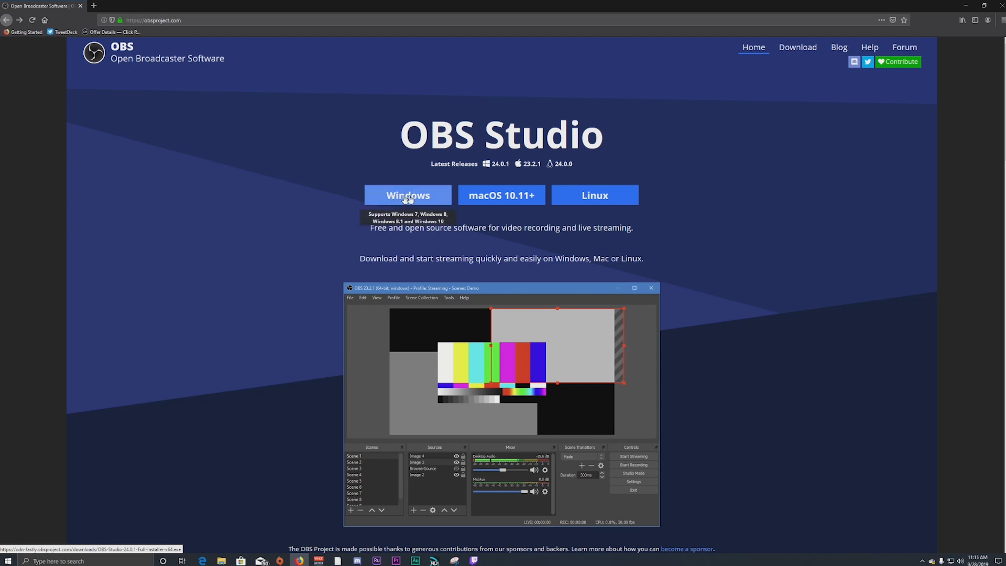
{"action": "mouse_move", "coordinate": [405, 217]}
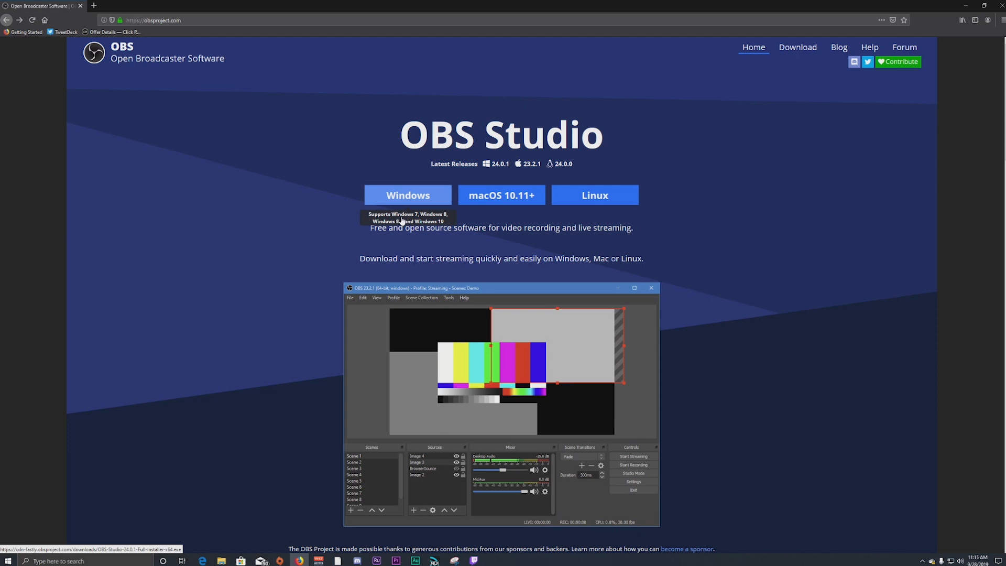
{"action": "mouse_move", "coordinate": [423, 222]}
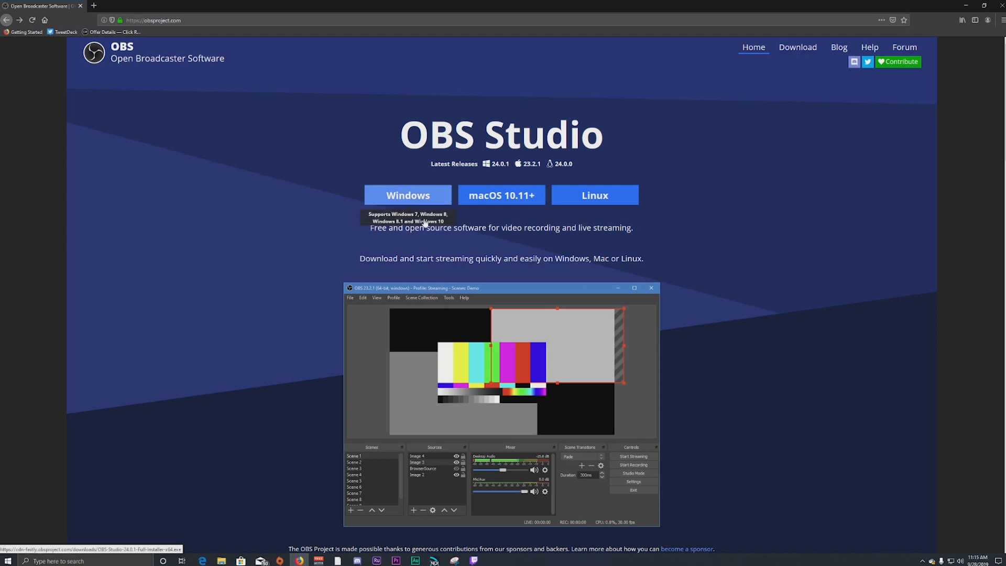
{"action": "mouse_move", "coordinate": [408, 197]}
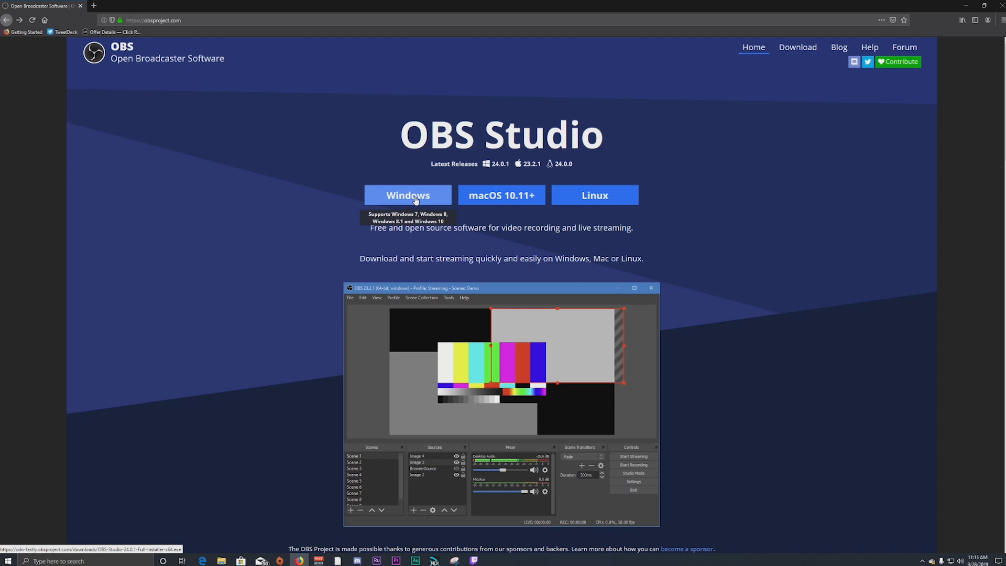
{"action": "mouse_move", "coordinate": [838, 47]}
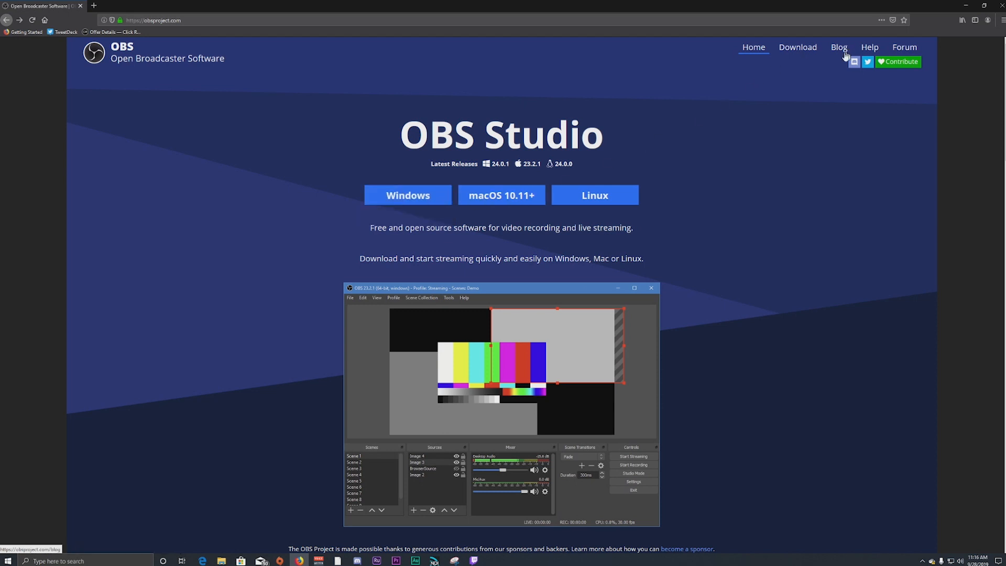
{"action": "mouse_move", "coordinate": [407, 195]}
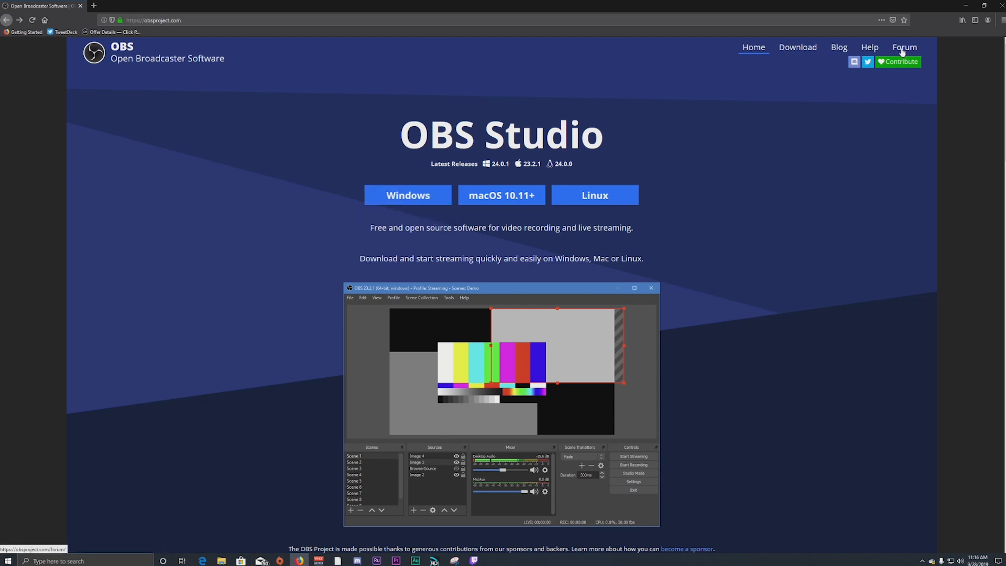
- Navigate OBS Forums through Plugins and OBS Studio Plugins to the obs-ndi NewTek NDI integration thread
{"action": "left_click", "coordinate": [905, 47]}
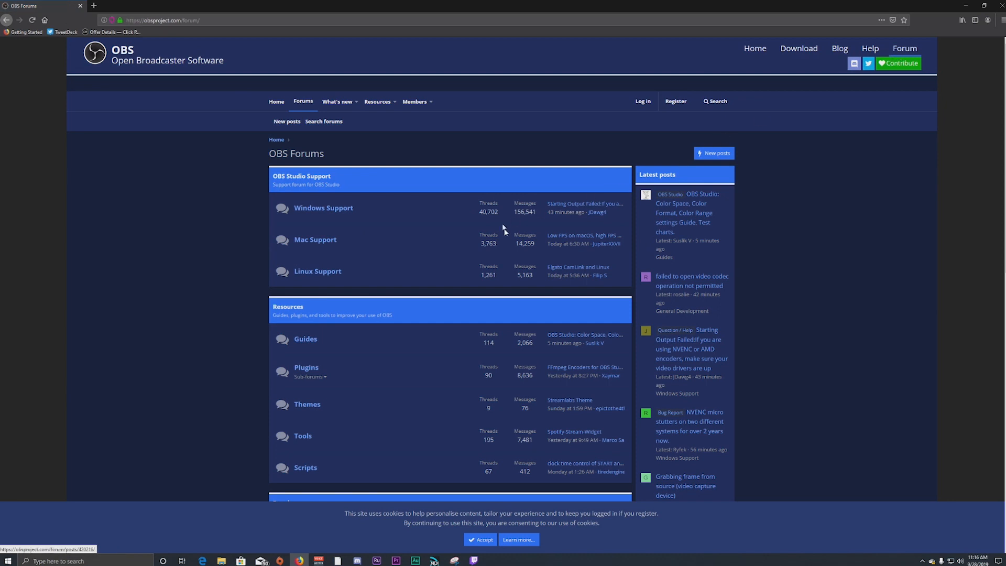
{"action": "scroll", "scroll_direction": "down", "scroll_amount": 3}
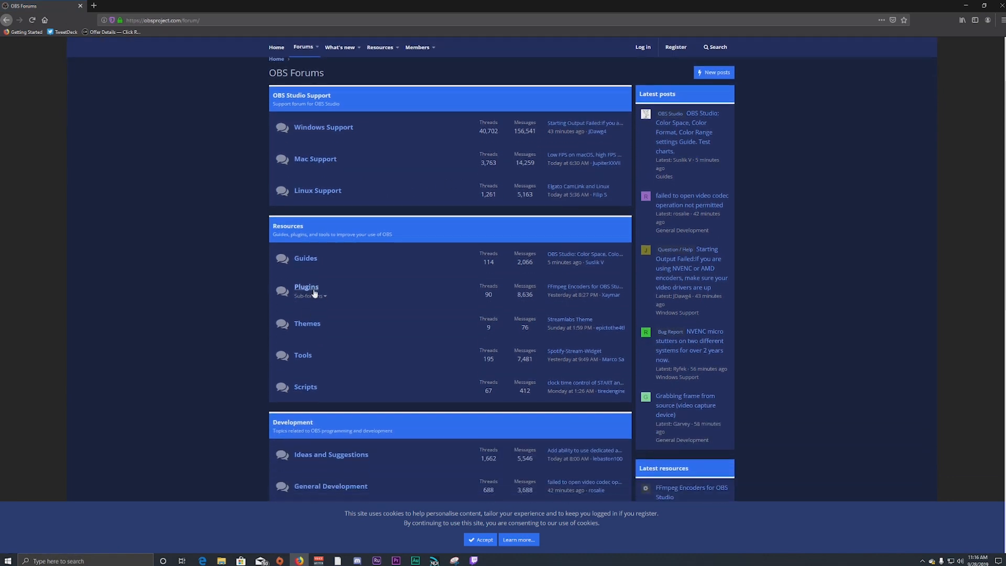
{"action": "left_click", "coordinate": [305, 286]}
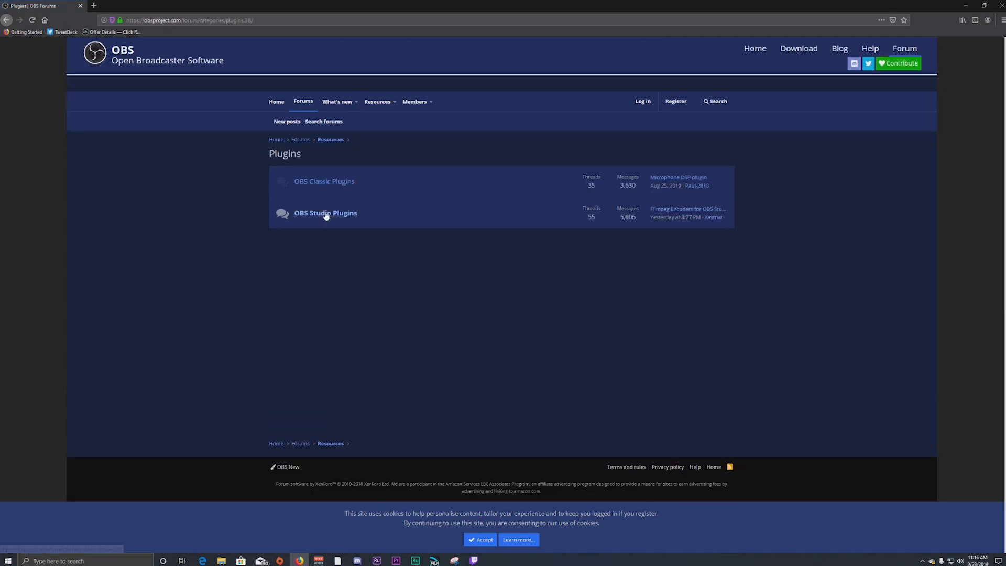
{"action": "left_click", "coordinate": [325, 212]}
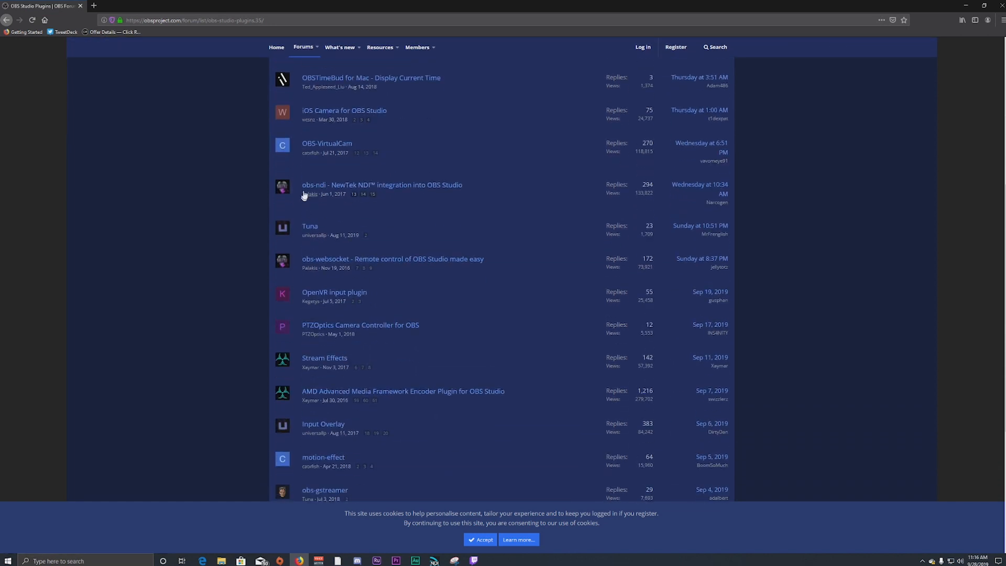
{"action": "mouse_move", "coordinate": [382, 185]}
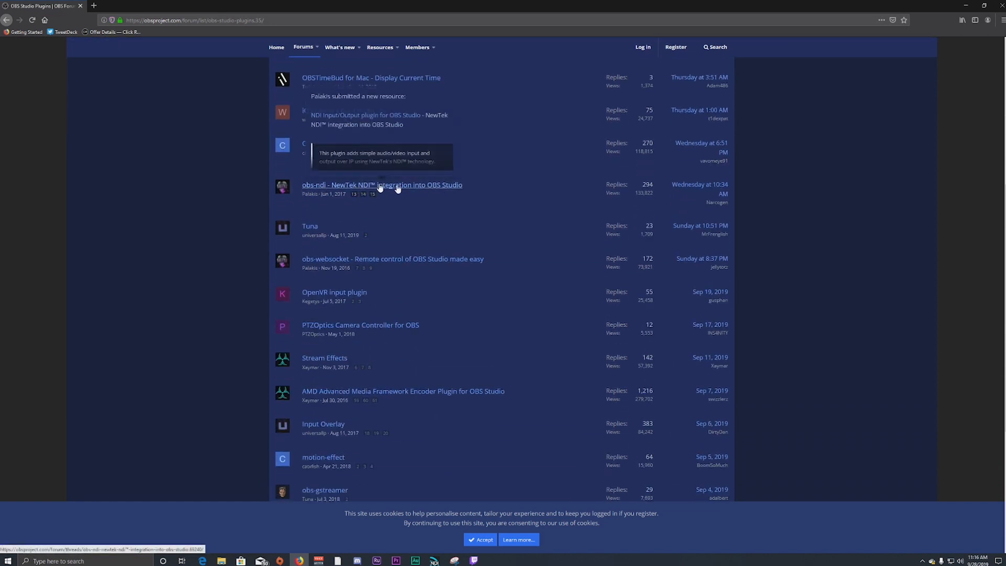
{"action": "left_click", "coordinate": [382, 185]}
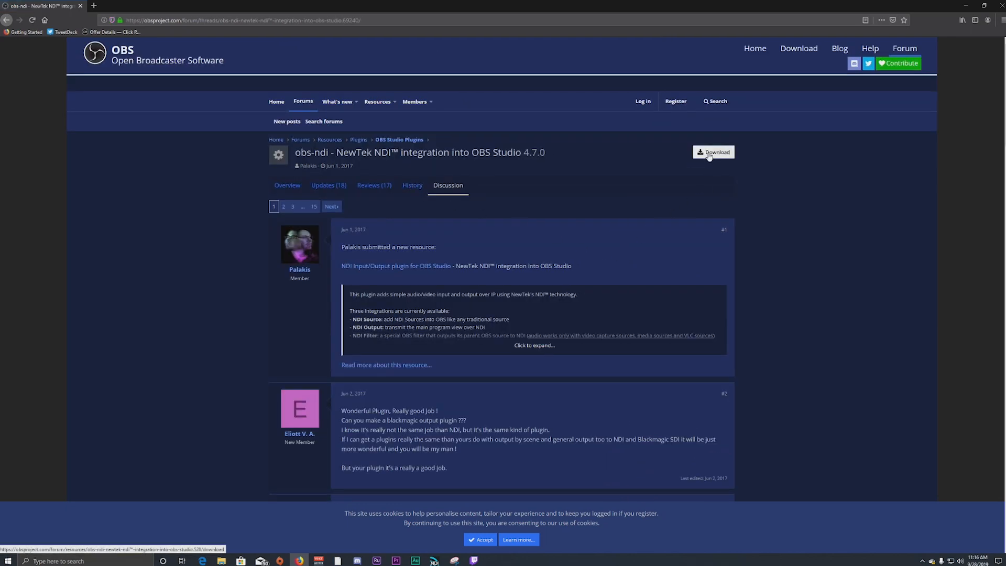
- Go to the obs-ndi 4.7.0 GitHub release page and scroll to the Windows installer asset
{"action": "left_click", "coordinate": [713, 152]}
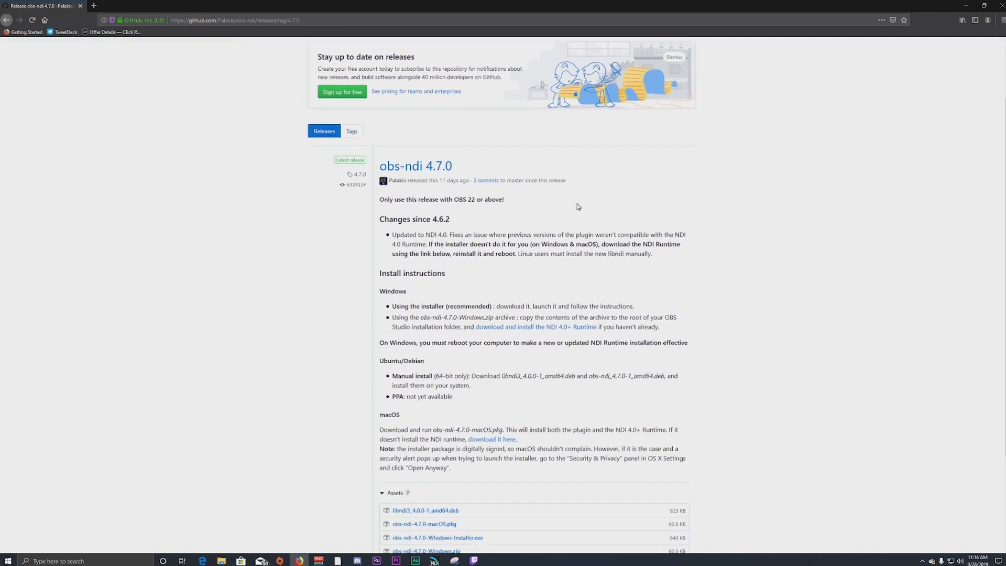
{"action": "scroll", "scroll_direction": "down", "scroll_amount": 3}
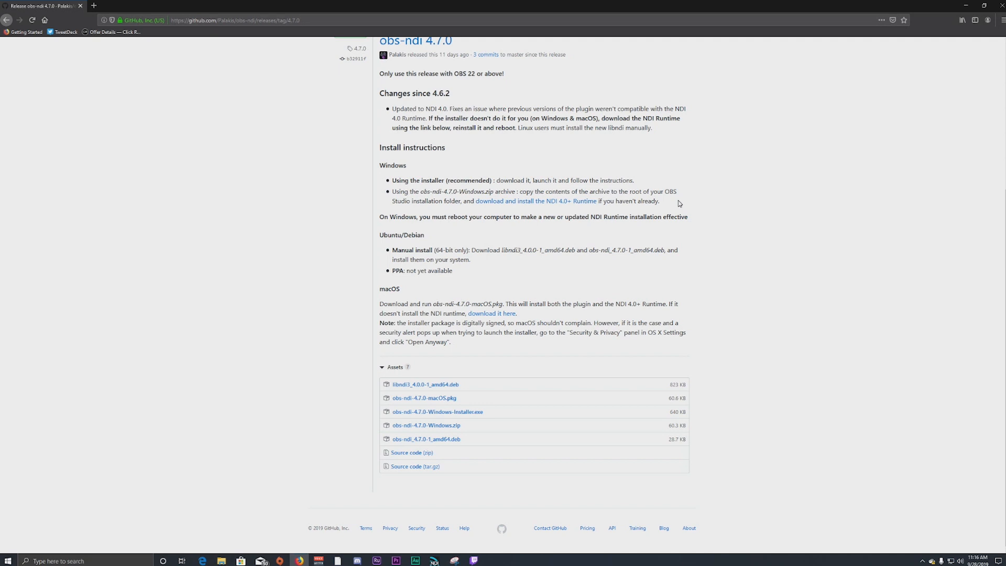
{"action": "mouse_move", "coordinate": [506, 203]}
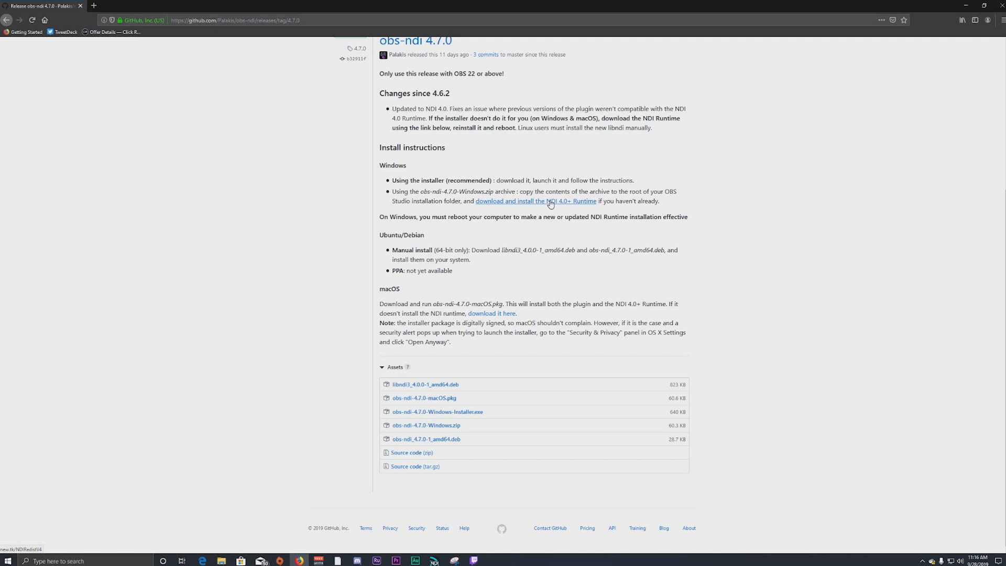
{"action": "mouse_move", "coordinate": [528, 208]}
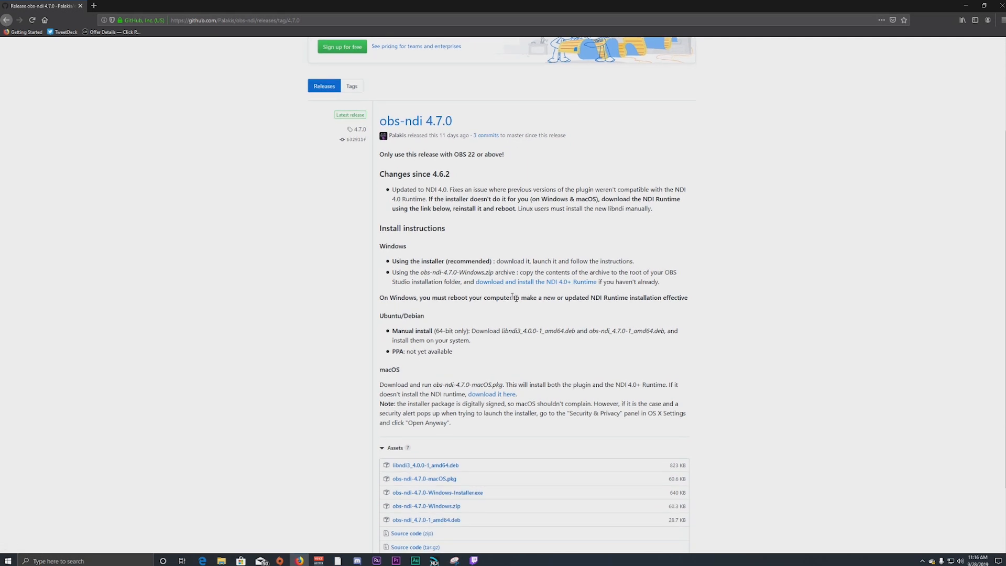
{"action": "scroll", "scroll_direction": "down", "scroll_amount": 3}
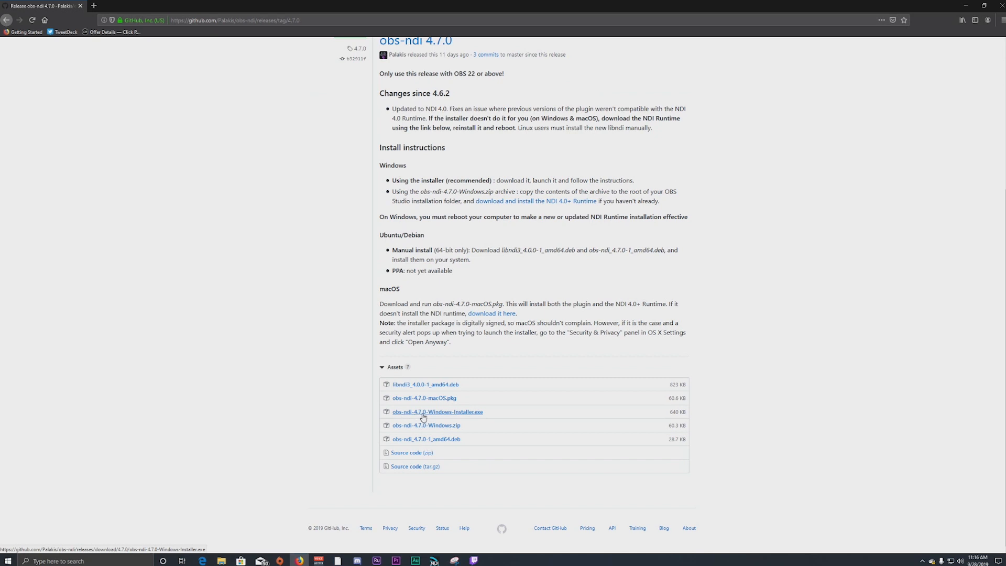
{"action": "mouse_move", "coordinate": [473, 415]}
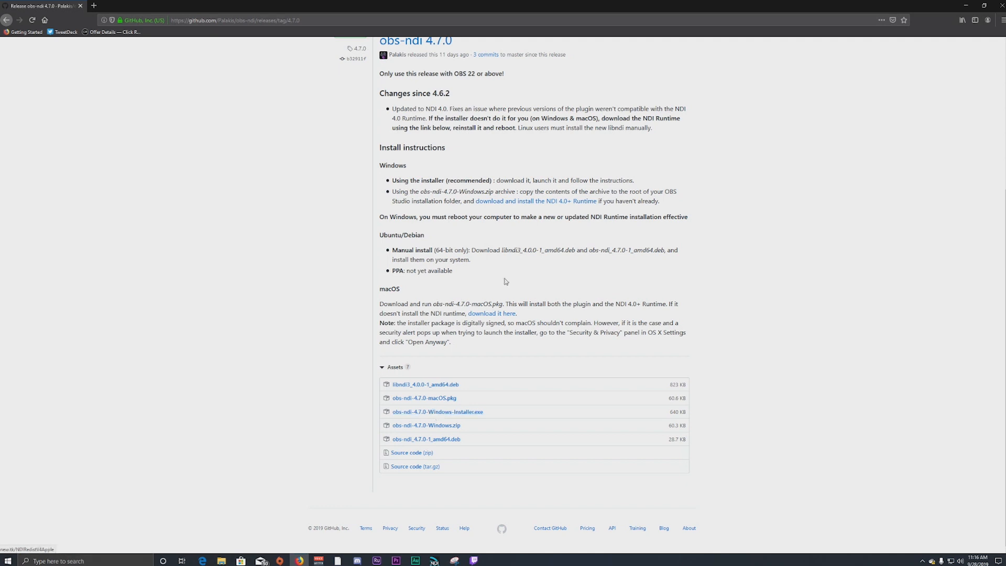
{"action": "mouse_move", "coordinate": [468, 412]}
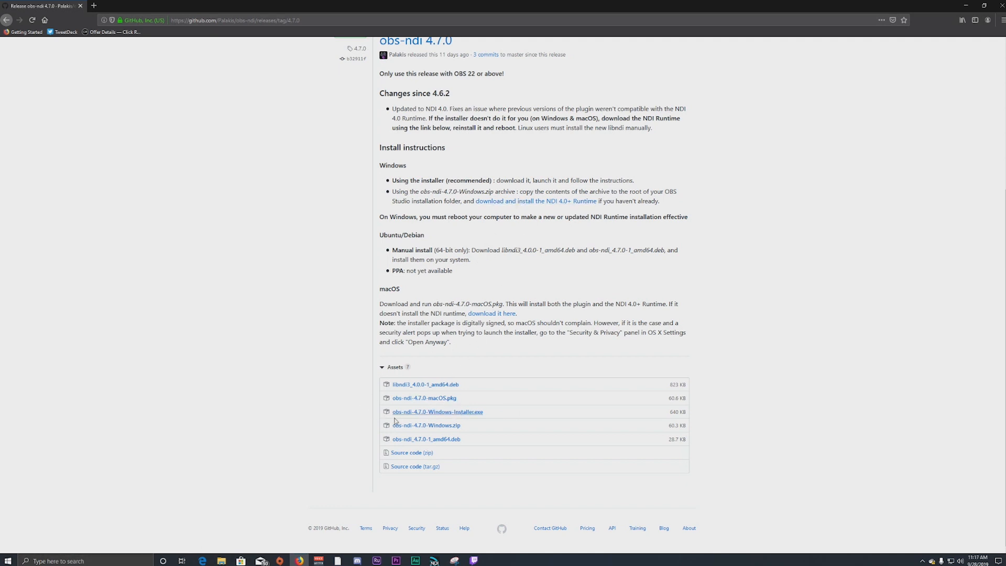
{"action": "mouse_move", "coordinate": [438, 411]}
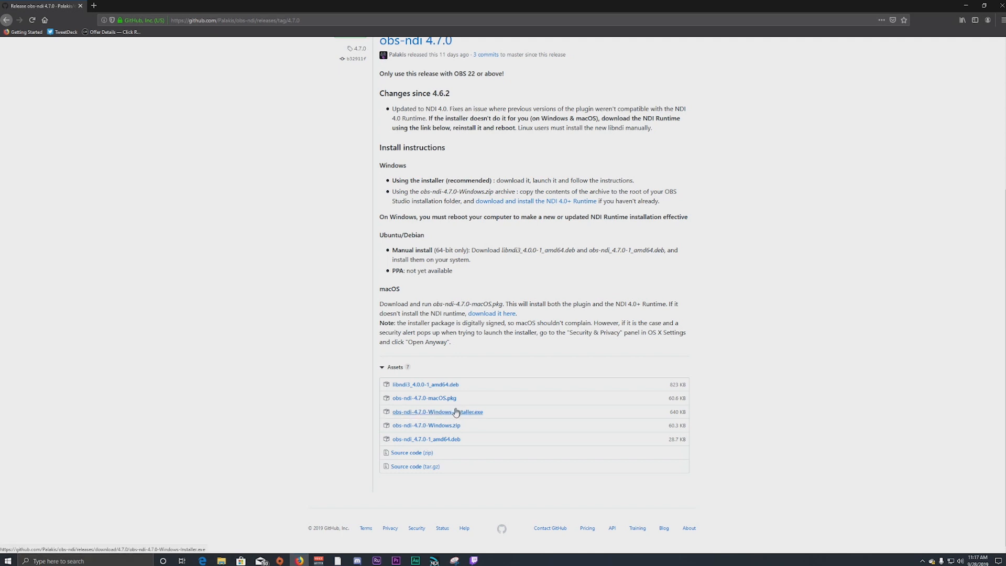
{"action": "mouse_move", "coordinate": [451, 413]}
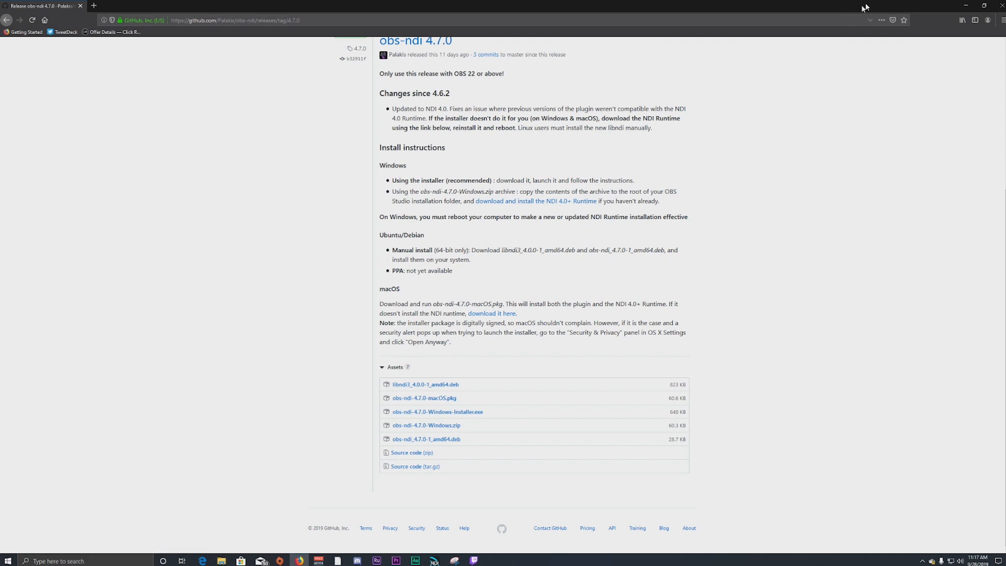
{"action": "mouse_move", "coordinate": [863, 8]}
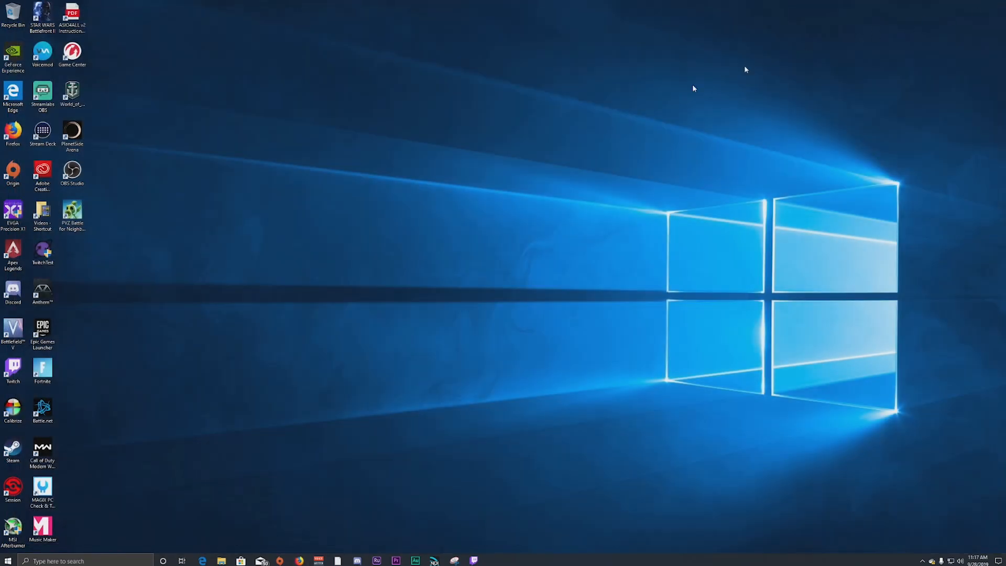
- Launch OBS Studio from its desktop shortcut
{"action": "left_click", "coordinate": [72, 173]}
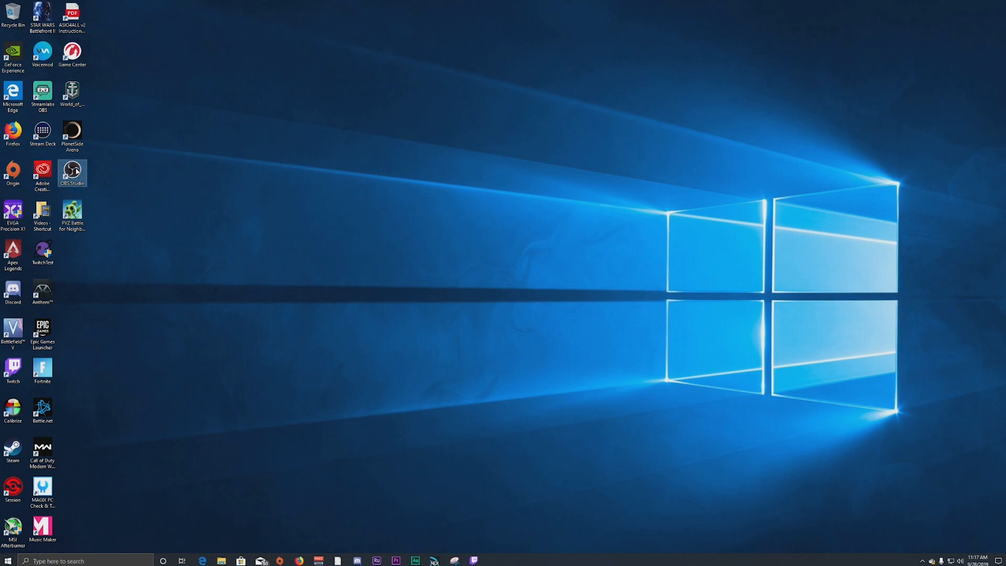
{"action": "double_click", "coordinate": [72, 172]}
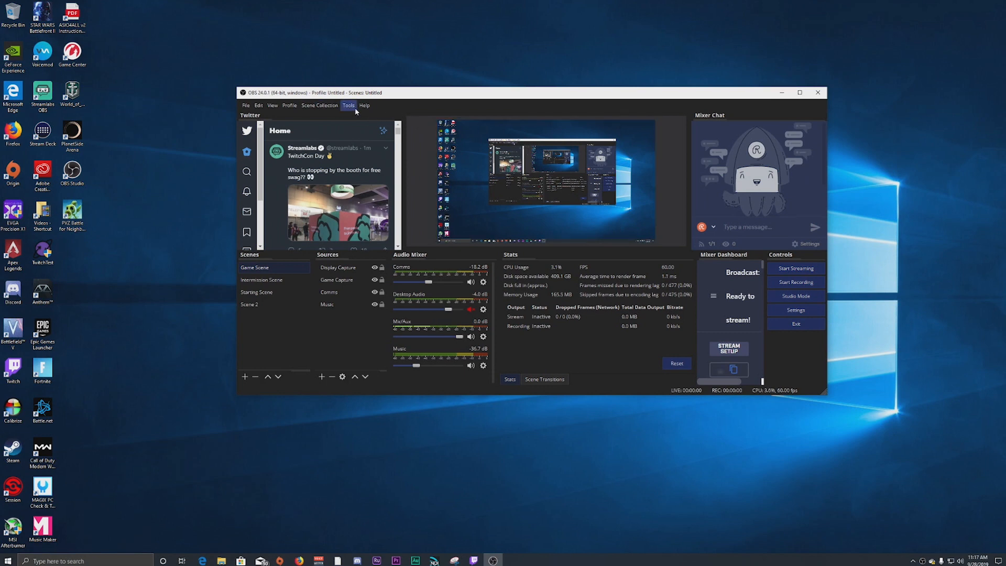
- Choose NDI Output settings from OBS Studio's Tools menu
{"action": "left_click", "coordinate": [348, 105]}
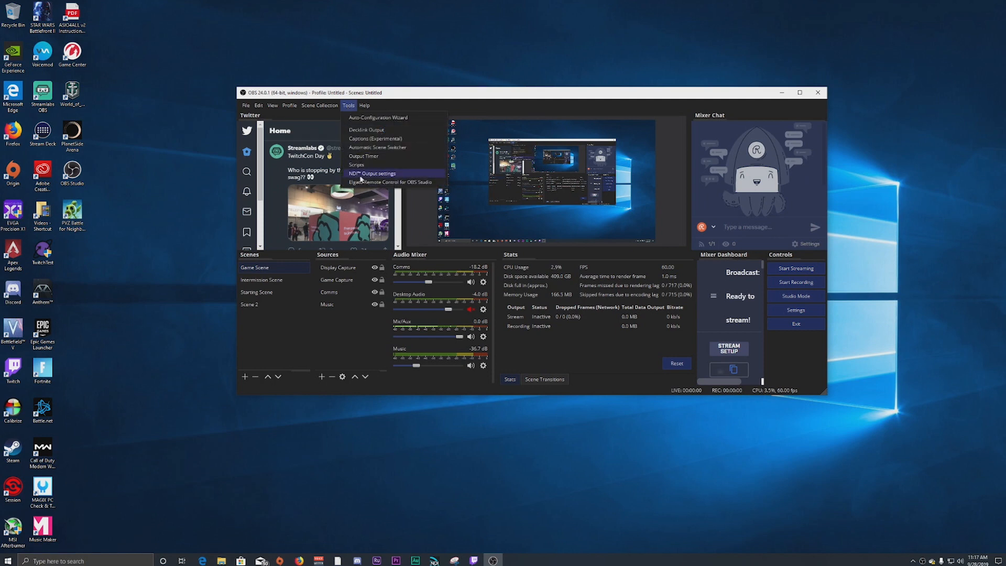
{"action": "mouse_move", "coordinate": [380, 175]}
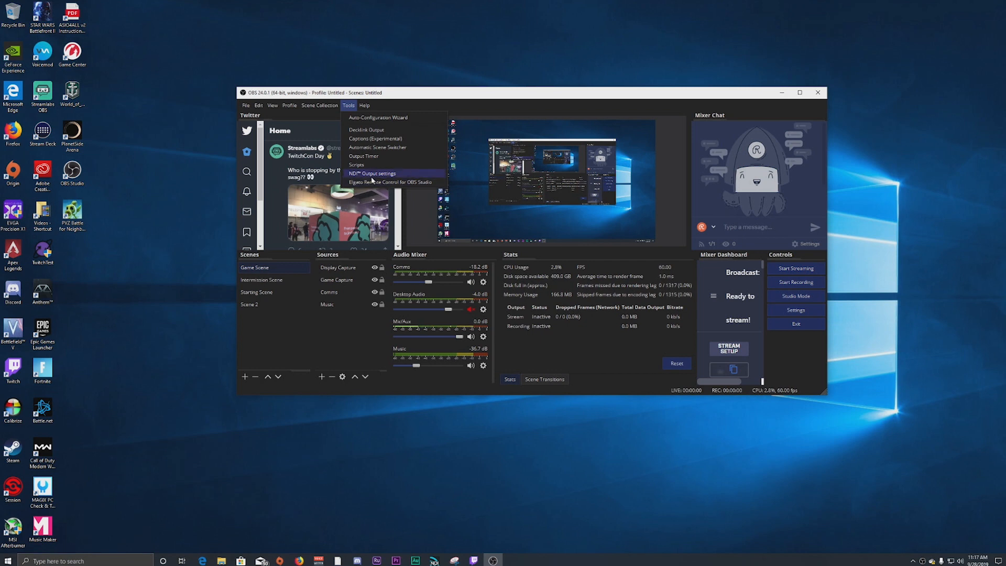
{"action": "left_click", "coordinate": [372, 174]}
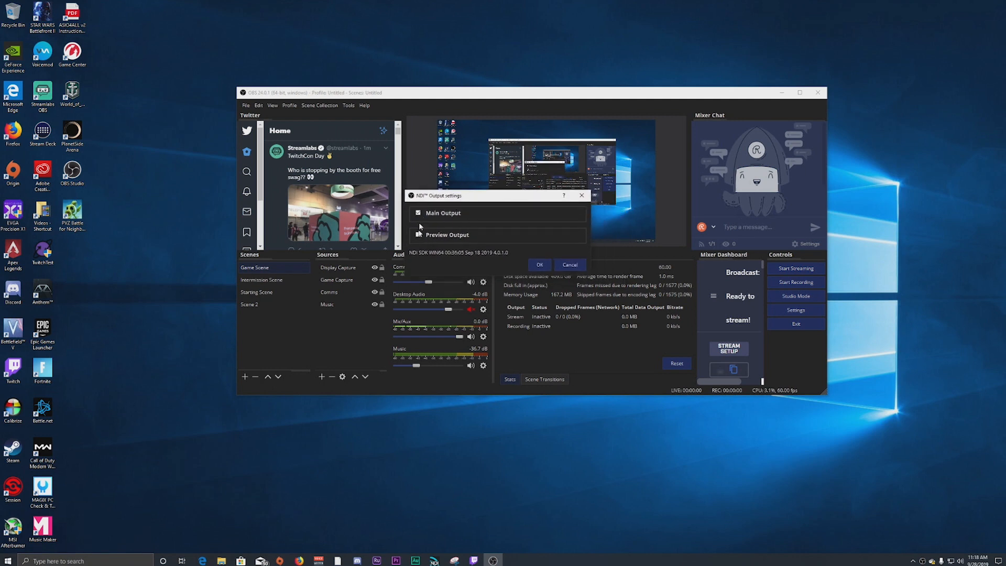
- Confirm the NDI Output settings with Main Output on and Preview Output off
{"action": "left_click", "coordinate": [418, 212]}
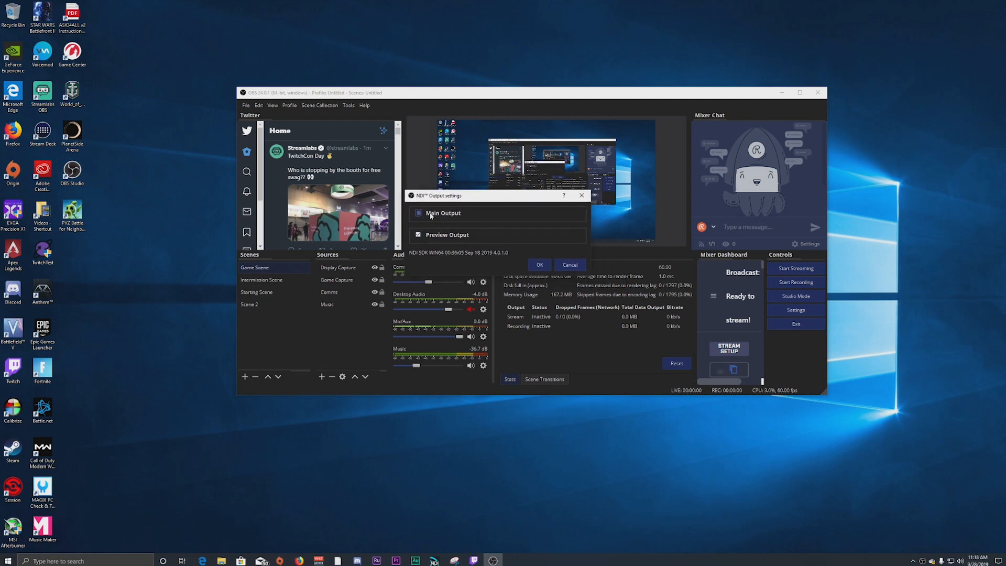
{"action": "left_click", "coordinate": [418, 212]}
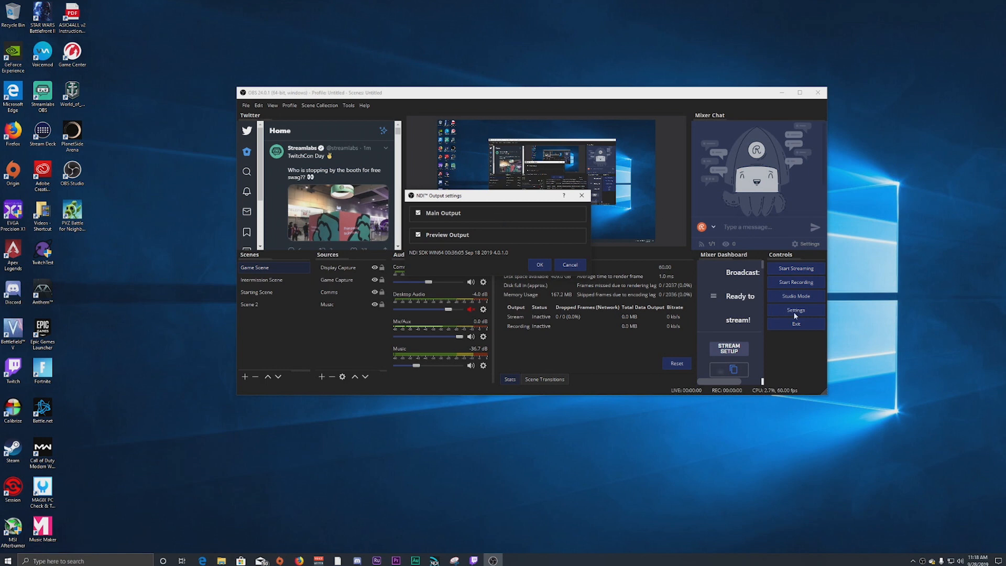
{"action": "mouse_move", "coordinate": [523, 180]}
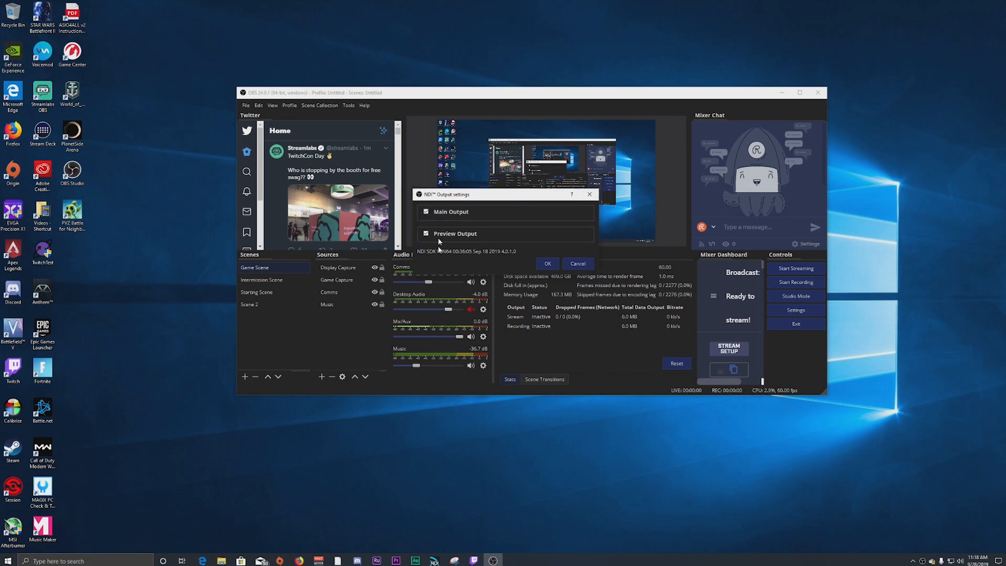
{"action": "mouse_move", "coordinate": [613, 163]}
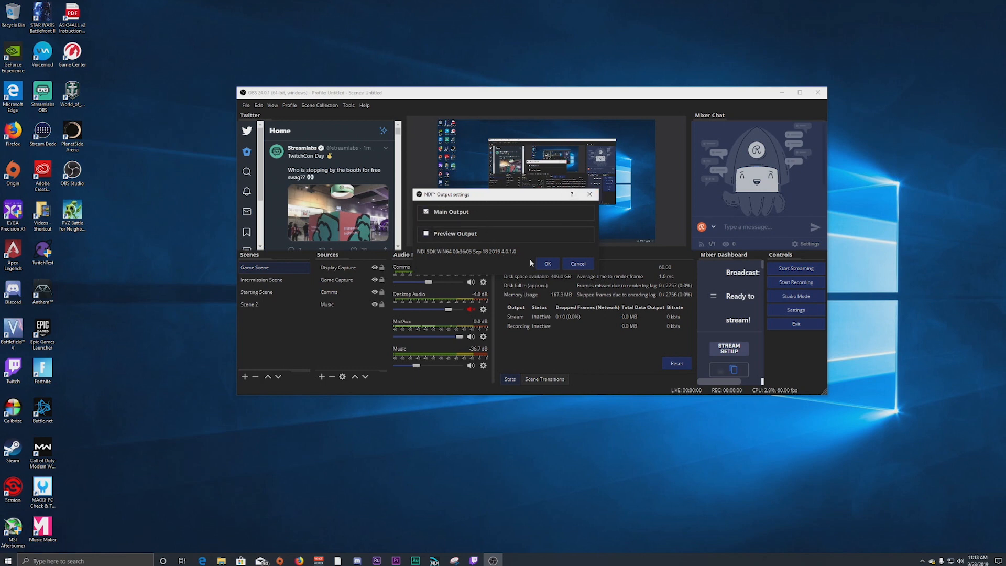
{"action": "left_click", "coordinate": [546, 263]}
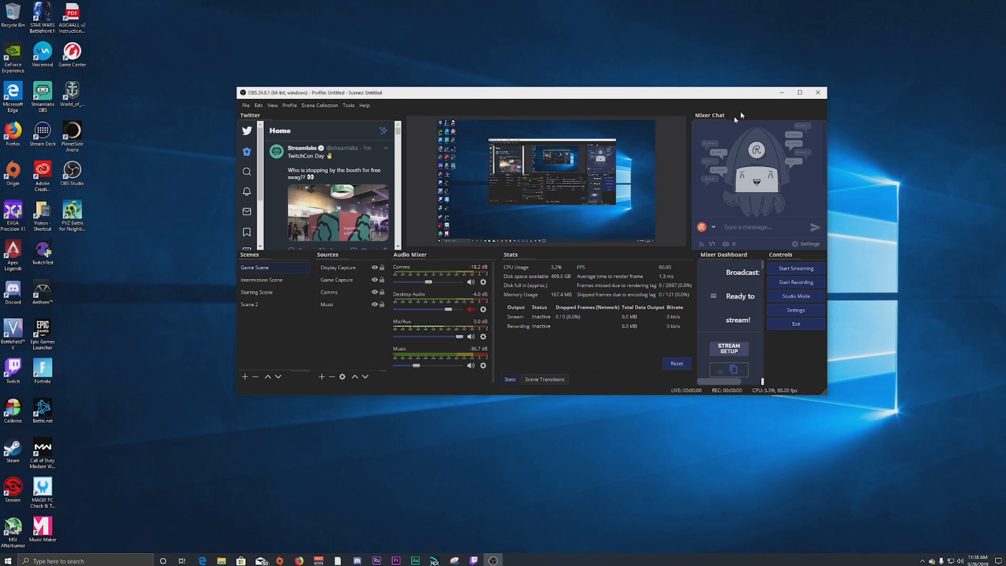
- Maximize OBS, check the Output streaming settings, then close OBS Studio
{"action": "left_click", "coordinate": [798, 91]}
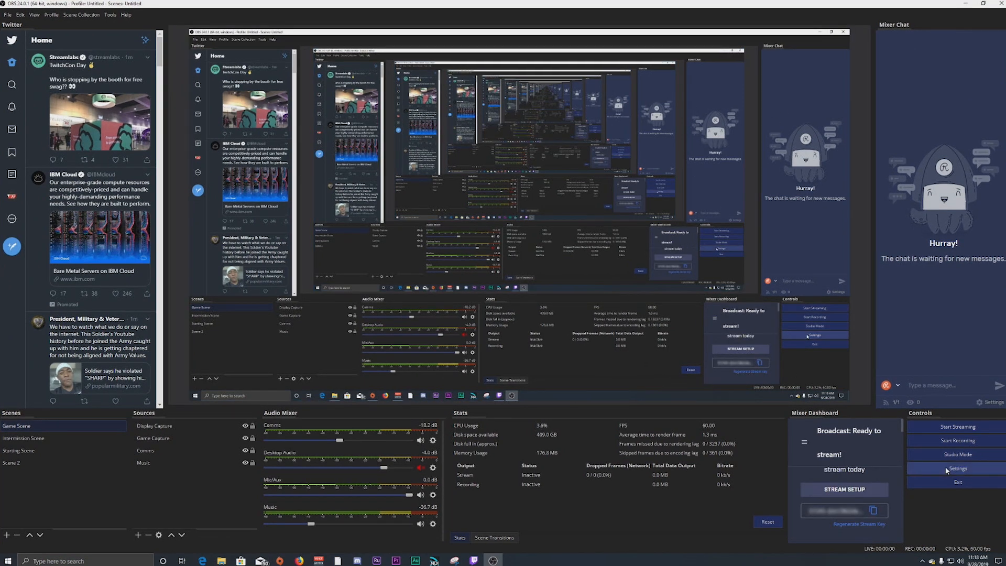
{"action": "left_click", "coordinate": [956, 468]}
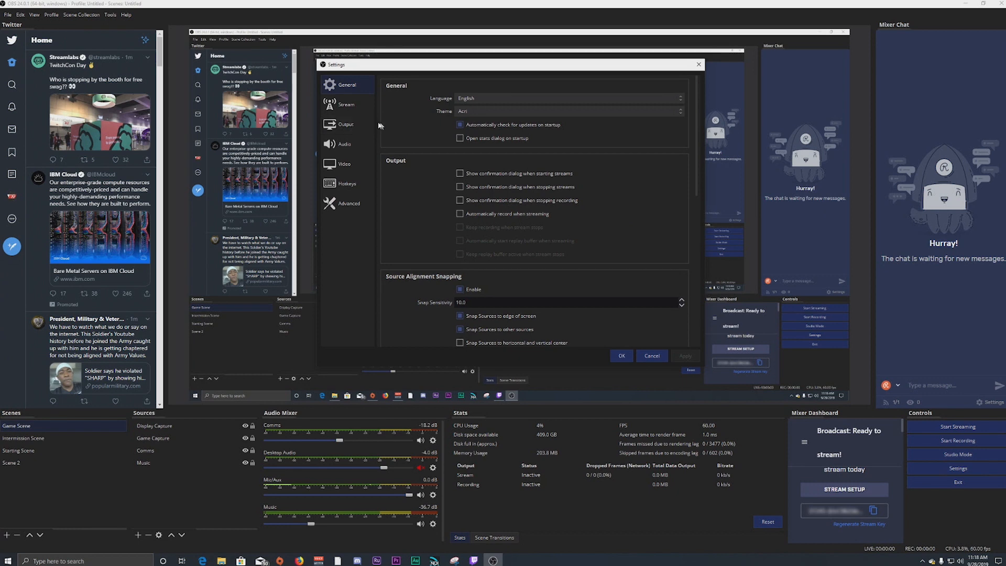
{"action": "left_click", "coordinate": [346, 123]}
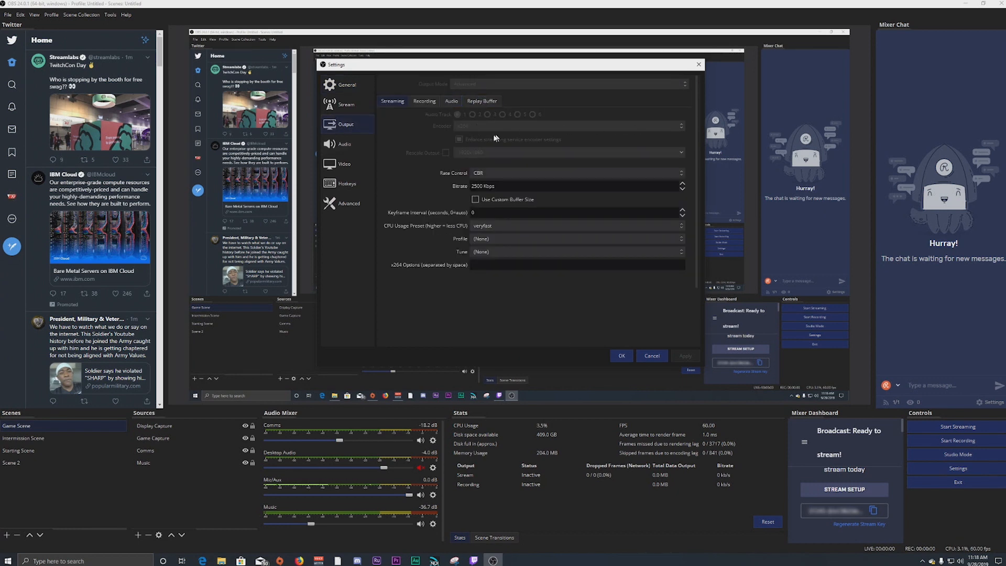
{"action": "left_click", "coordinate": [424, 101]}
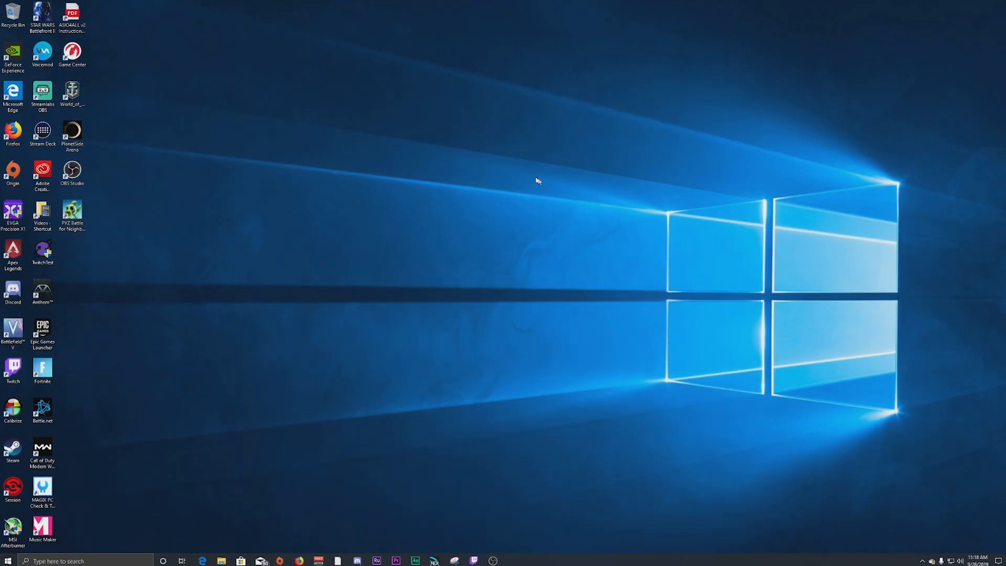
{"action": "mouse_move", "coordinate": [517, 209]}
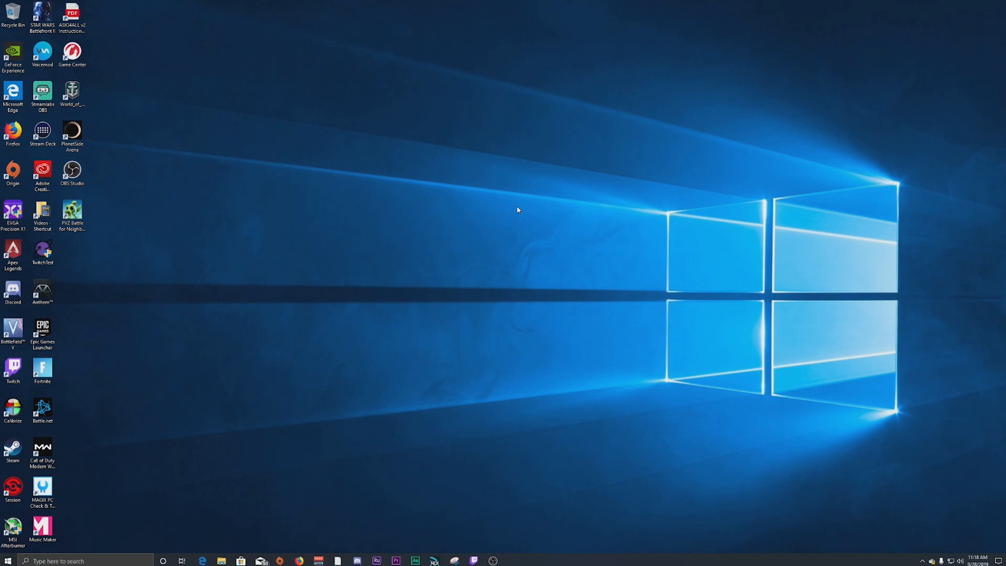
{"action": "mouse_move", "coordinate": [388, 309]}
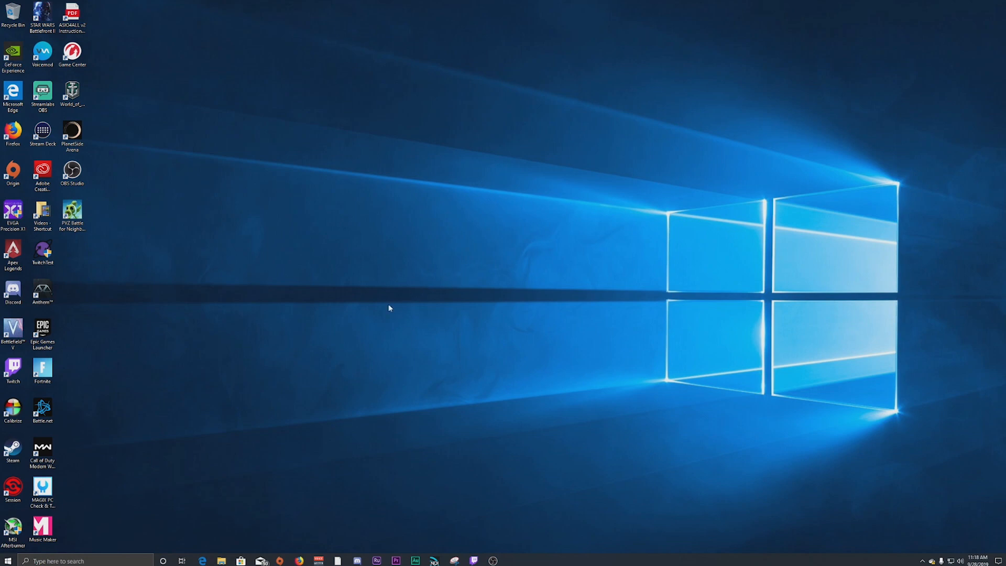
{"action": "mouse_move", "coordinate": [413, 288]}
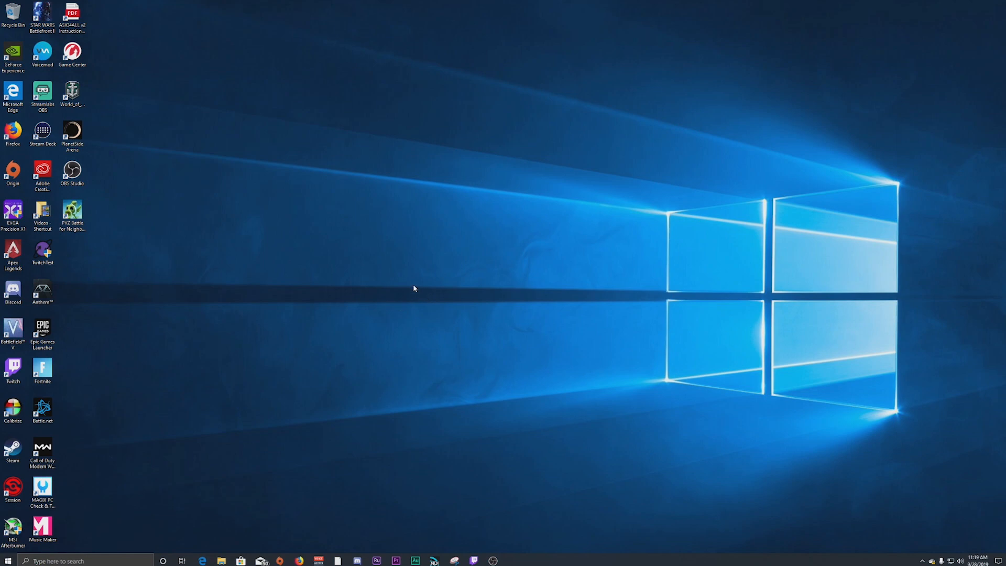
{"action": "mouse_move", "coordinate": [378, 292]}
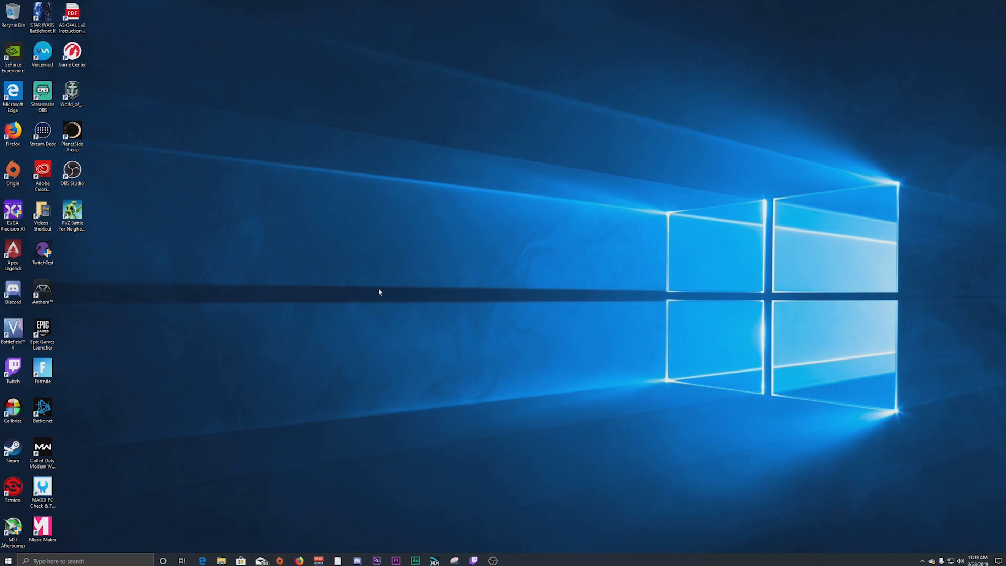
{"action": "mouse_move", "coordinate": [301, 314]}
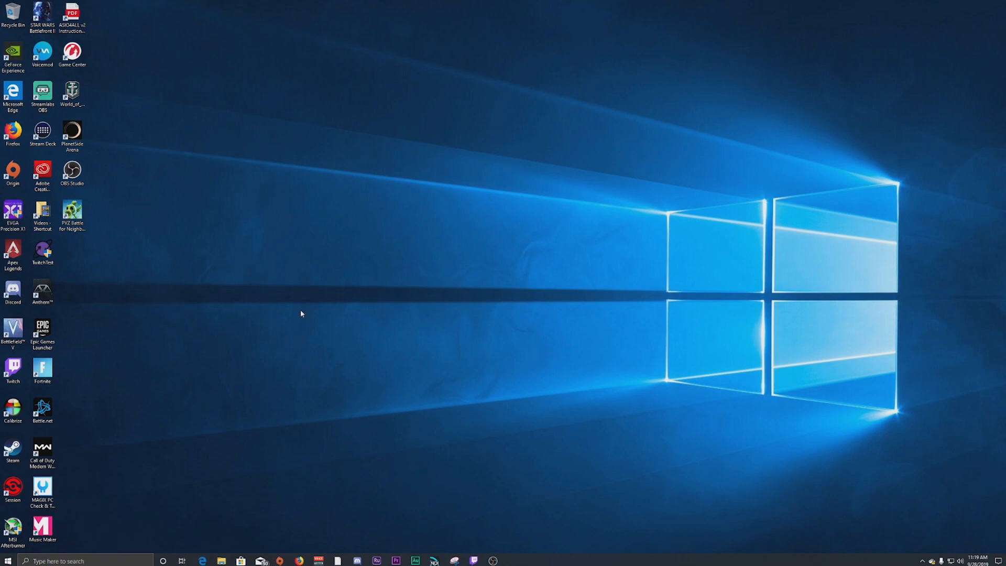
- Open the Add Source catalogue from the game scene's Sources panel
{"action": "left_click", "coordinate": [565, 557]}
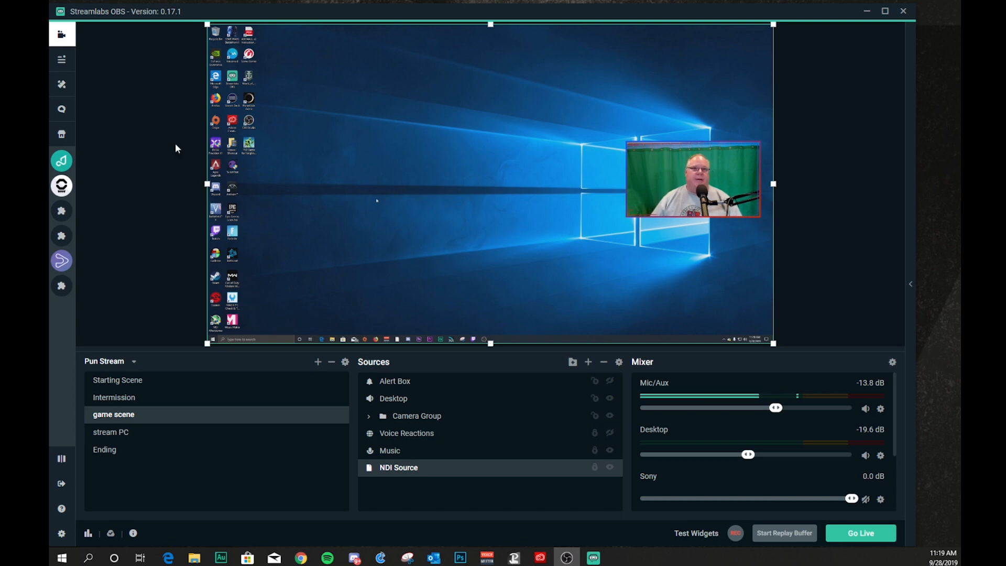
{"action": "mouse_move", "coordinate": [437, 380]}
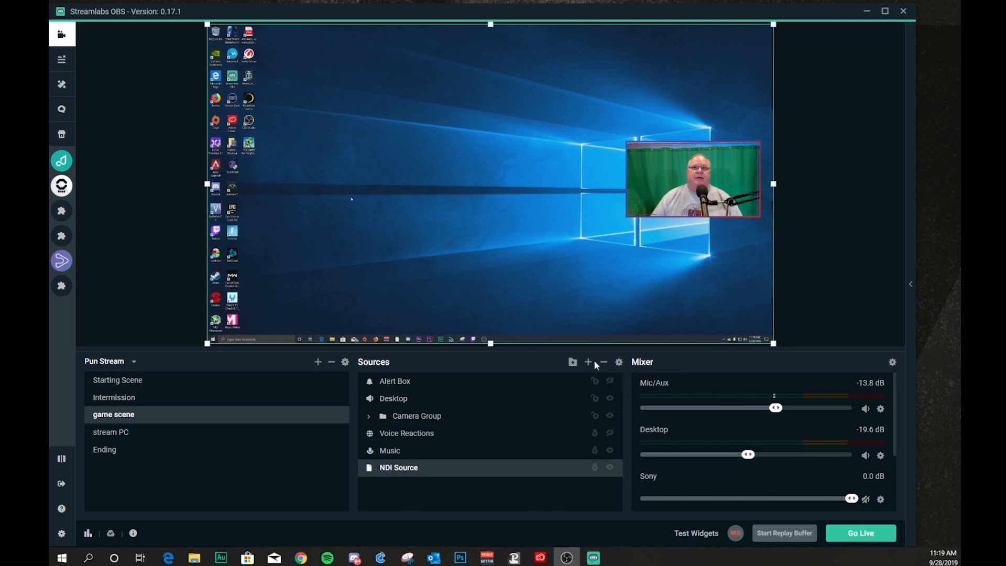
{"action": "left_click", "coordinate": [586, 362]}
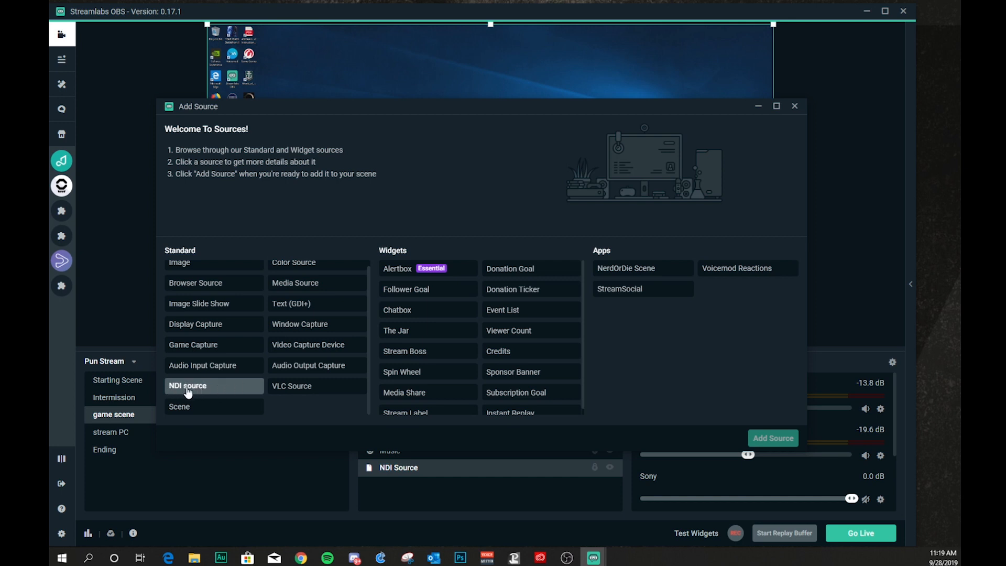
- Add the existing NDI Source to the game scene and bring up its properties
{"action": "left_click", "coordinate": [187, 385]}
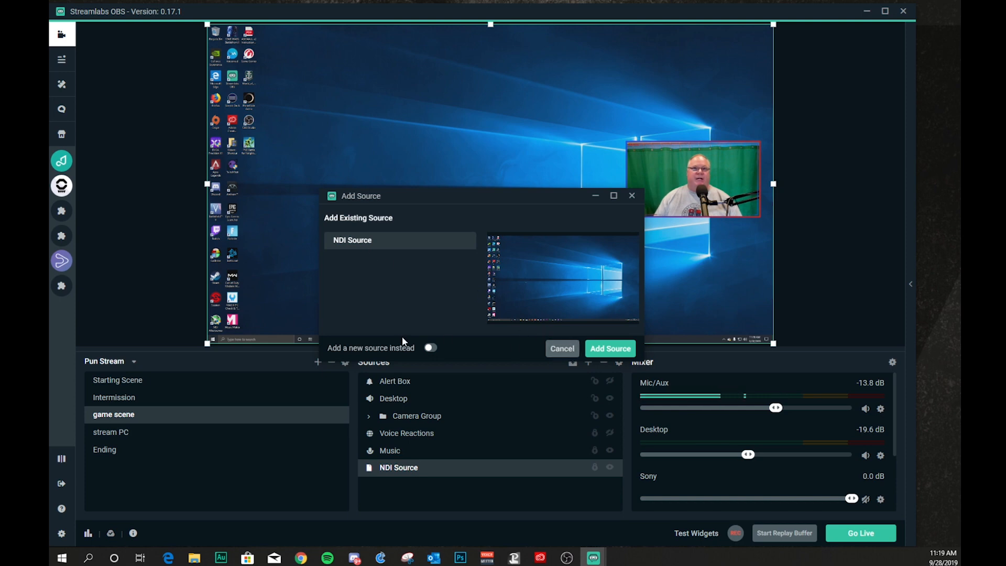
{"action": "left_click", "coordinate": [429, 347]}
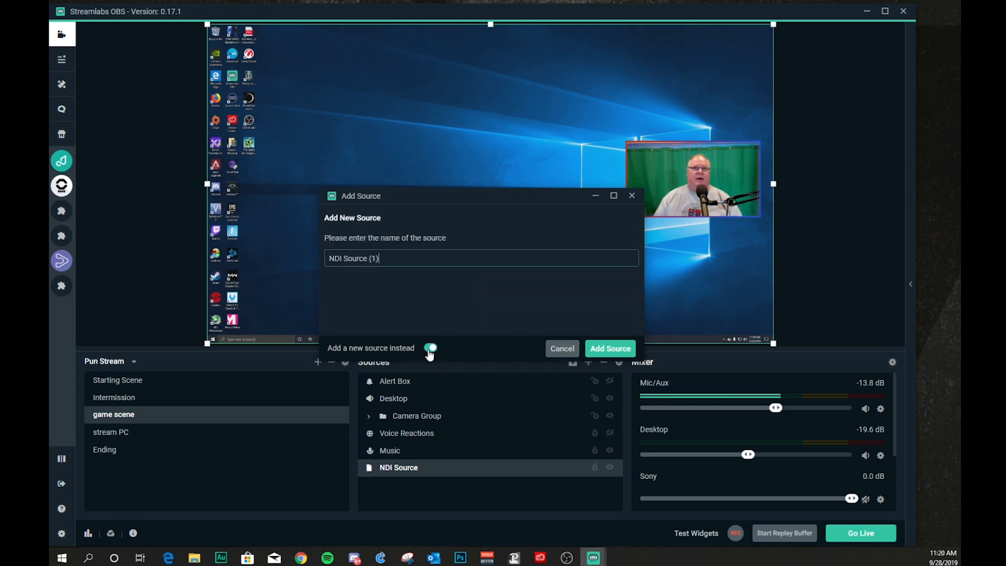
{"action": "left_click", "coordinate": [428, 347]}
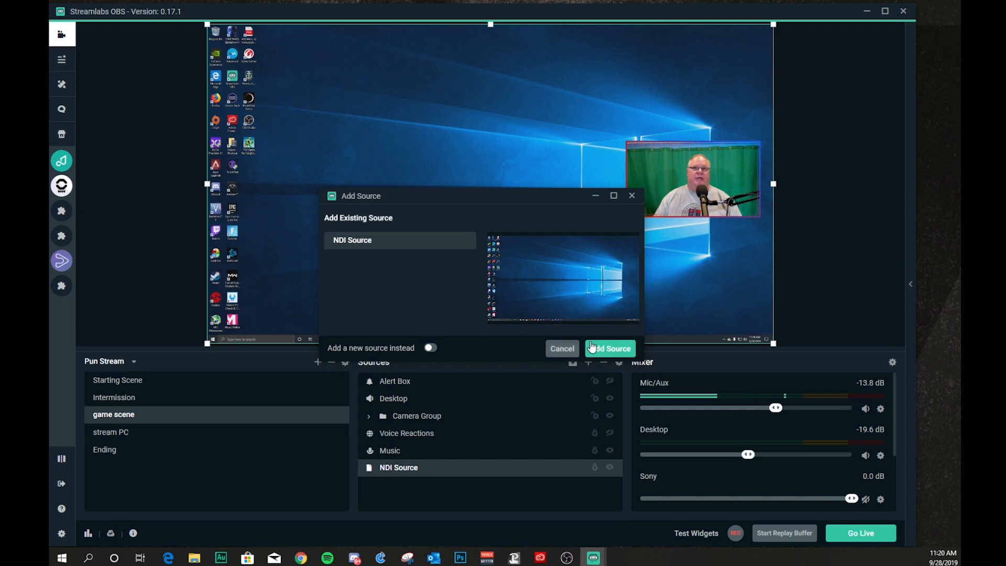
{"action": "left_click", "coordinate": [609, 349]}
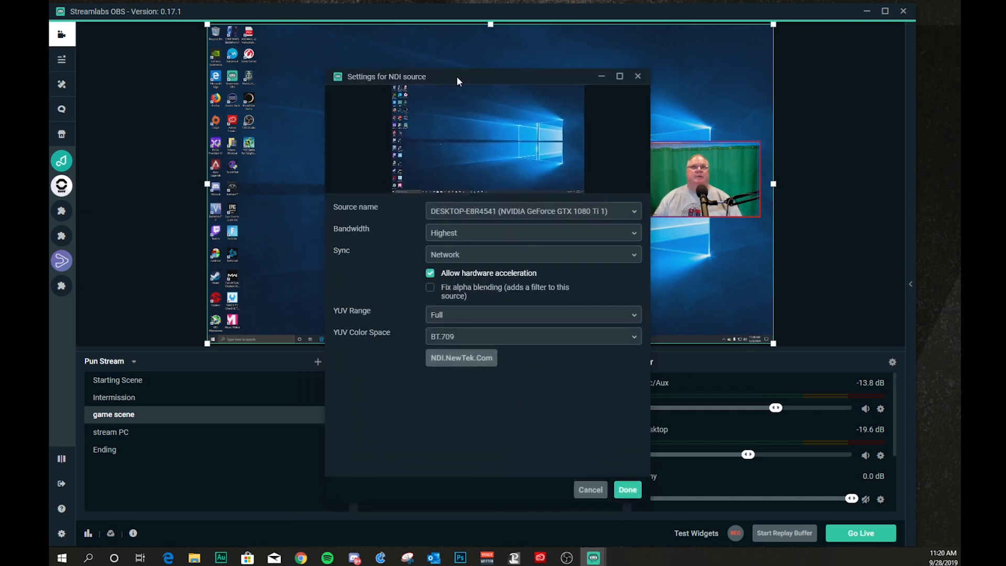
- Point the NDI source at the DESKTOP-E8R4541 (OBS) feed and confirm with Done
{"action": "left_click", "coordinate": [532, 210]}
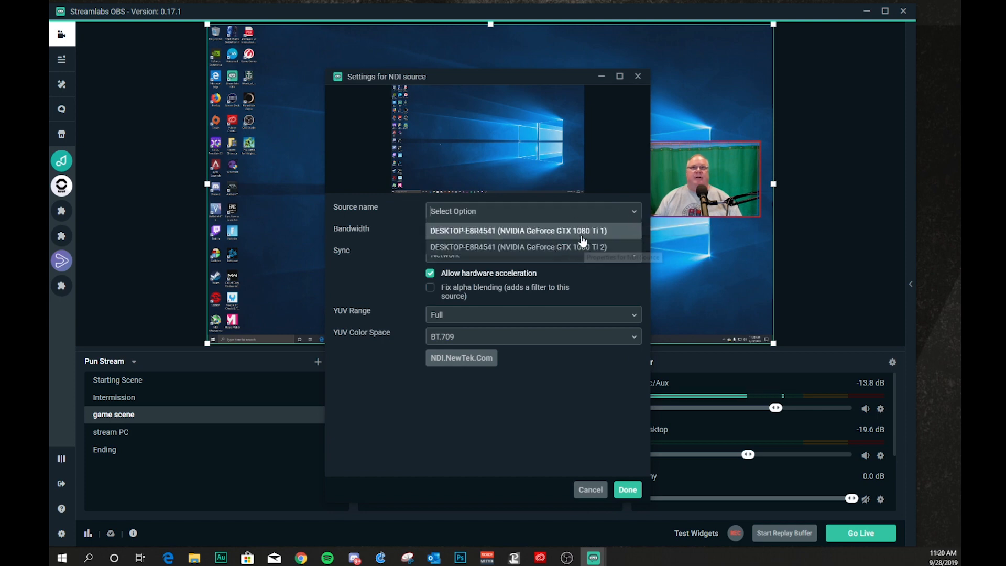
{"action": "mouse_move", "coordinate": [557, 250]}
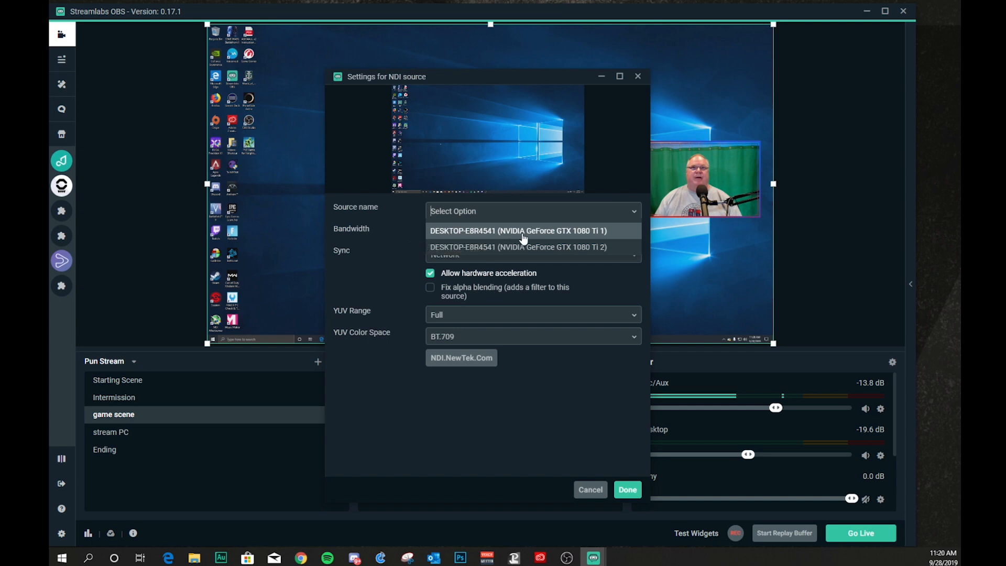
{"action": "left_click", "coordinate": [517, 231]}
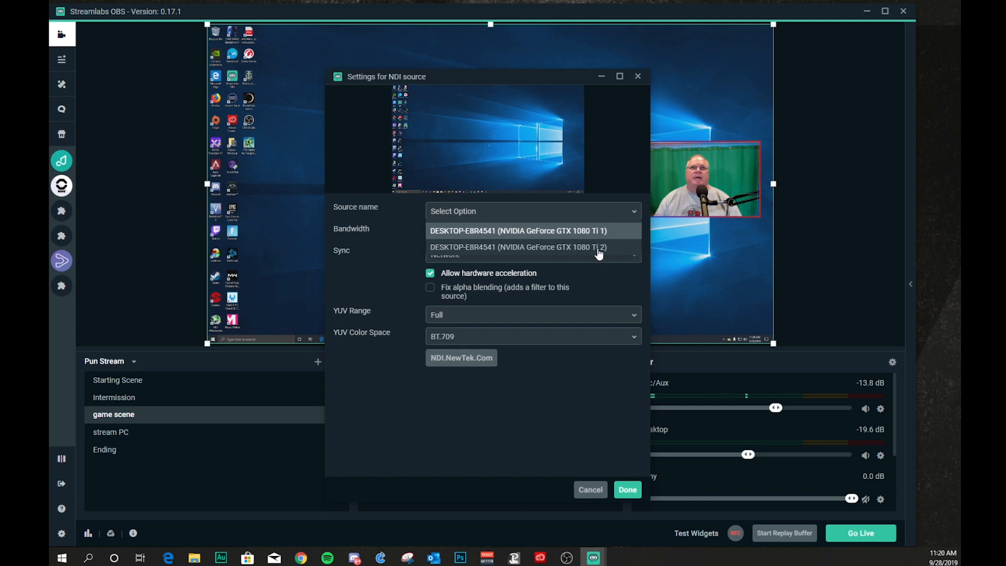
{"action": "mouse_move", "coordinate": [569, 250]}
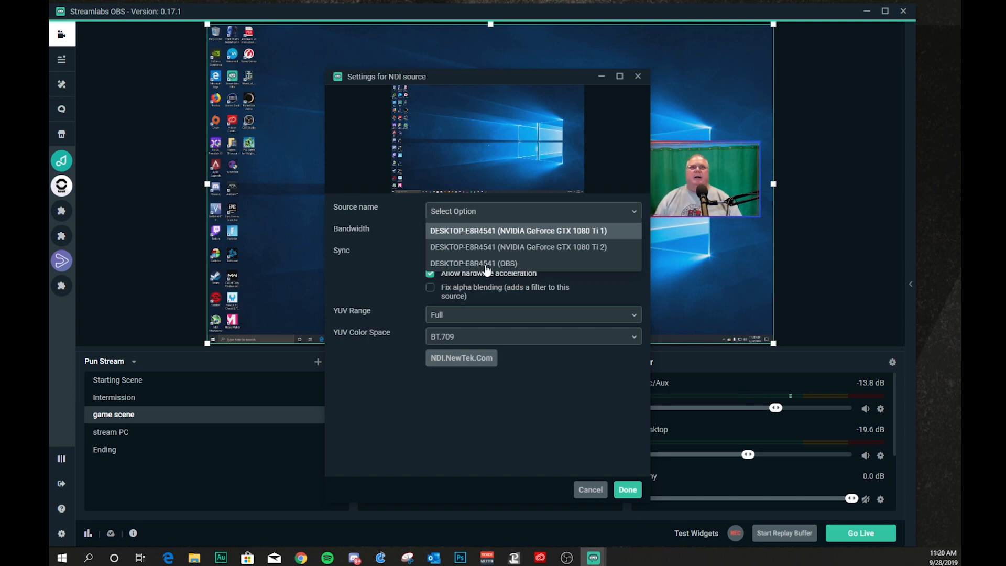
{"action": "mouse_move", "coordinate": [487, 266]}
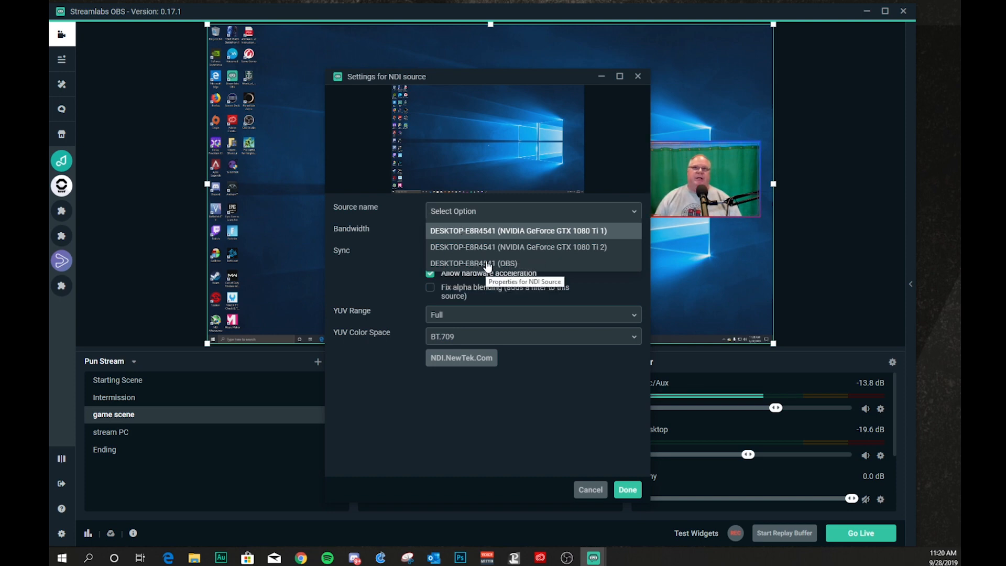
{"action": "left_click", "coordinate": [473, 263]}
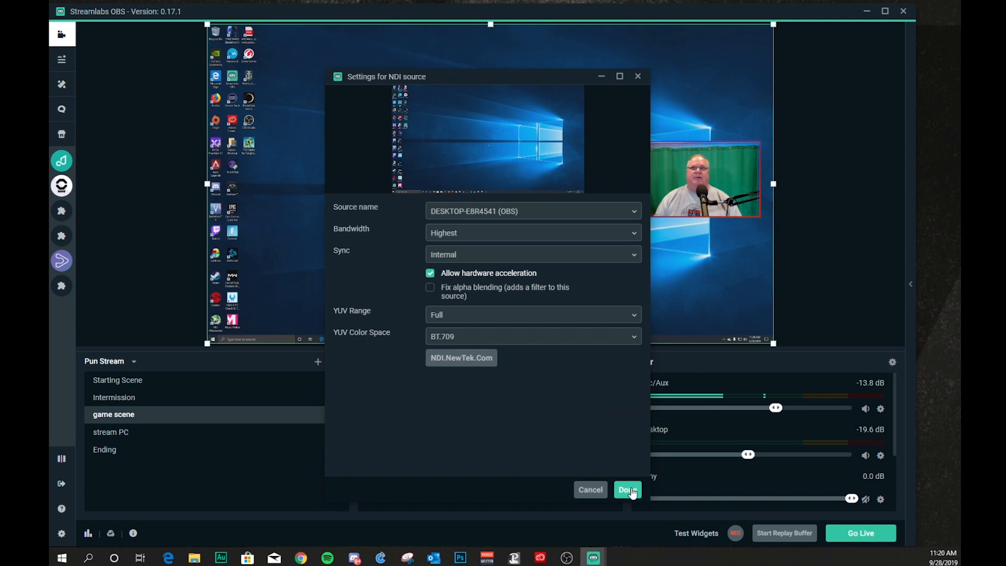
{"action": "left_click", "coordinate": [626, 489]}
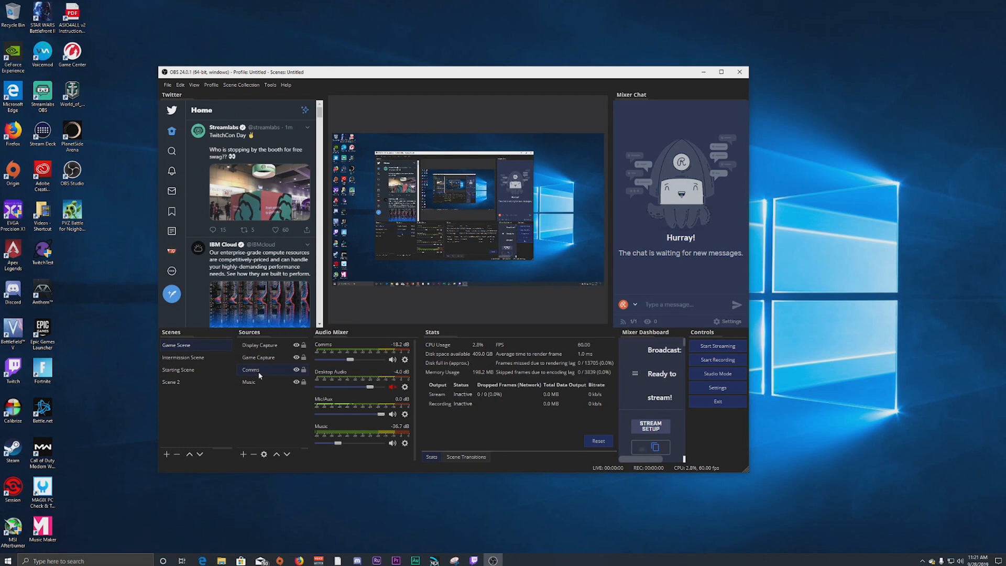
- Add a Dedicated NDI output (Audio Only) filter to Comms and close its filters
{"action": "right_click", "coordinate": [259, 344]}
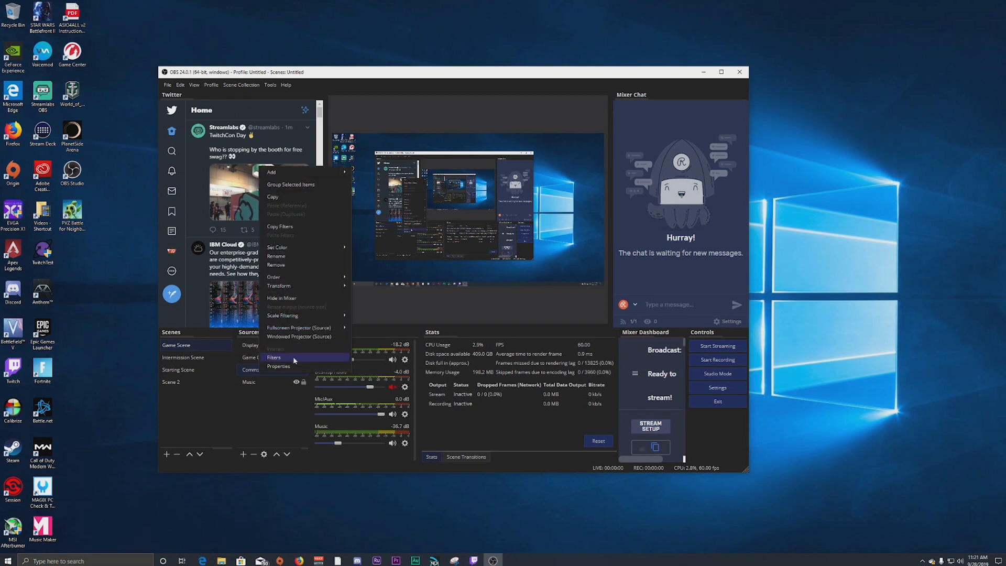
{"action": "left_click", "coordinate": [274, 358]}
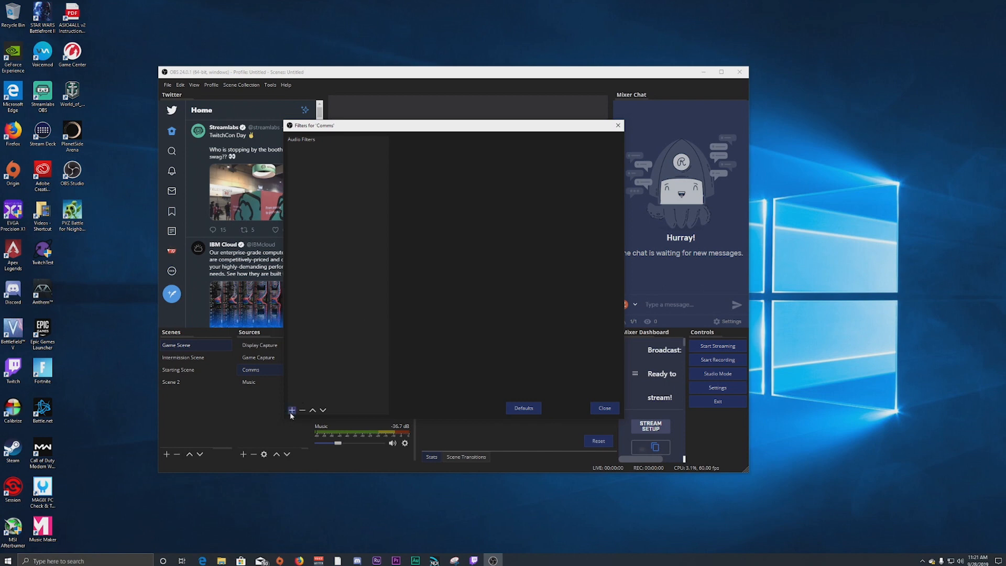
{"action": "left_click", "coordinate": [292, 409]}
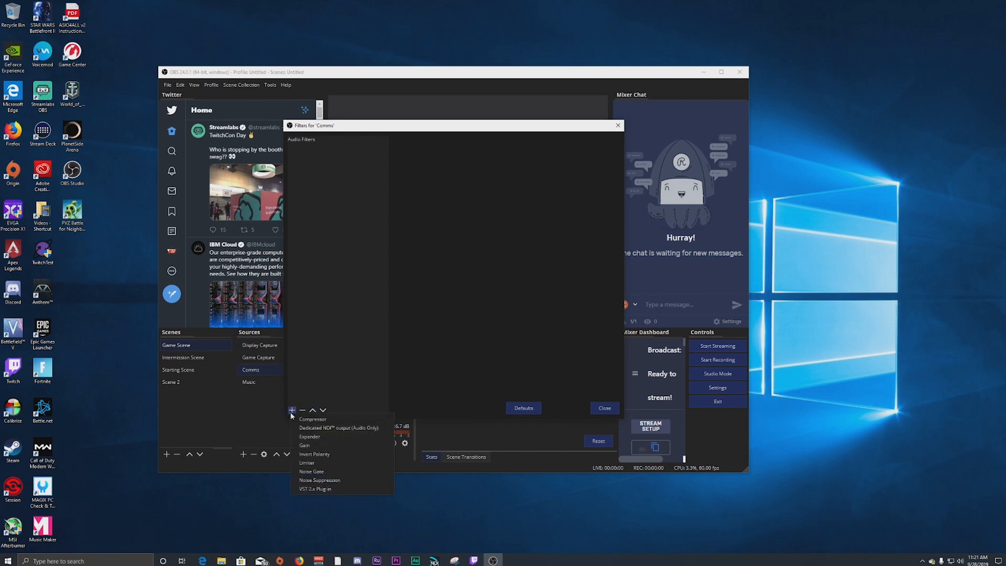
{"action": "mouse_move", "coordinate": [365, 427]}
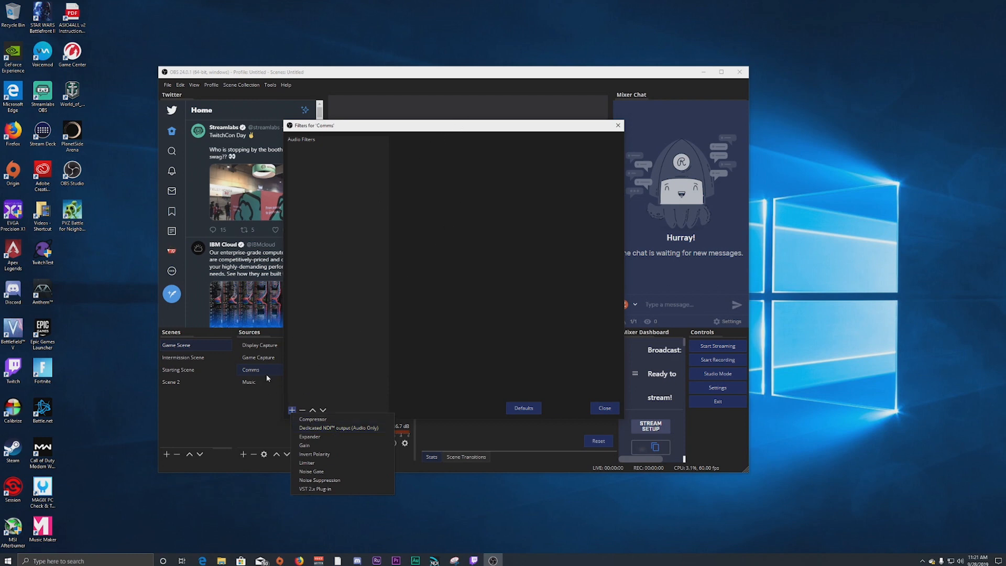
{"action": "mouse_move", "coordinate": [340, 428]}
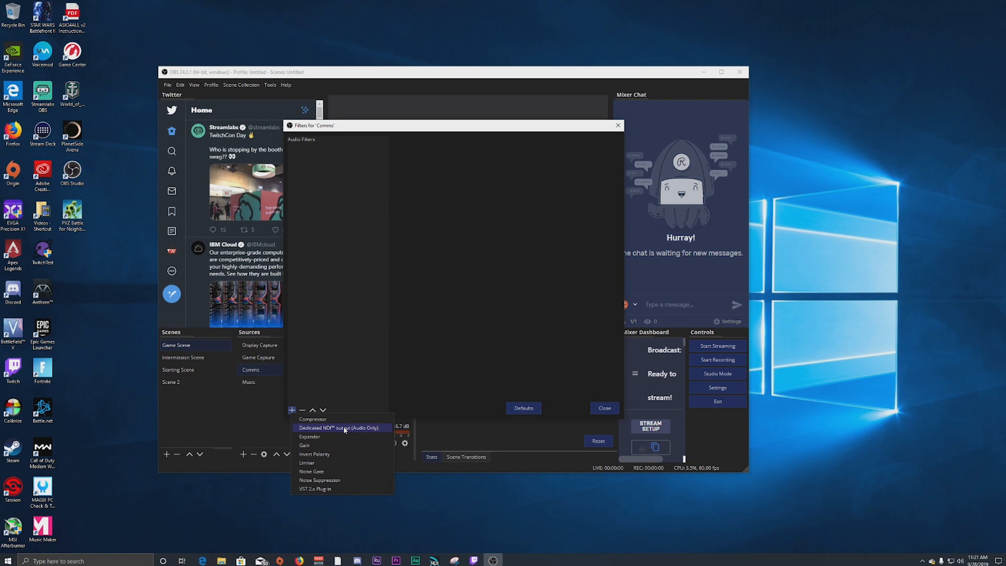
{"action": "left_click", "coordinate": [339, 428]}
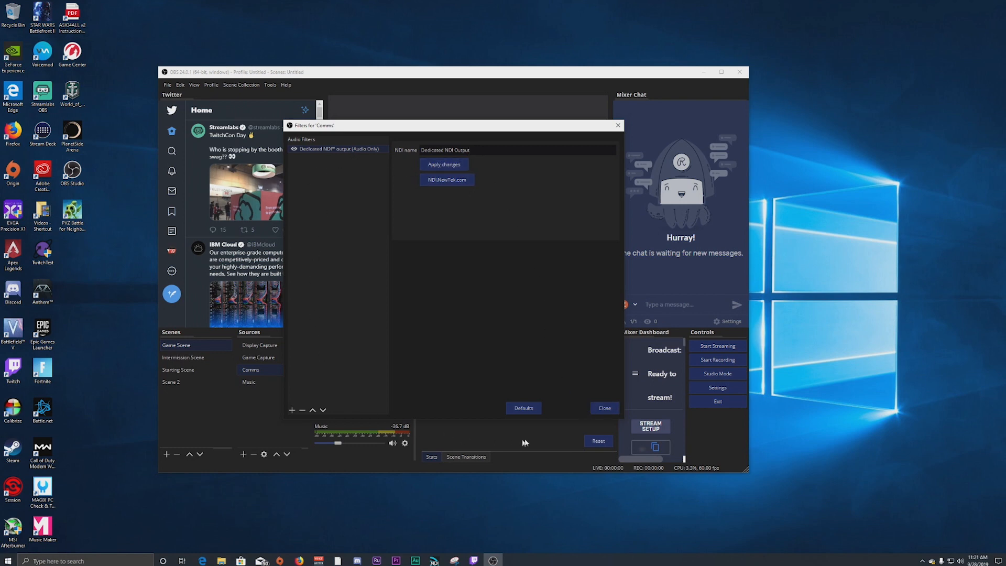
{"action": "mouse_move", "coordinate": [604, 408]}
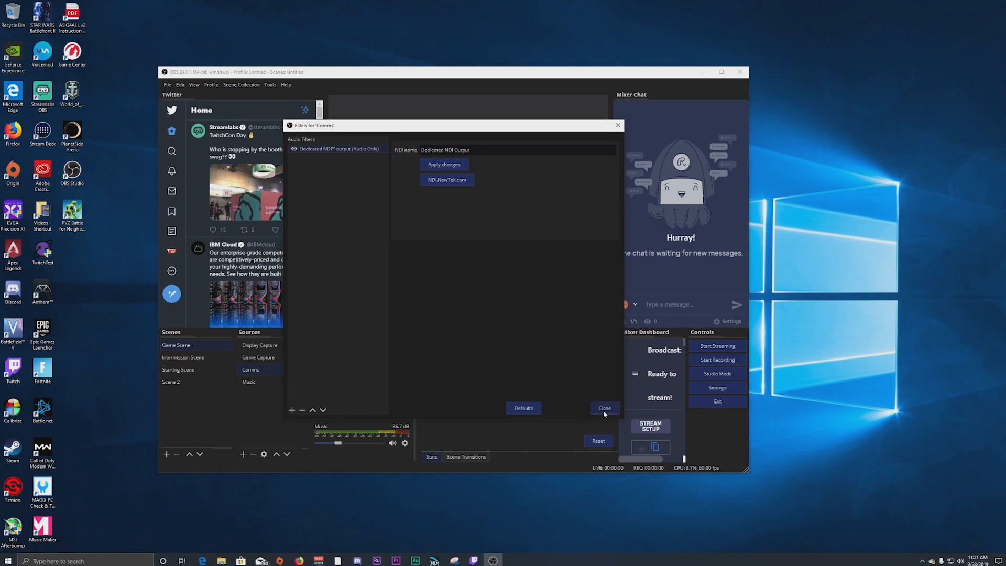
{"action": "left_click", "coordinate": [604, 408]}
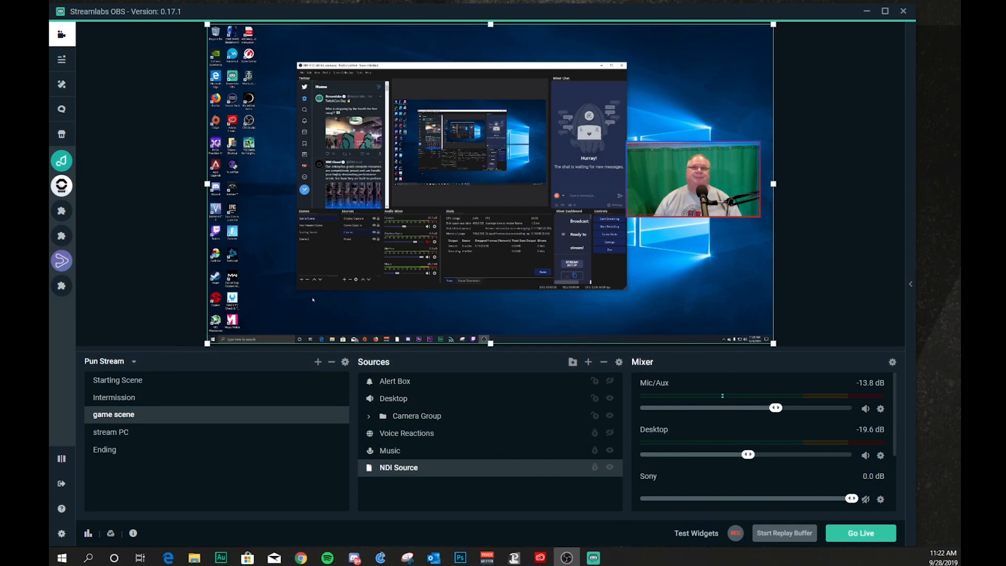
{"action": "mouse_move", "coordinate": [588, 362]}
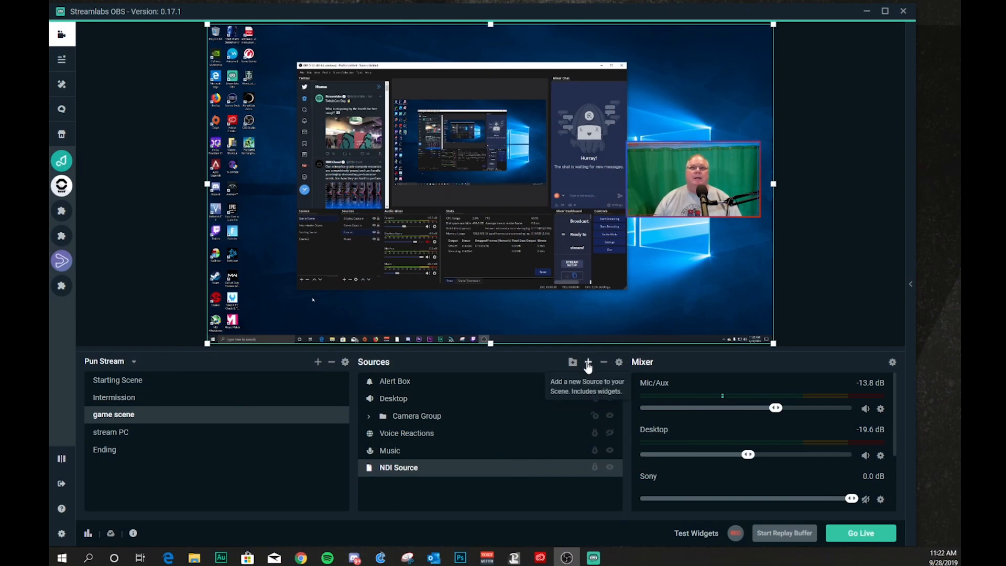
- Add a brand-new NDI source, NDI Source (1), to the game scene
{"action": "left_click", "coordinate": [586, 362]}
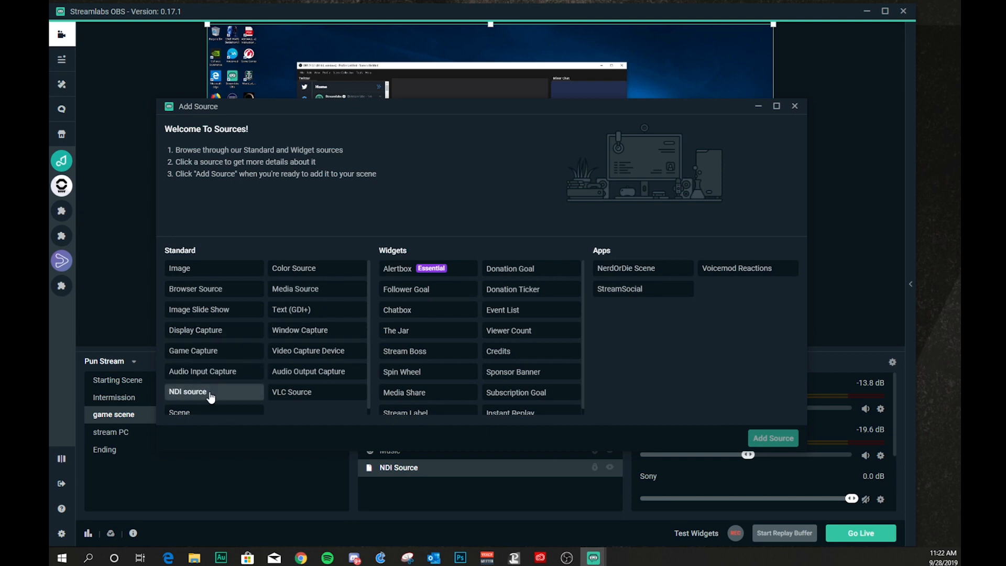
{"action": "left_click", "coordinate": [772, 437]}
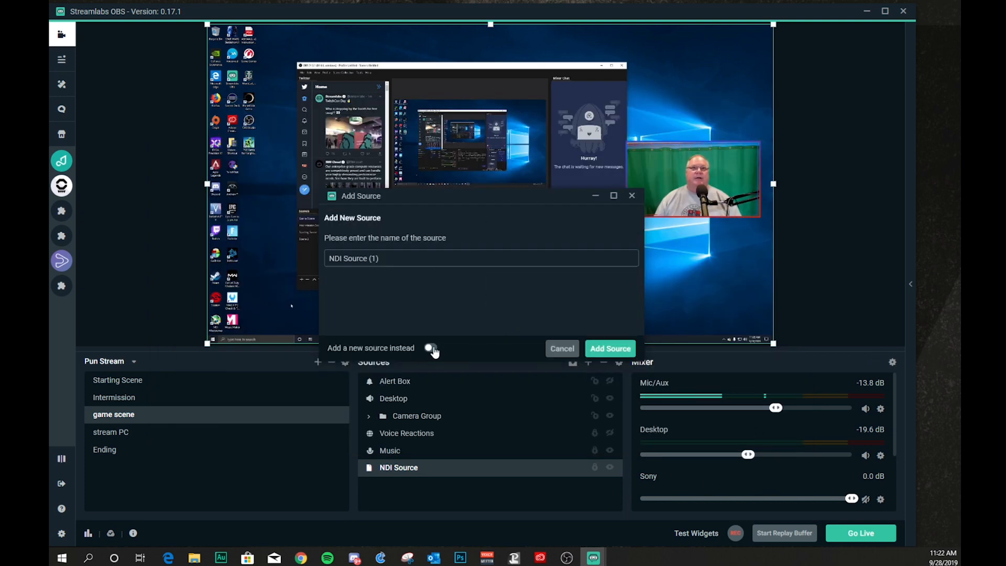
{"action": "left_click", "coordinate": [430, 348]}
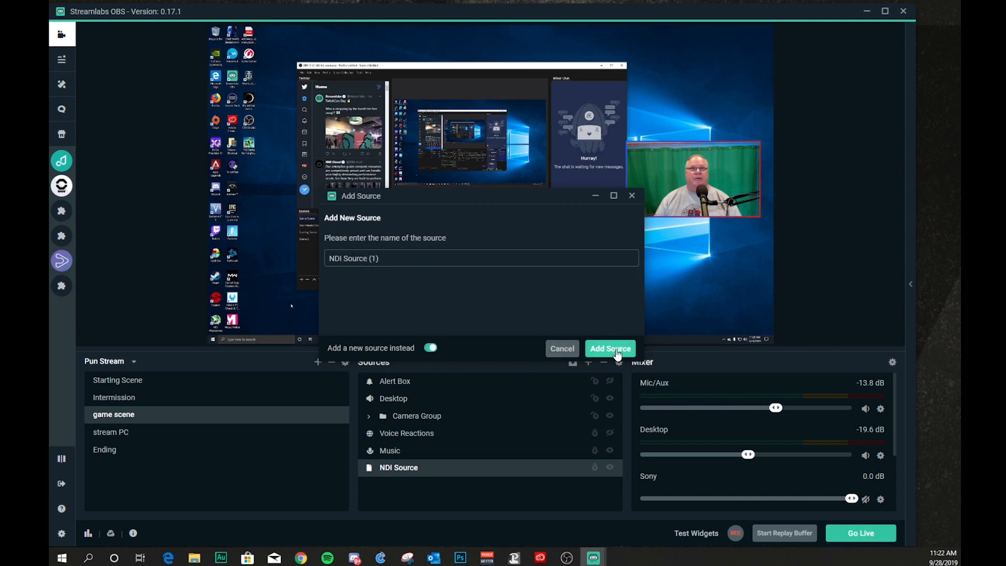
{"action": "left_click", "coordinate": [609, 348]}
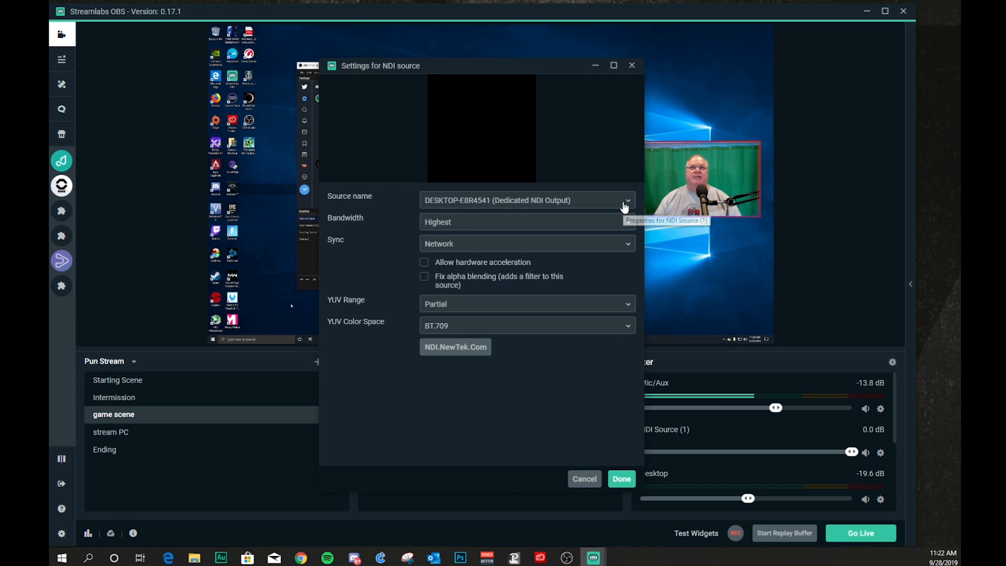
- Point NDI Source (1) at the DESKTOP-E8R4541 (Dedicated NDI Output) feed and confirm
{"action": "left_click", "coordinate": [625, 199]}
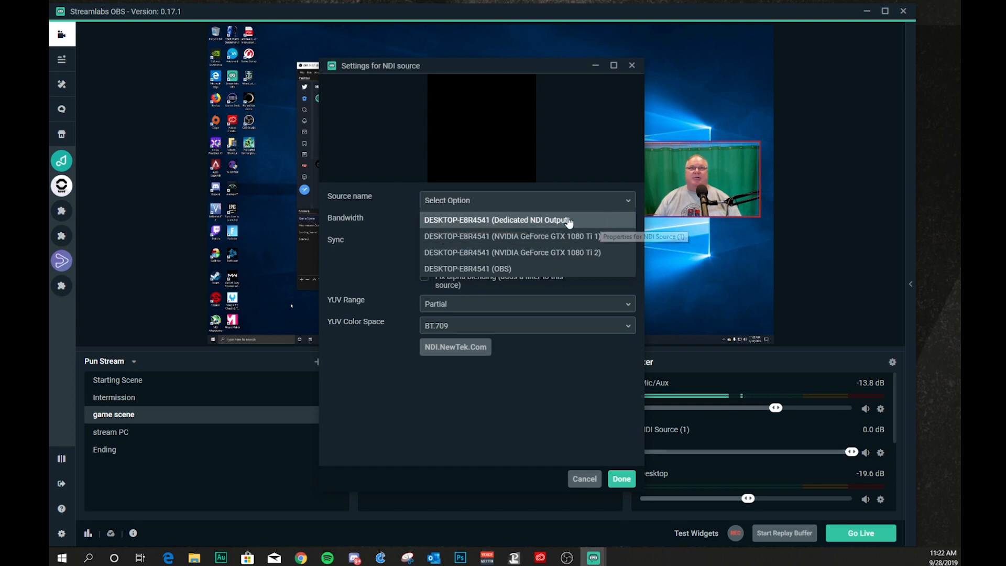
{"action": "left_click", "coordinate": [497, 220]}
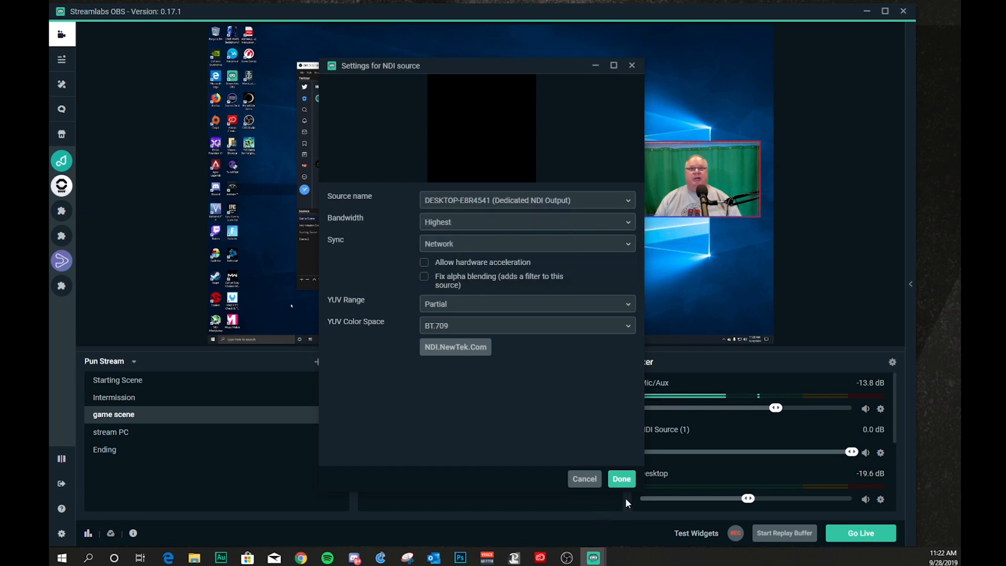
{"action": "left_click", "coordinate": [620, 478]}
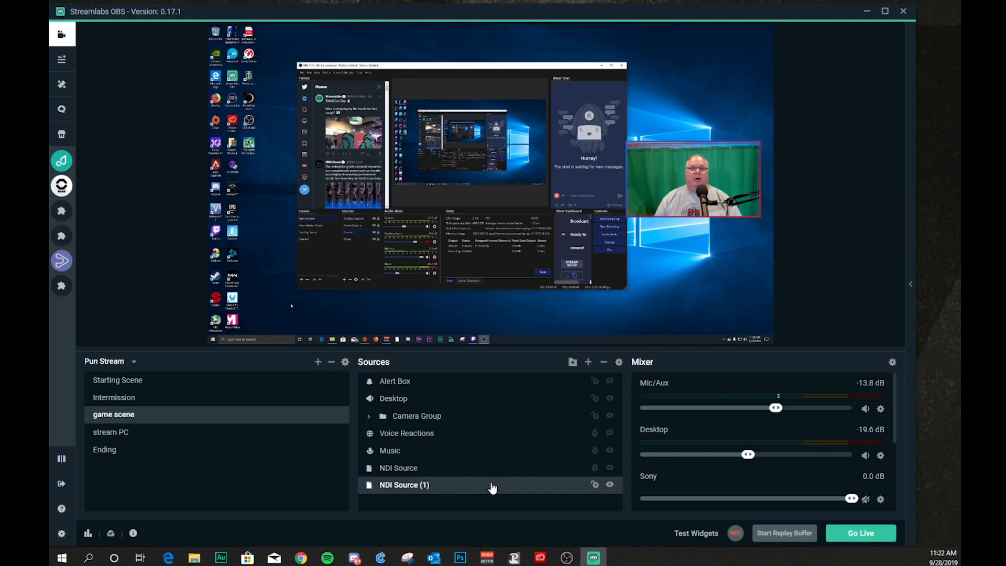
{"action": "scroll", "scroll_direction": "down", "scroll_amount": 3}
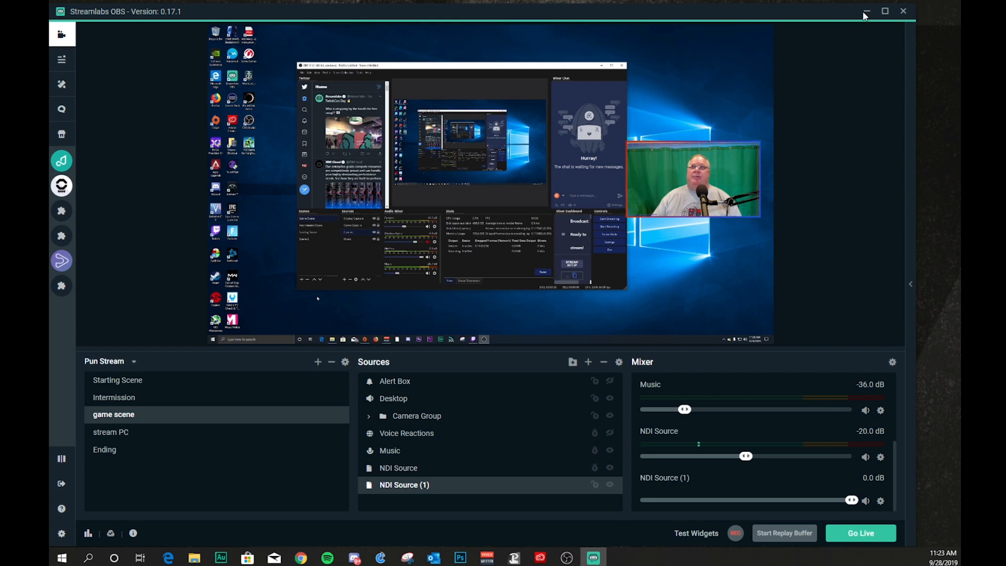
{"action": "mouse_move", "coordinate": [317, 431]}
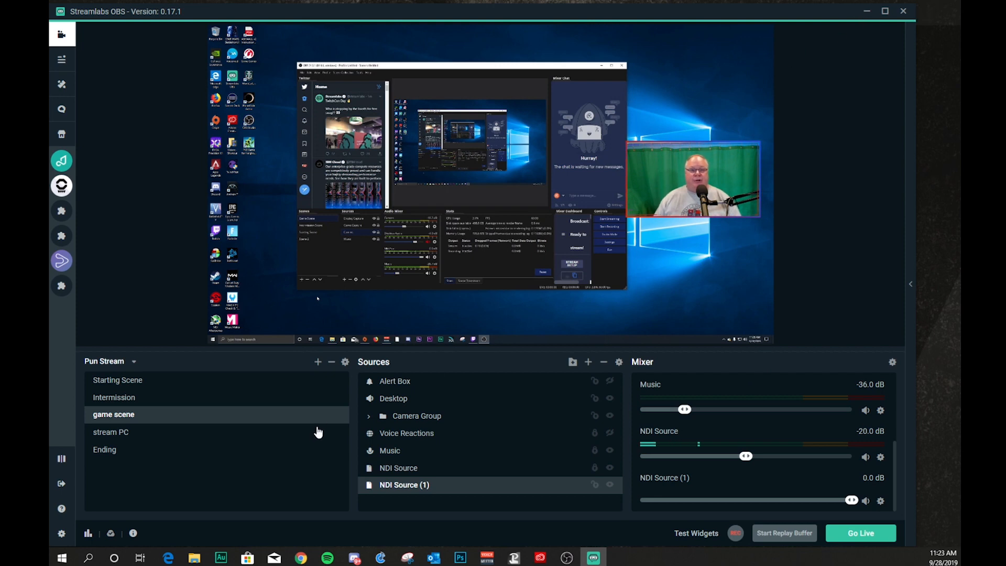